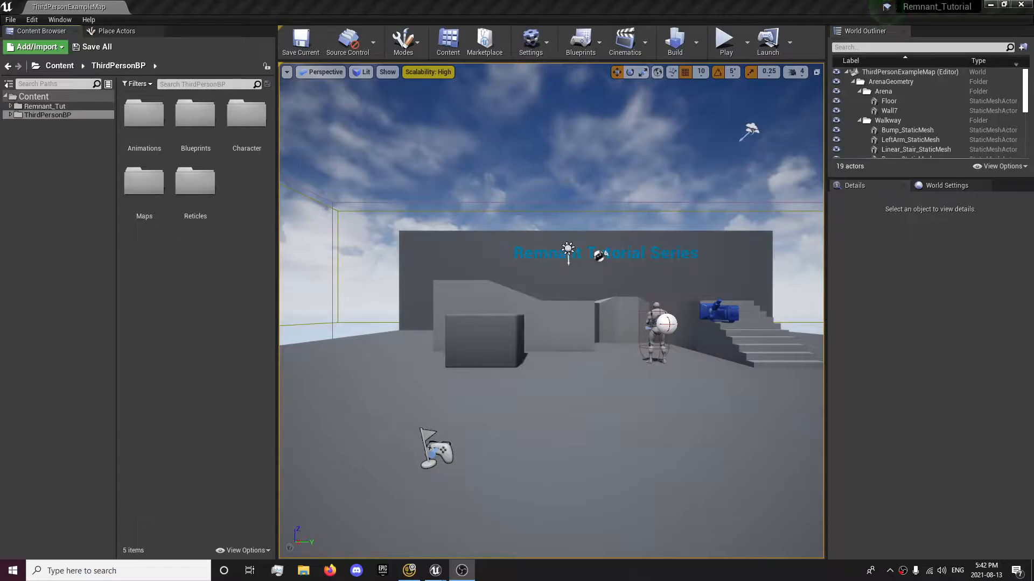
Run the multiplayer play test twice, firing the weapon at the level geometry each time.
{"action": "left_click", "coordinate": [724, 40]}
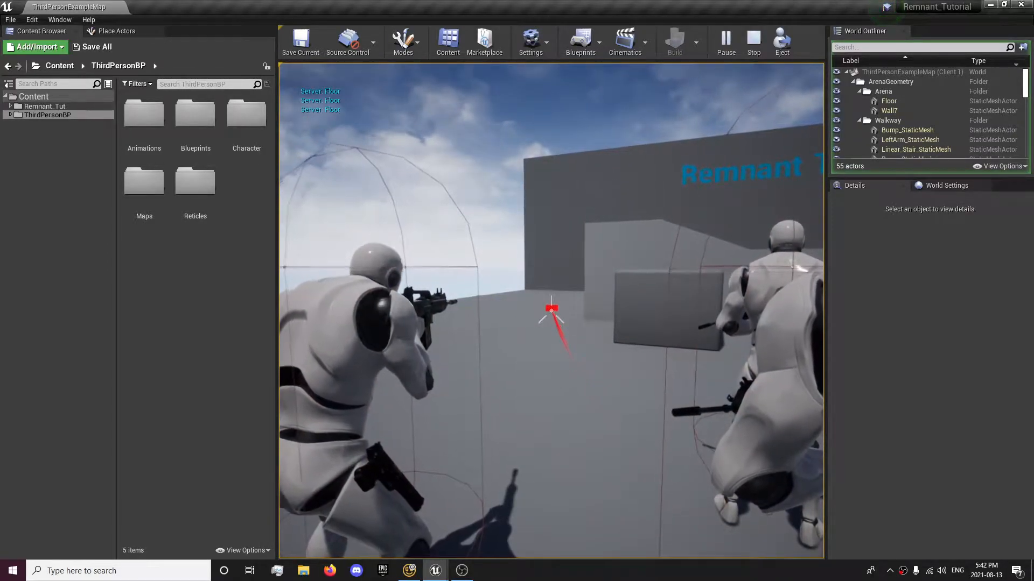
{"action": "left_click", "coordinate": [753, 42]}
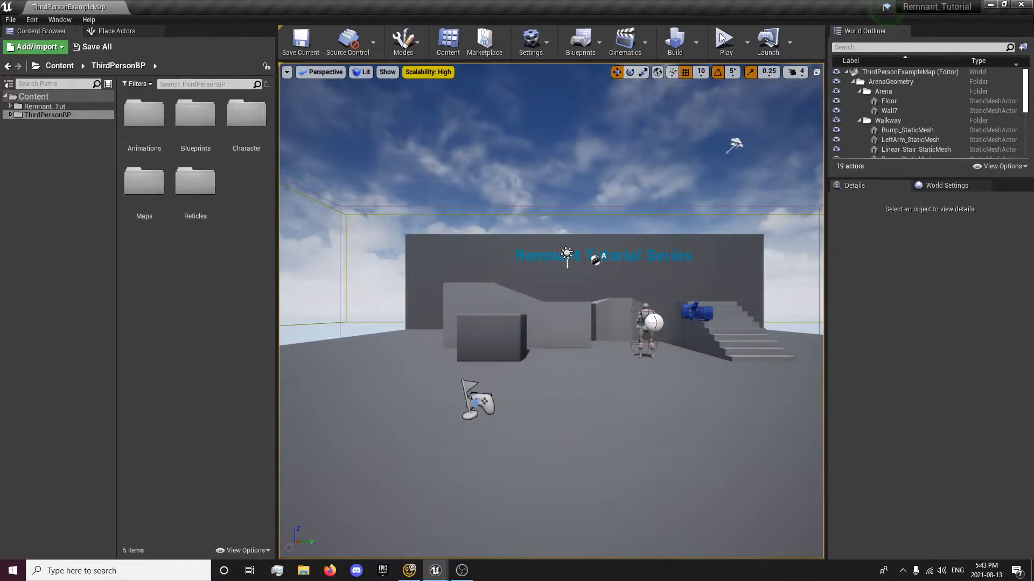
{"action": "left_click", "coordinate": [724, 41]}
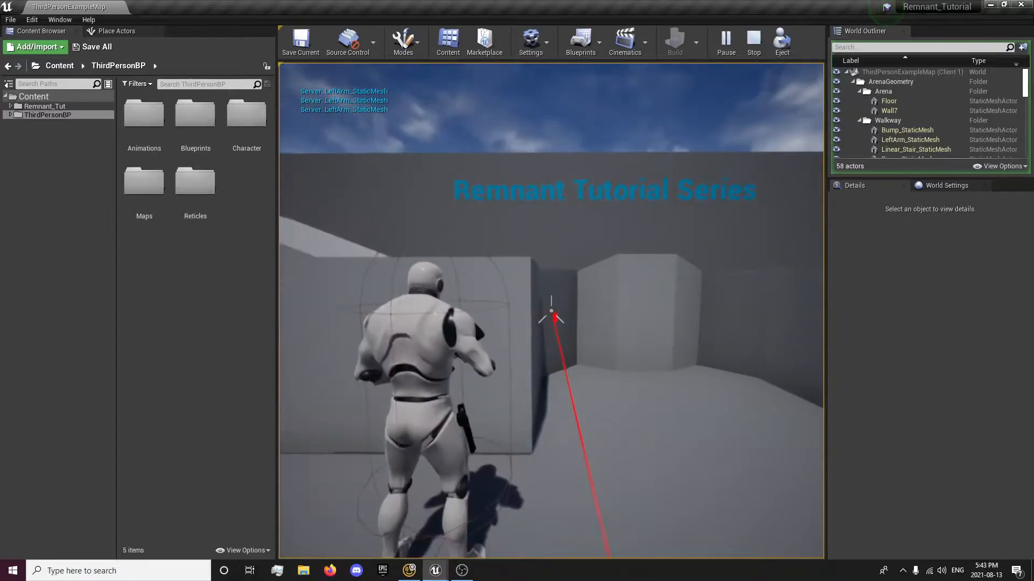
{"action": "left_click", "coordinate": [753, 41]}
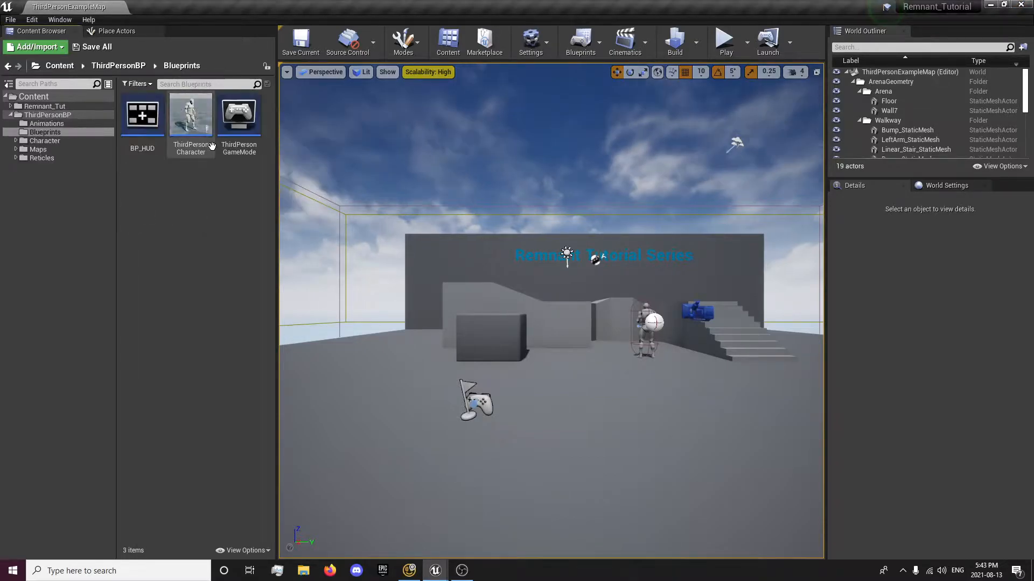
Load BP_MasterCharacter and review its Input Graph before settling on the Replication Graph.
{"action": "left_click", "coordinate": [47, 115]}
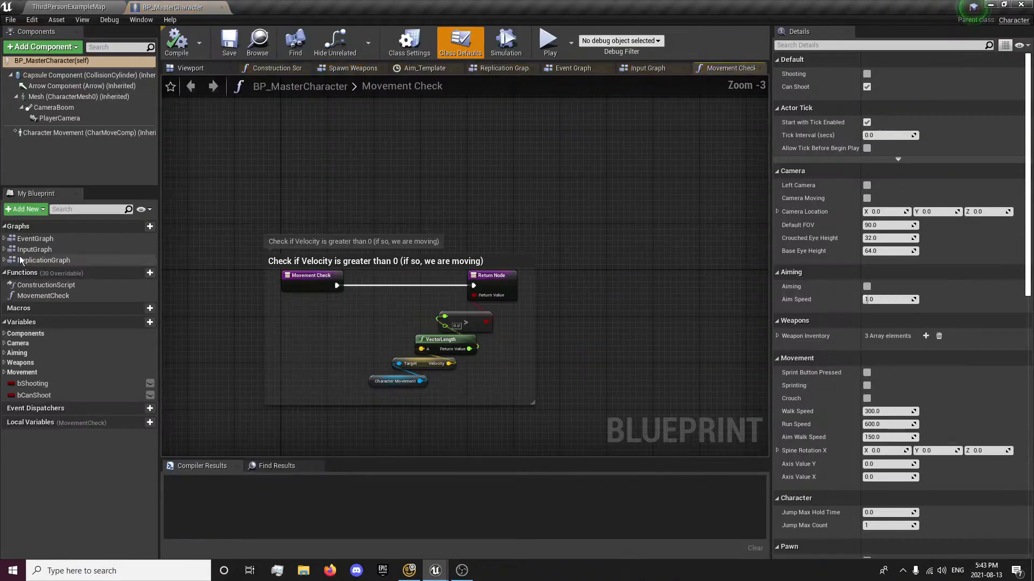
{"action": "mouse_move", "coordinate": [573, 68]}
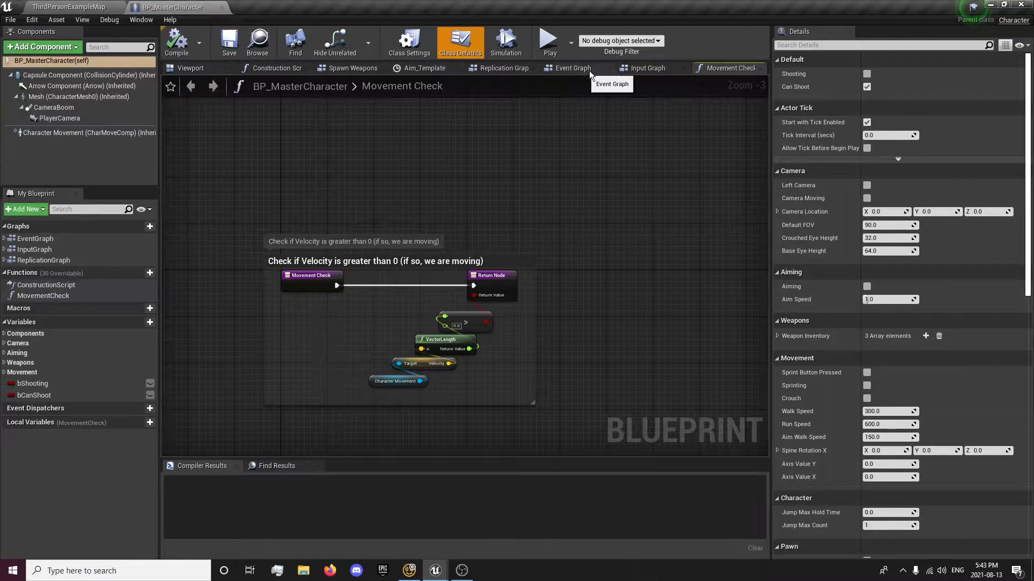
{"action": "left_click", "coordinate": [650, 68]}
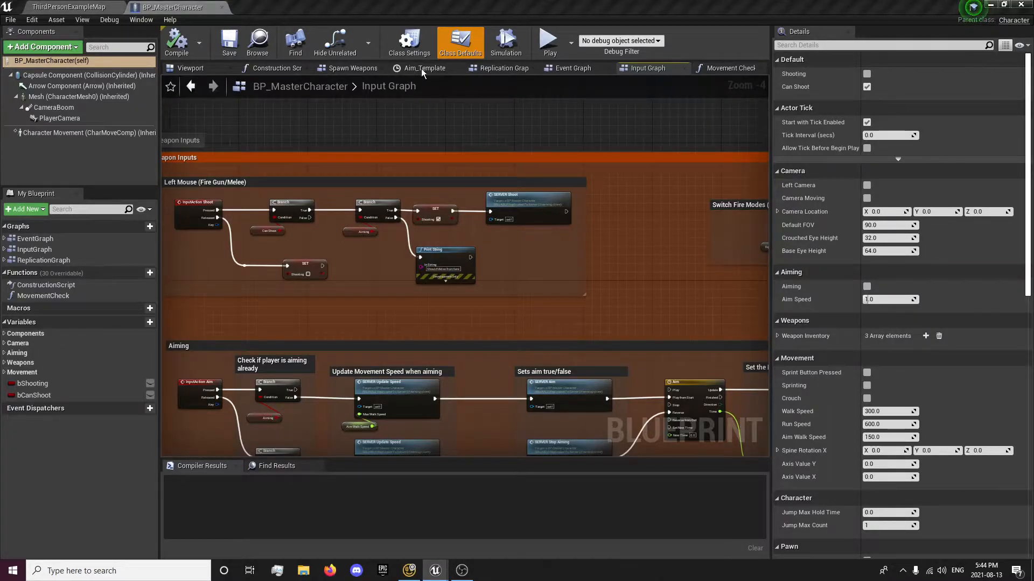
{"action": "left_click", "coordinate": [503, 68]}
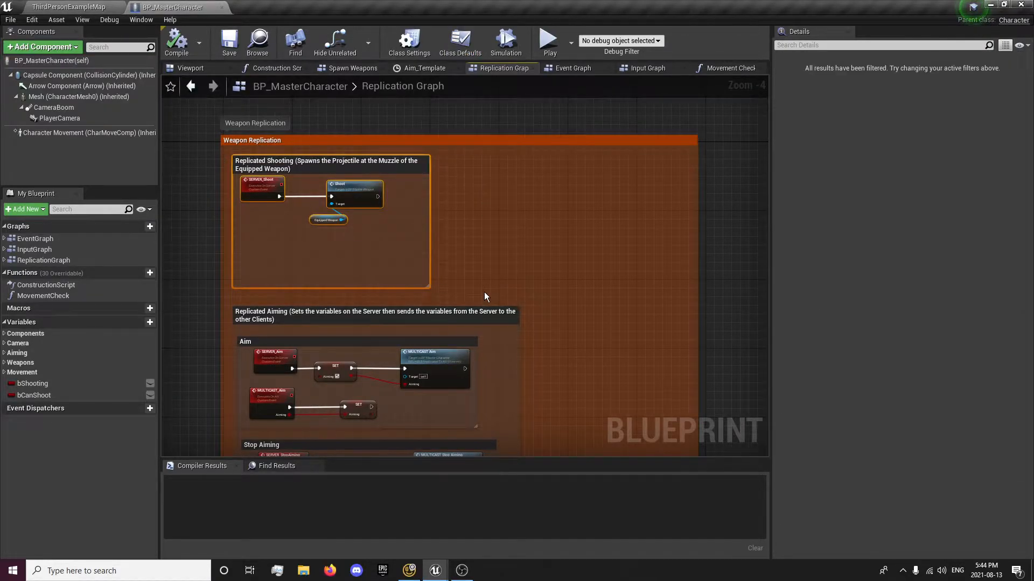
Add a custom event in Weapon Replication and name it SERVER_SpawnProjectile.
{"action": "right_click", "coordinate": [484, 296]}
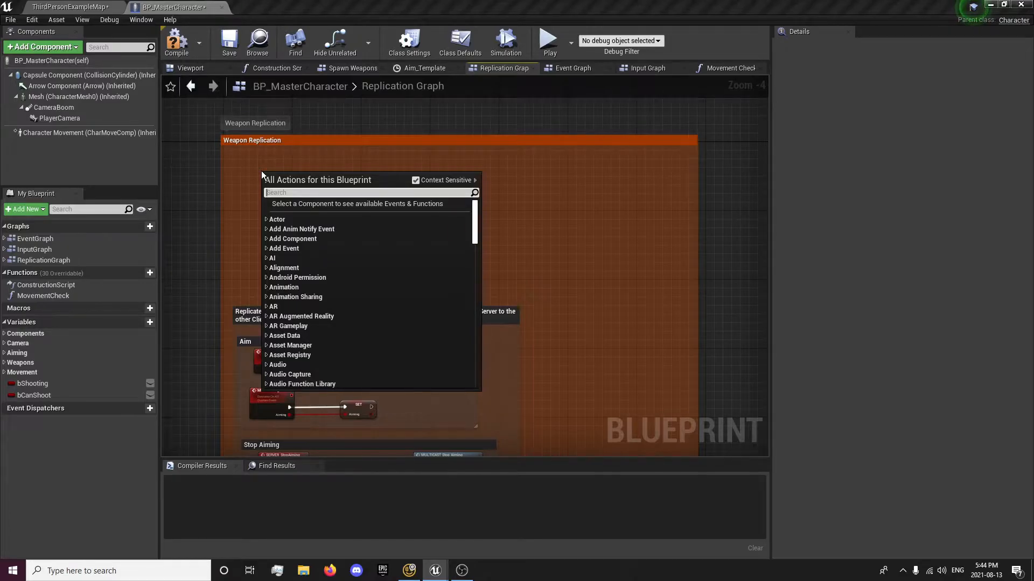
{"action": "type", "text": "cust"}
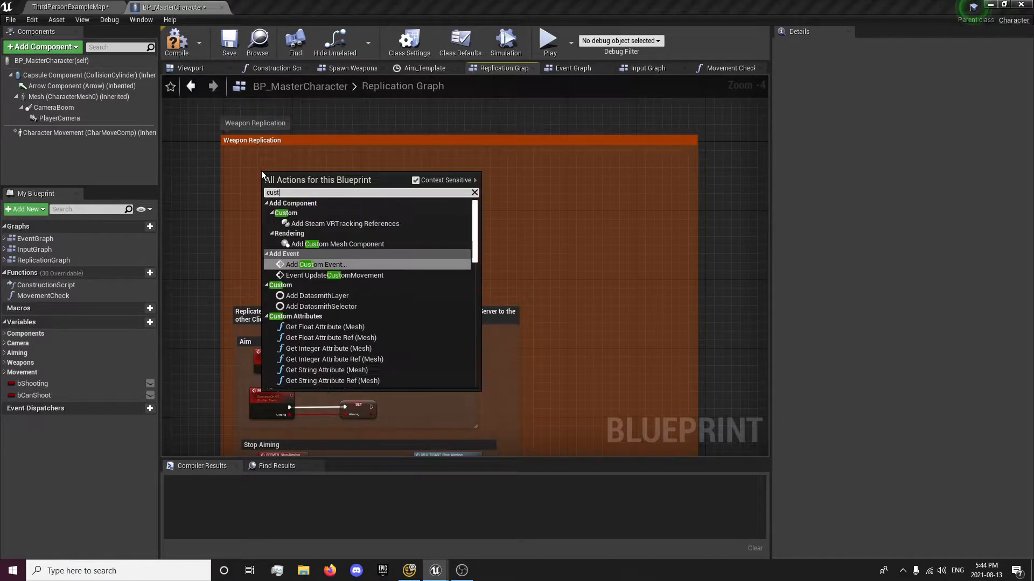
{"action": "left_click", "coordinate": [319, 265]}
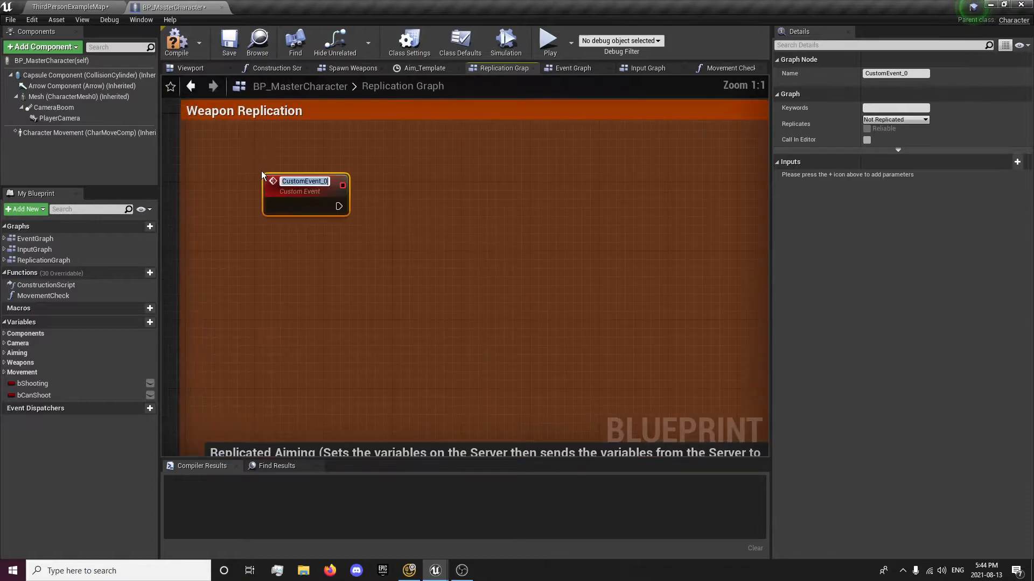
{"action": "type", "text": "SERVER"}
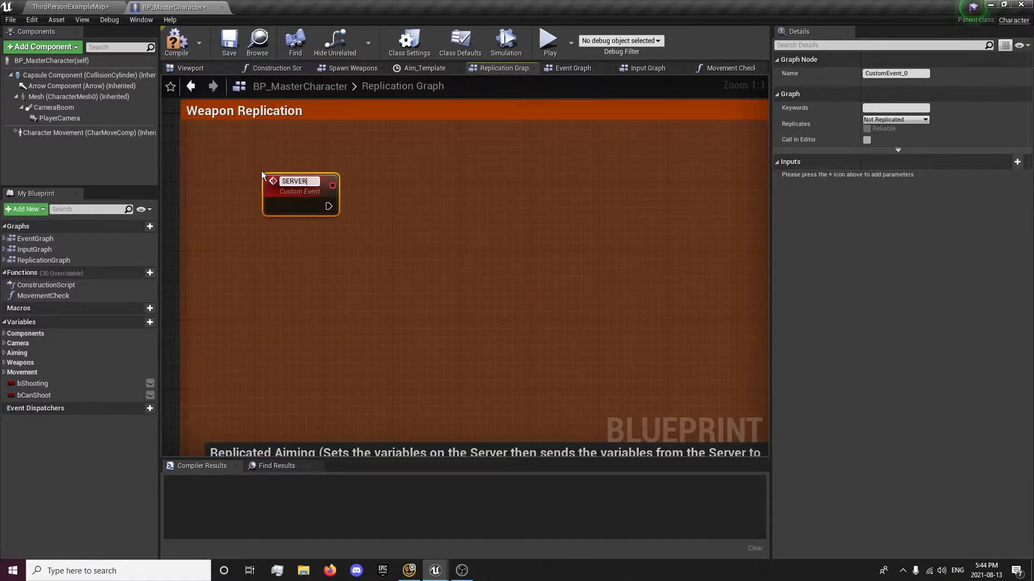
{"action": "type", "text": "_SpawnProjectile"}
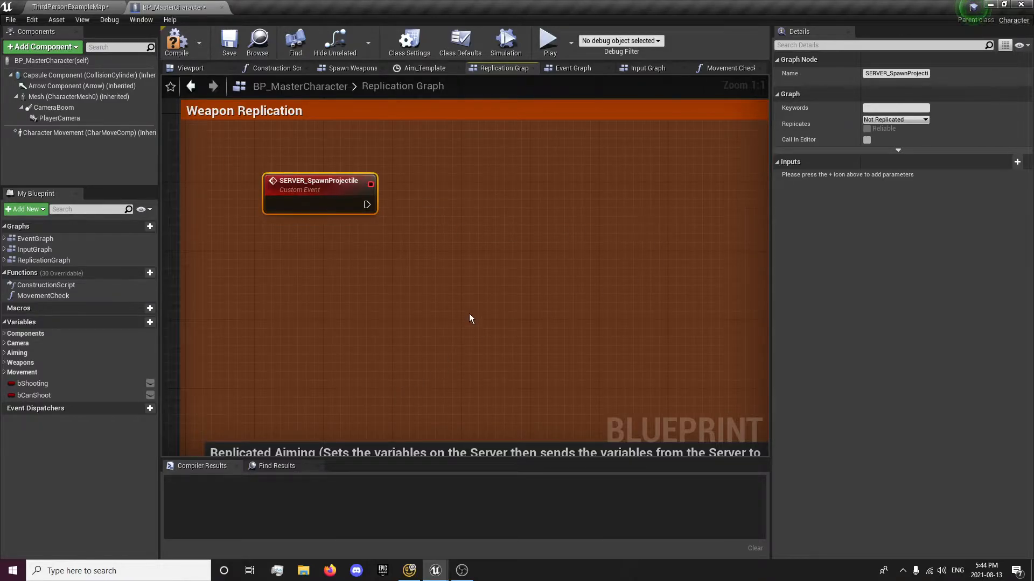
{"action": "mouse_move", "coordinate": [440, 216]}
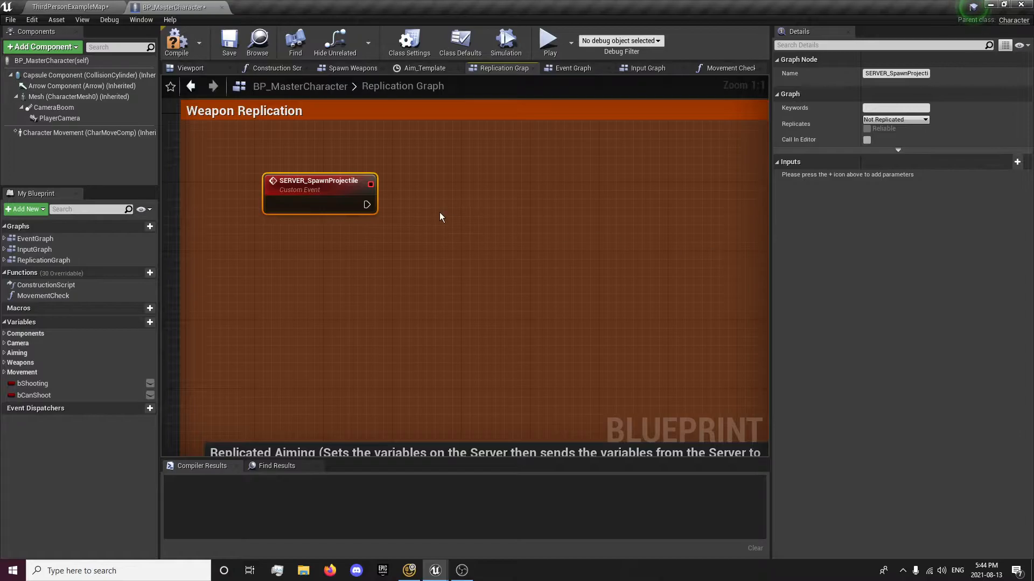
{"action": "mouse_move", "coordinate": [997, 162]}
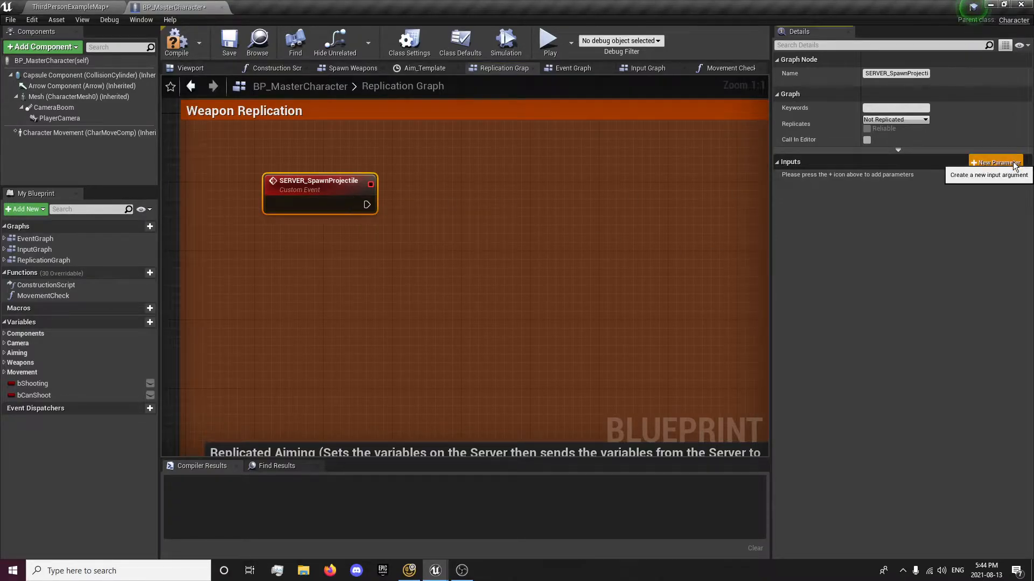
Add a ShootLocation input of type Transform, then a second input for Owner.
{"action": "left_click", "coordinate": [994, 163]}
{"action": "type", "text": "ShootLocation"}
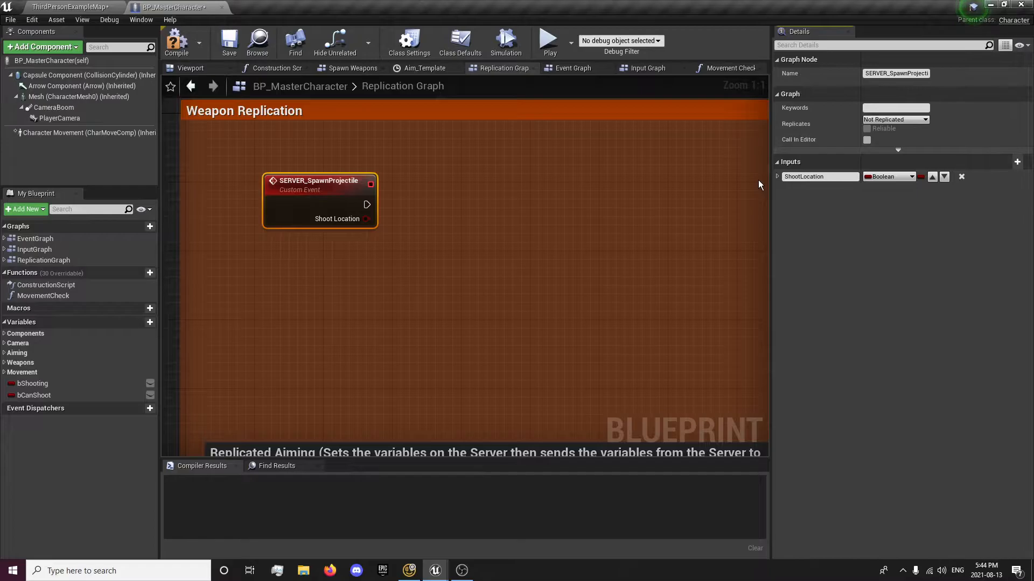
{"action": "left_click", "coordinate": [888, 175]}
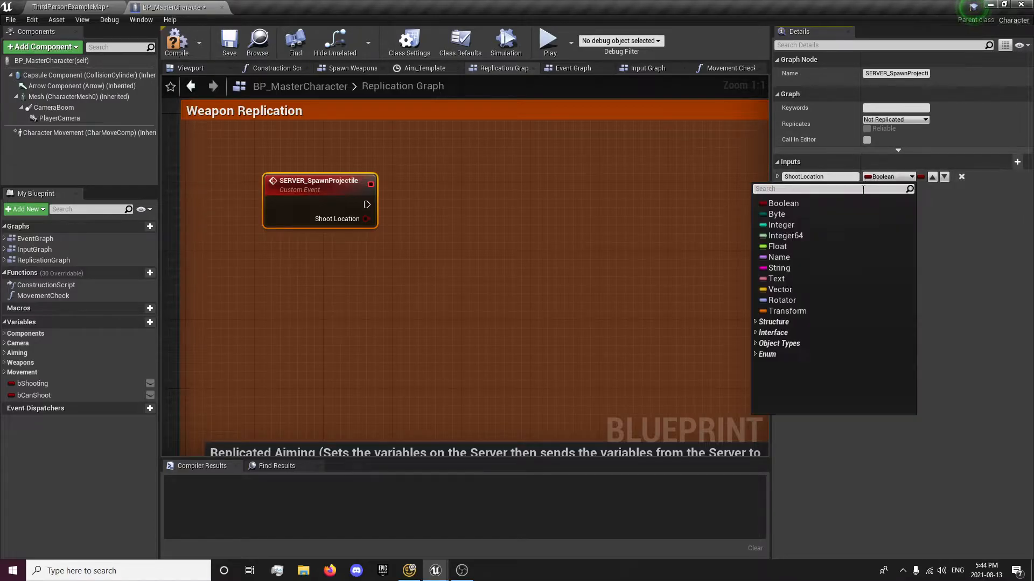
{"action": "left_click", "coordinate": [786, 310]}
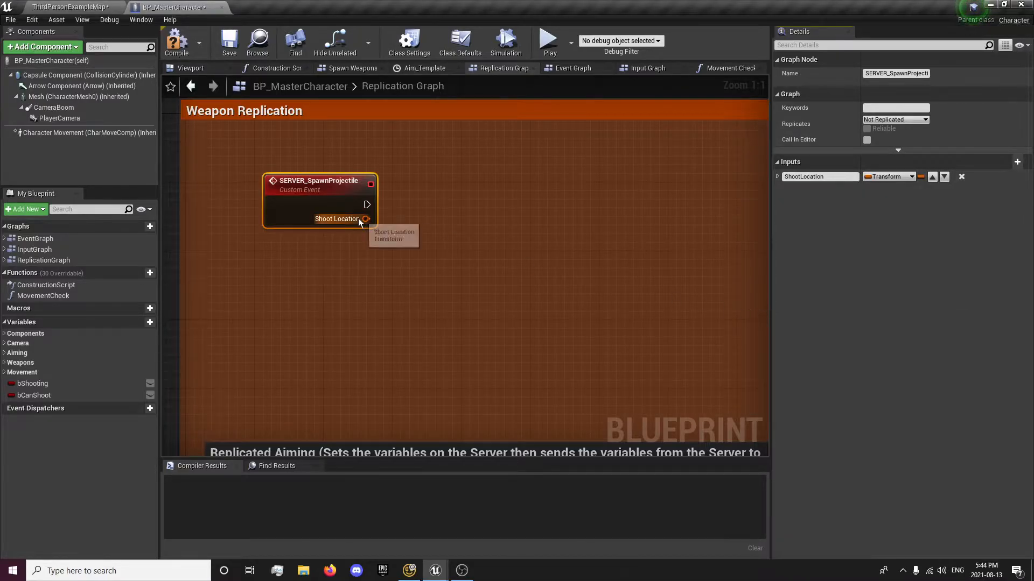
{"action": "mouse_move", "coordinate": [994, 162]}
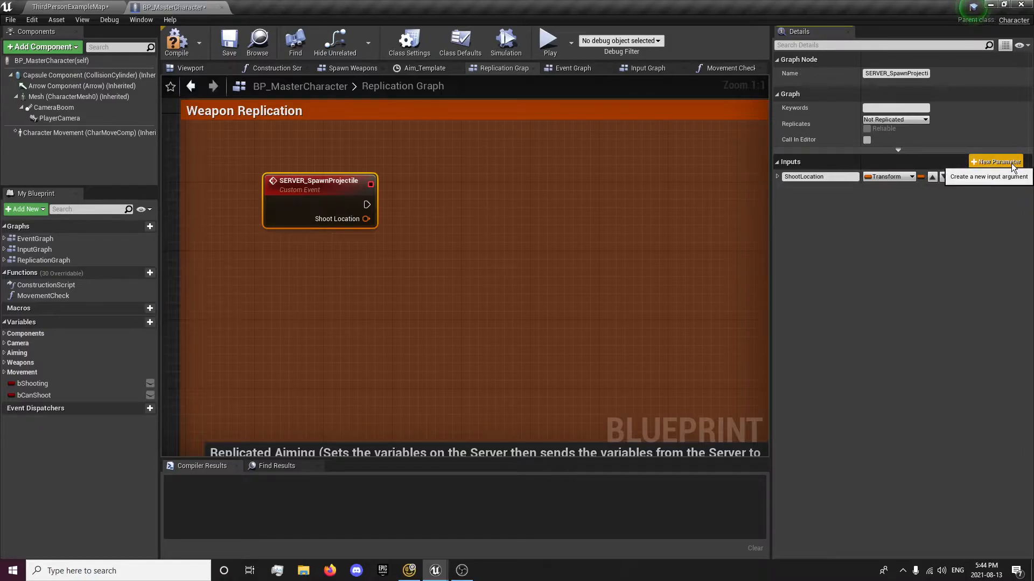
{"action": "left_click", "coordinate": [995, 160]}
{"action": "type", "text": "Owner"}
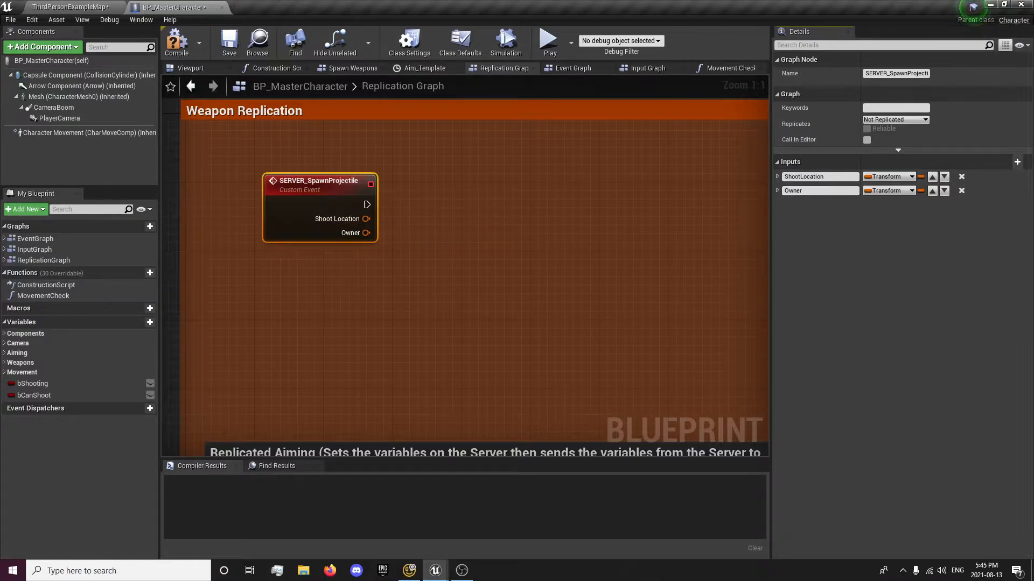
Add a third input, make Instigator a Pawn reference and set Owner to Actor.
{"action": "left_click", "coordinate": [1018, 161]}
{"action": "type", "text": "Instigator"}
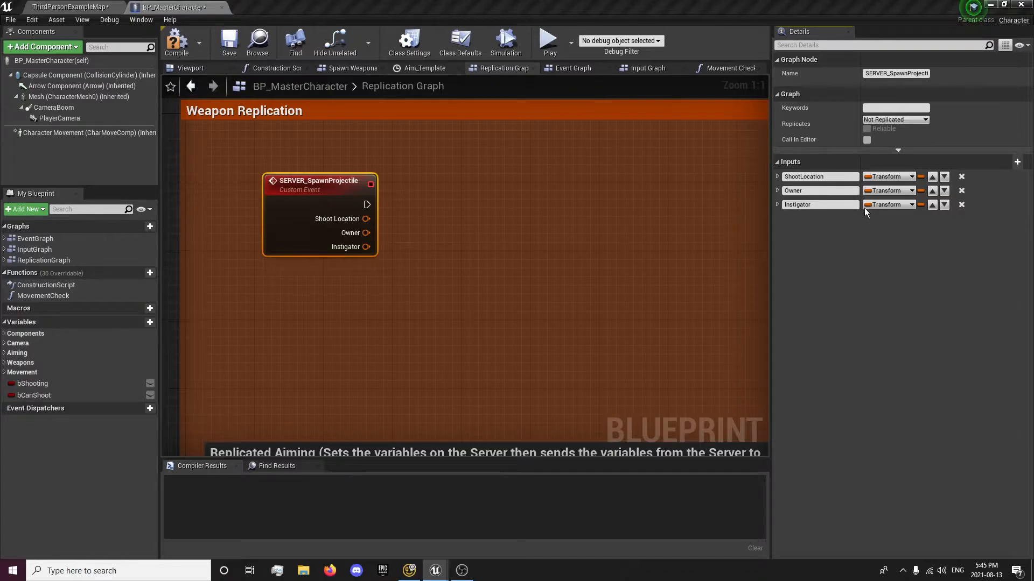
{"action": "left_click", "coordinate": [891, 204]}
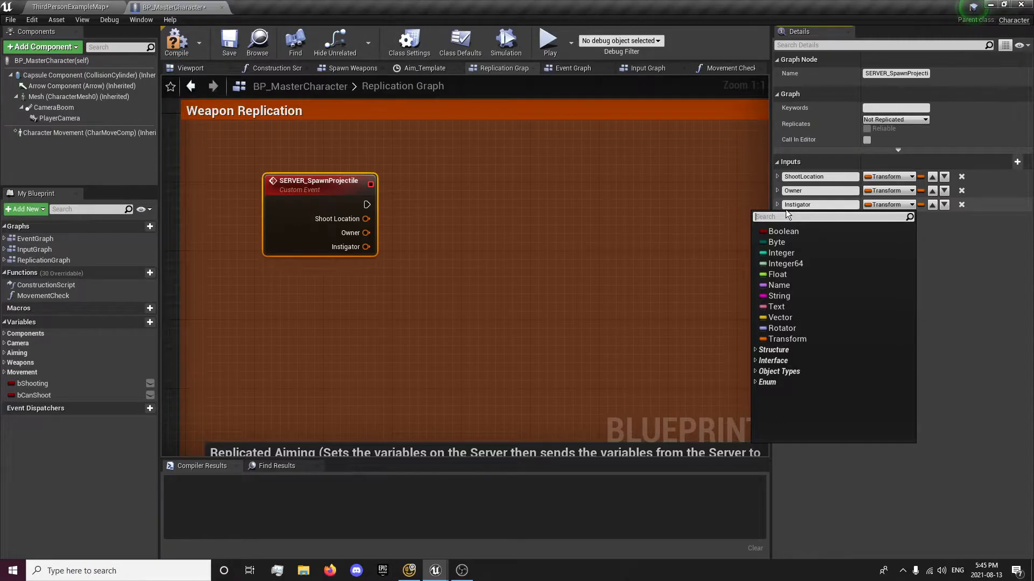
{"action": "type", "text": "pawn"}
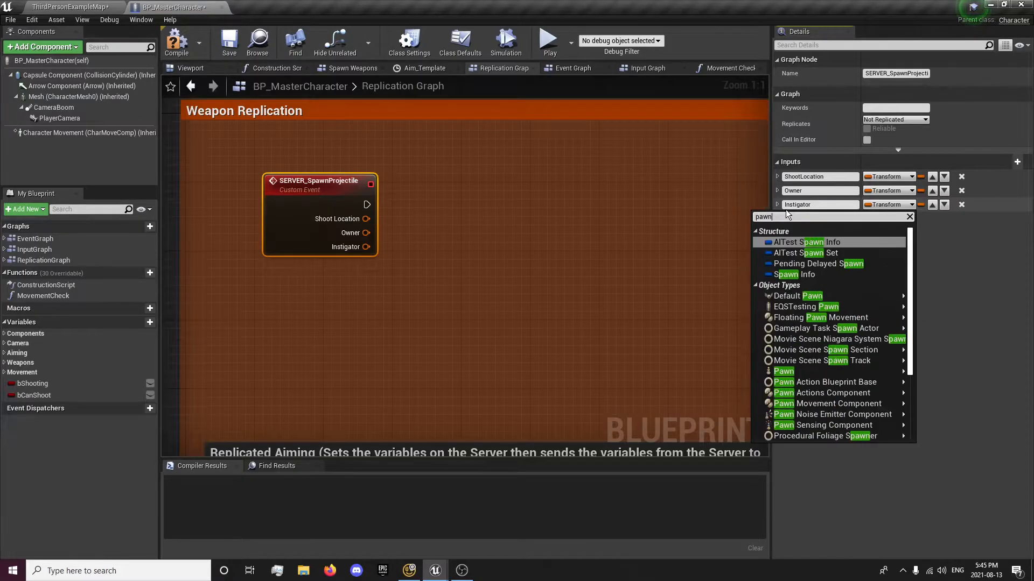
{"action": "mouse_move", "coordinate": [784, 372]}
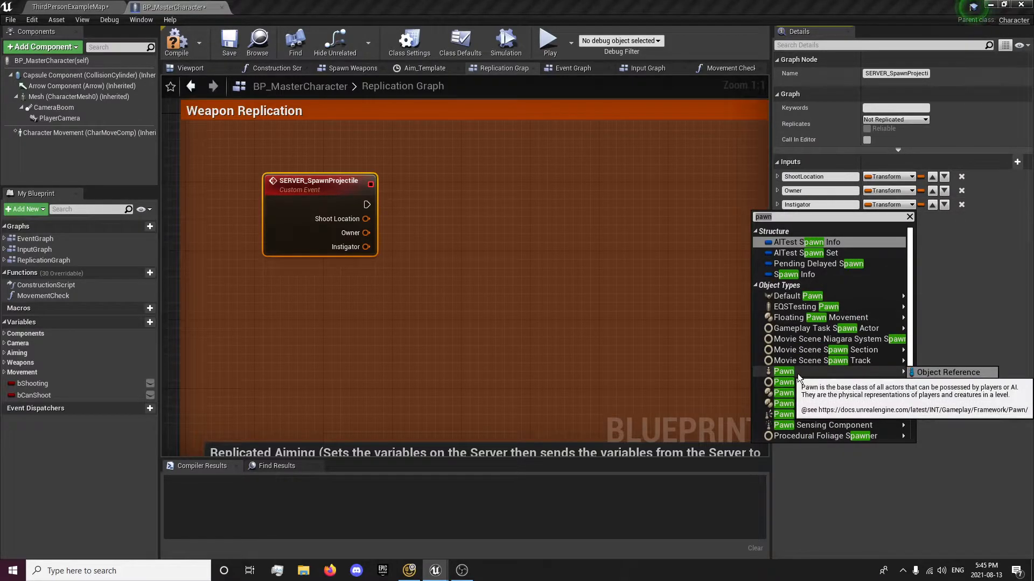
{"action": "left_click", "coordinate": [907, 191]}
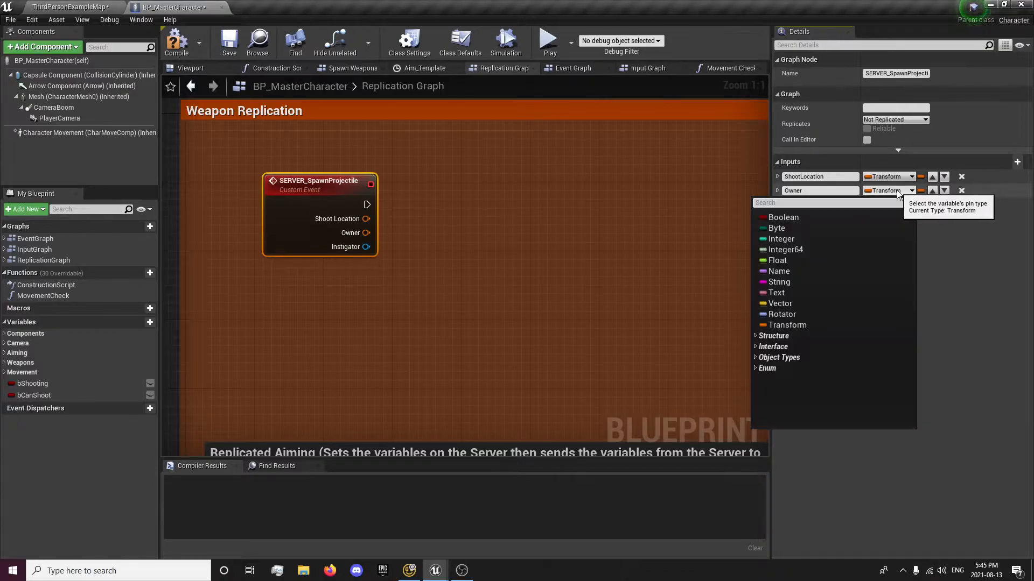
{"action": "type", "text": "actor"}
{"action": "type", "text": "spawn a"}
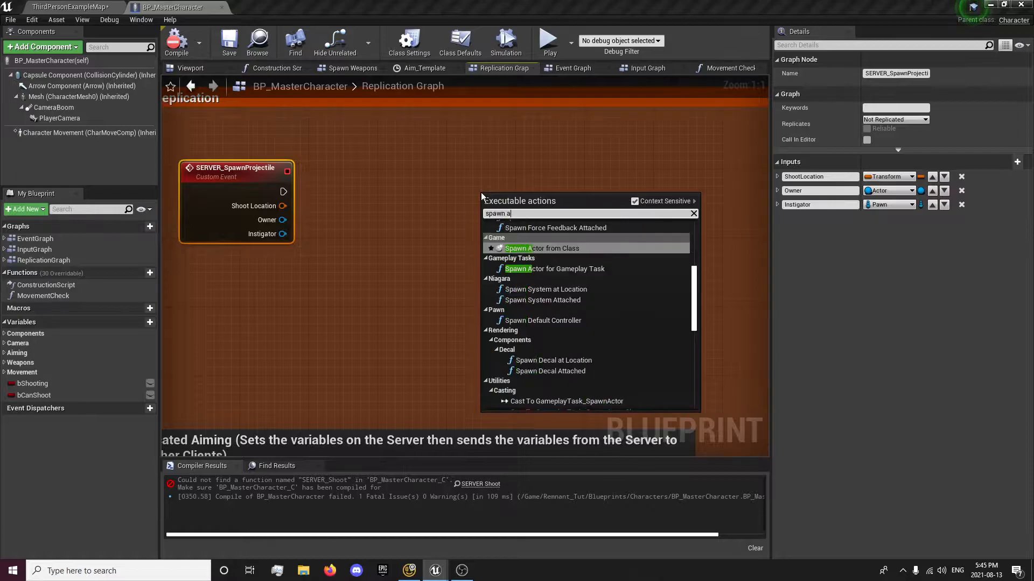
Wire a SpawnActor node to the event, then review BP_MasterWeapon's Shoot Gun graph.
{"action": "left_click", "coordinate": [542, 247]}
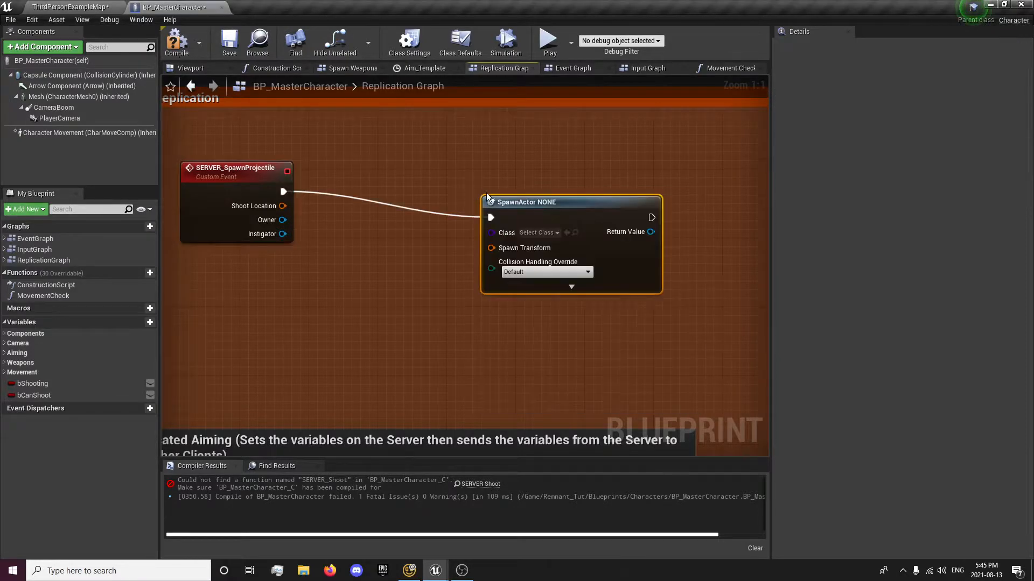
{"action": "left_click", "coordinate": [536, 232]}
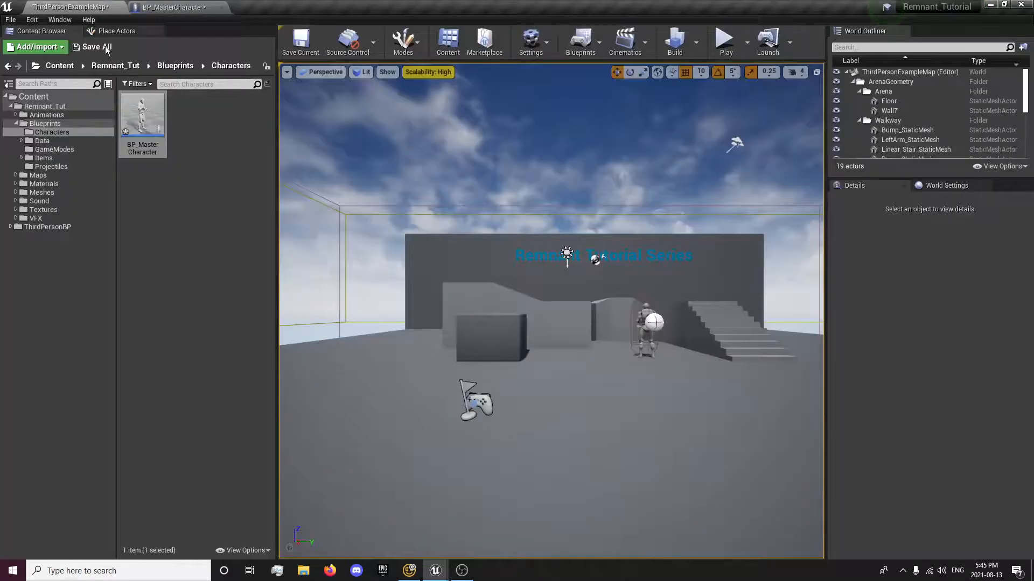
{"action": "left_click", "coordinate": [174, 65]}
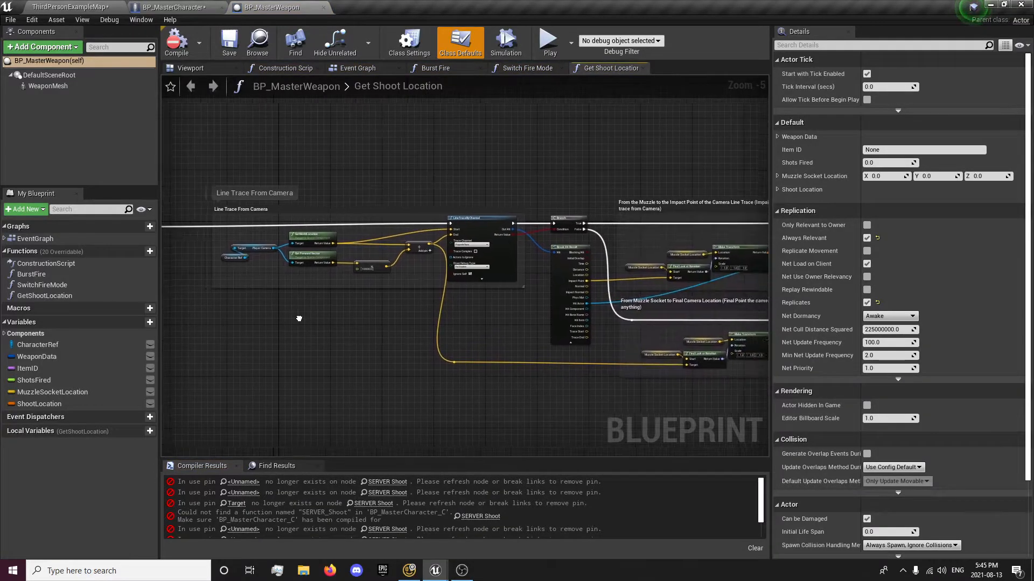
{"action": "left_click", "coordinate": [357, 68]}
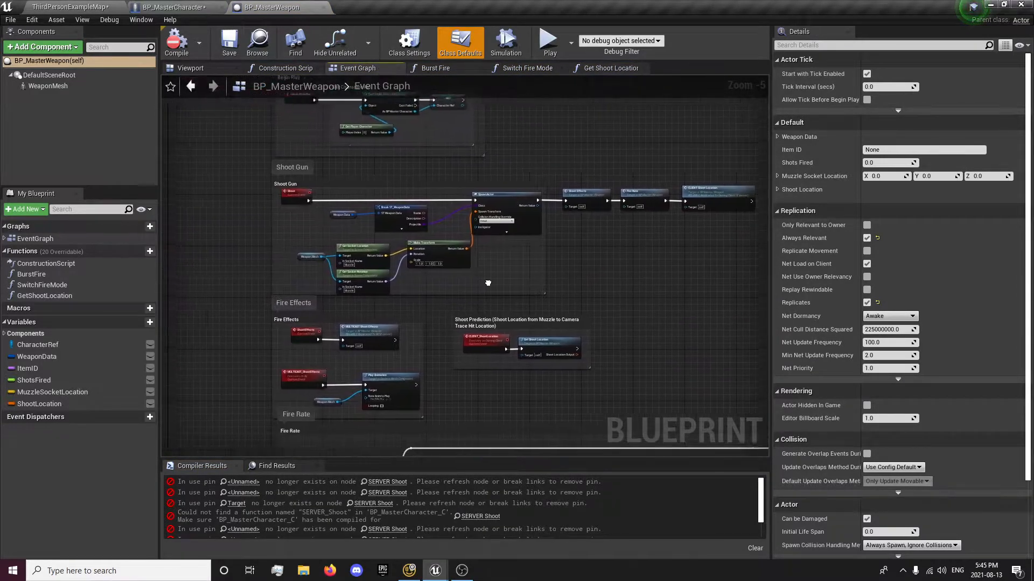
{"action": "scroll", "scroll_direction": "up", "scroll_amount": 3}
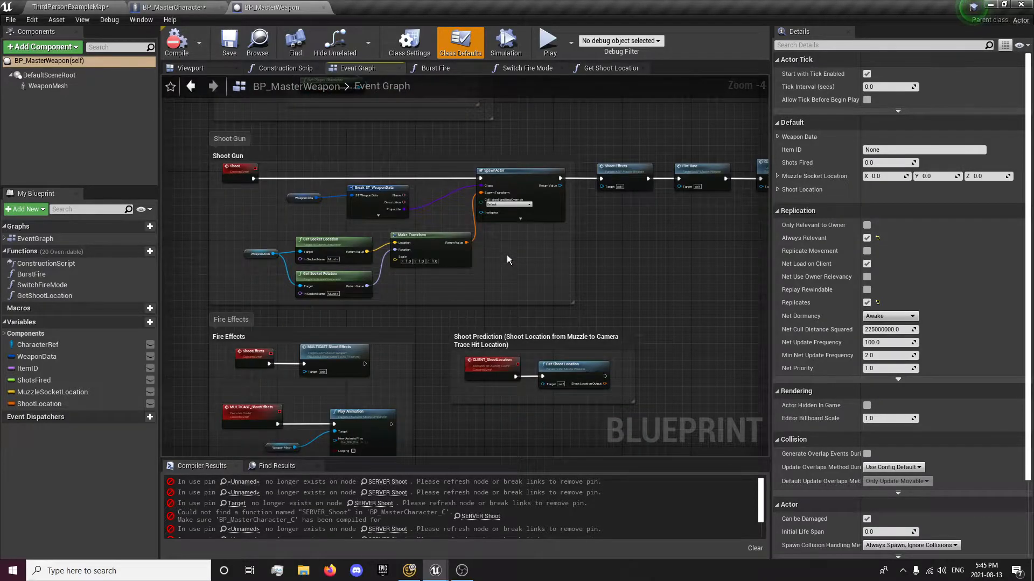
{"action": "mouse_move", "coordinate": [165, 7]}
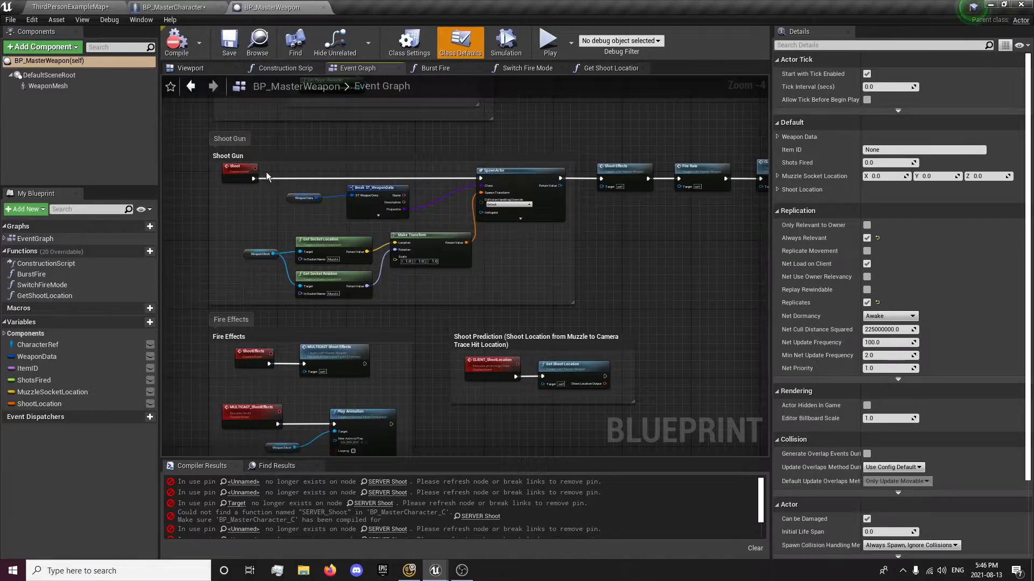
{"action": "left_click_drag", "start_coordinate": [267, 176], "coordinate": [402, 224]}
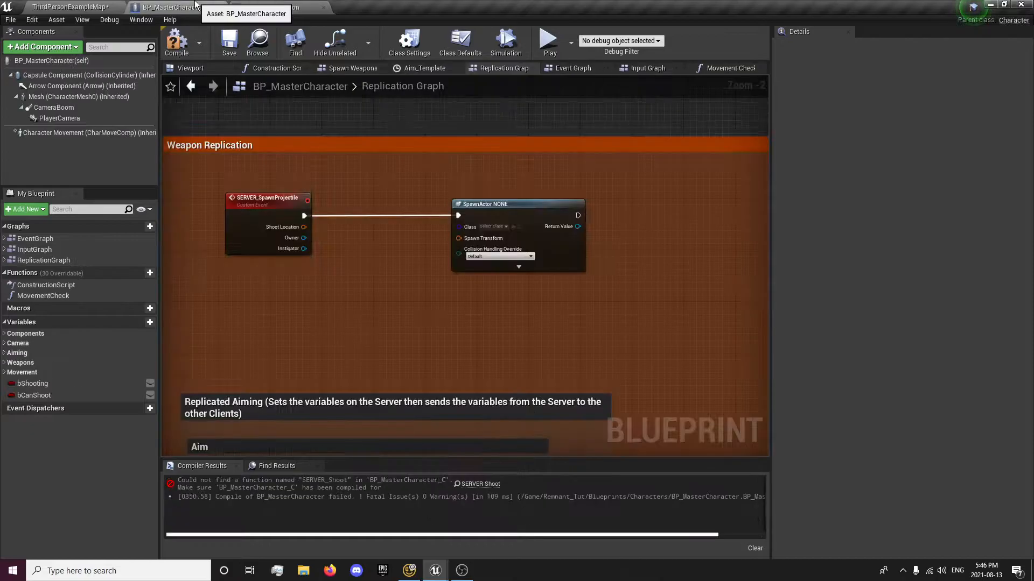
Get EquippedWeapon's Weapon Data, break ST_WeaponData and feed Projectile into SpawnActor's Class.
{"action": "left_click", "coordinate": [19, 363]}
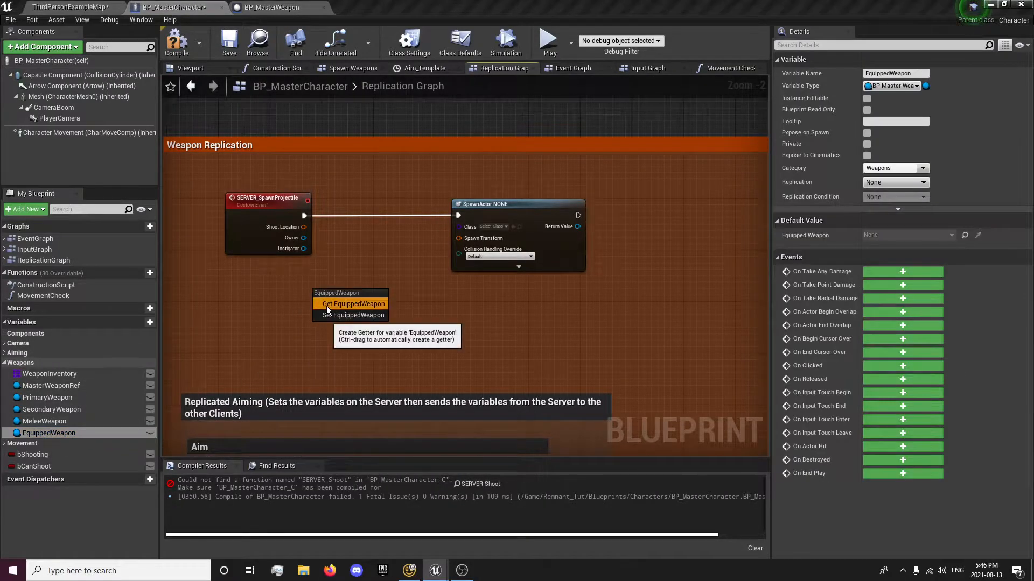
{"action": "left_click", "coordinate": [353, 304]}
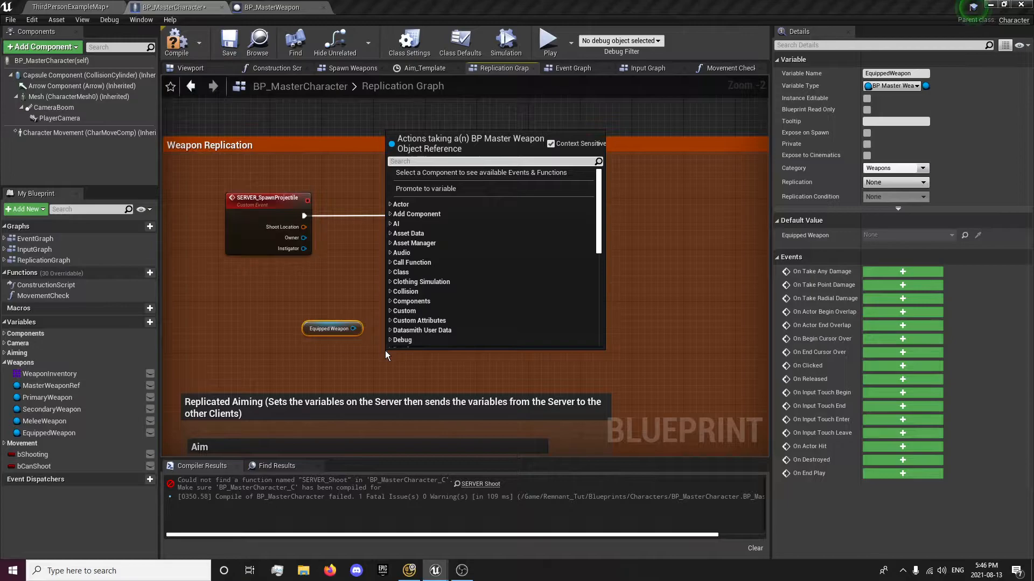
{"action": "type", "text": "weapon data"}
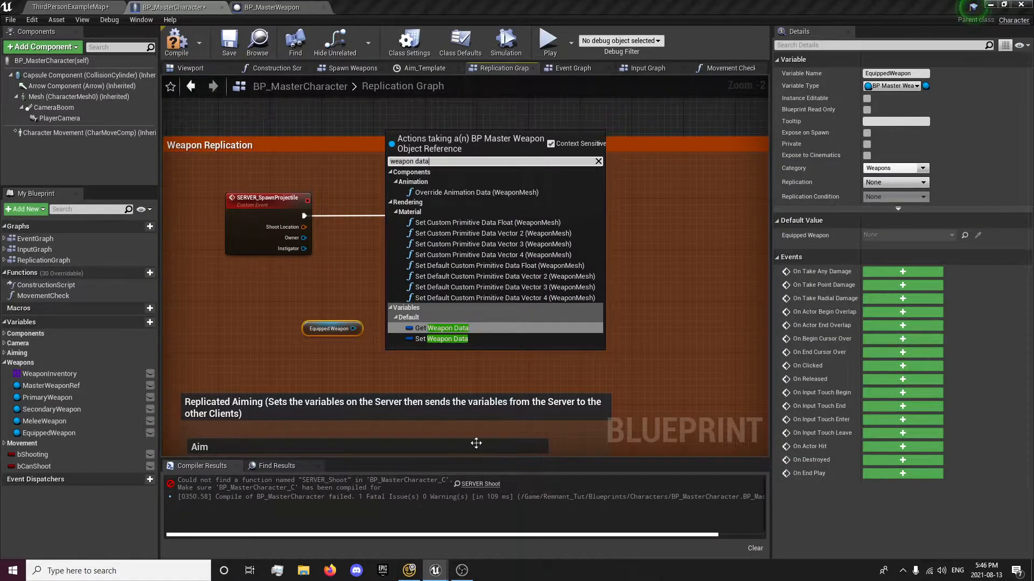
{"action": "left_click", "coordinate": [447, 327]}
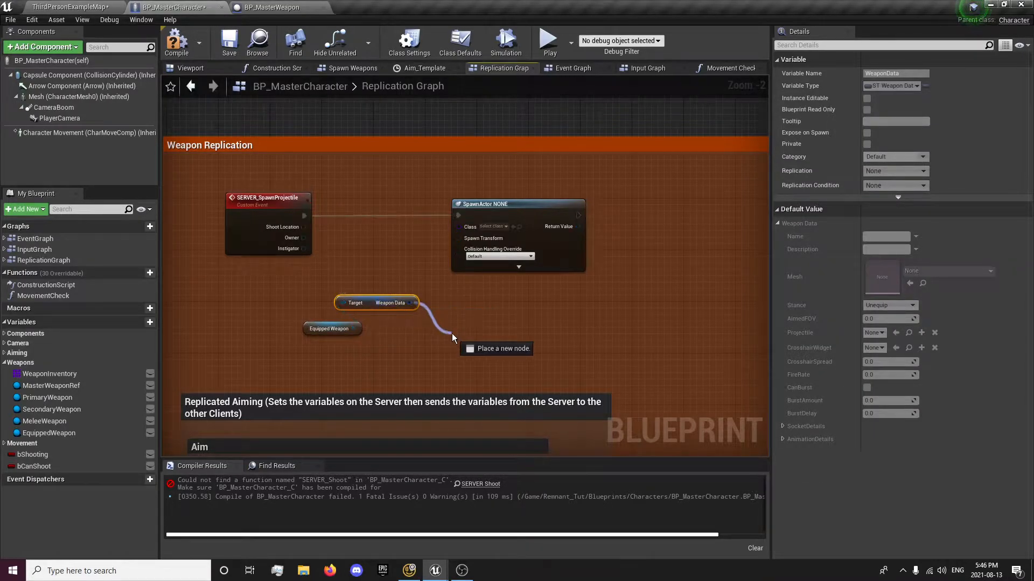
{"action": "left_click", "coordinate": [495, 348]}
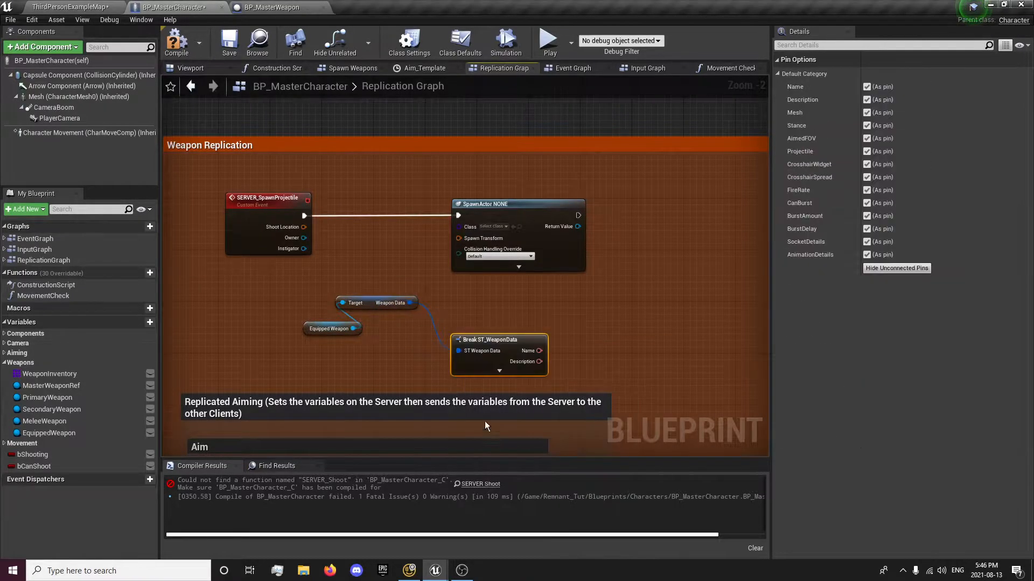
{"action": "left_click", "coordinate": [499, 370]}
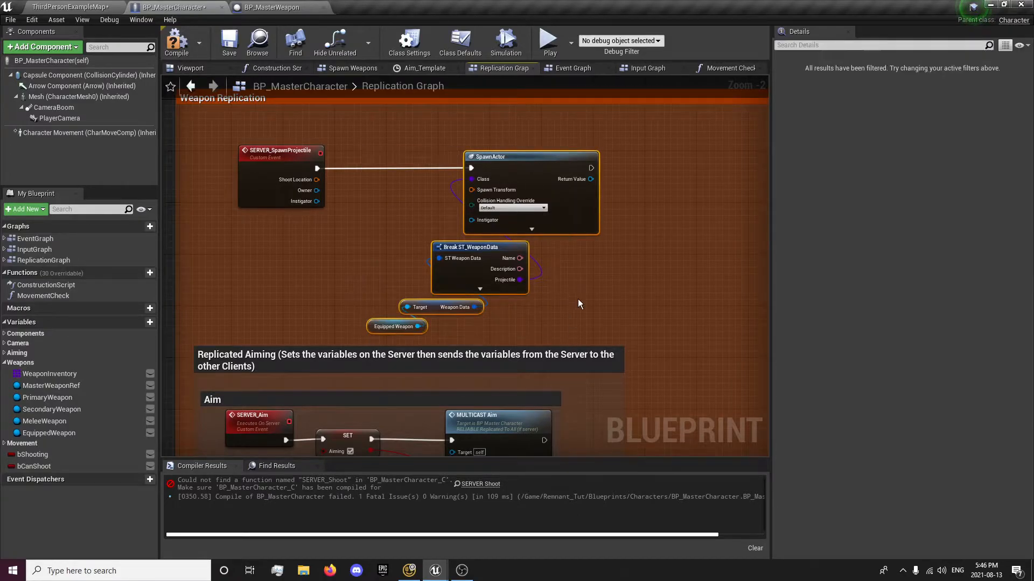
Make SERVER_SpawnProjectile replicate as Run on Server with Reliable ticked.
{"action": "scroll", "scroll_direction": "down", "scroll_amount": 3}
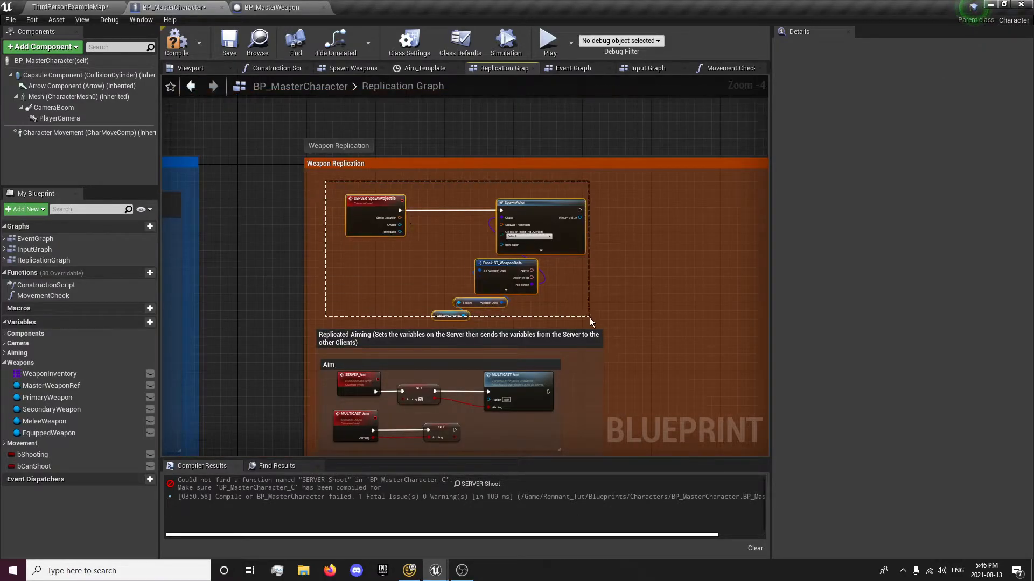
{"action": "left_click", "coordinate": [893, 119]}
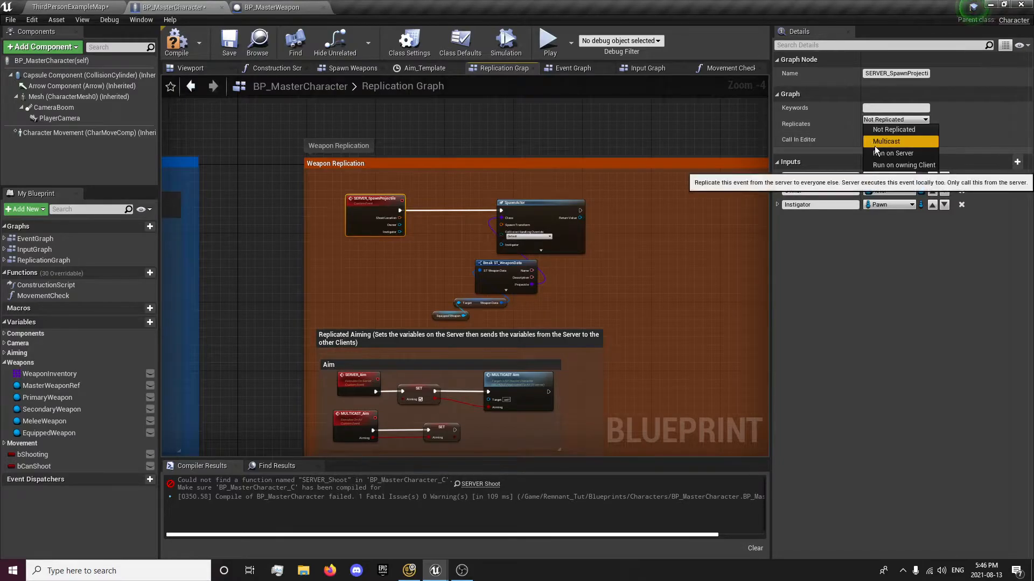
{"action": "left_click", "coordinate": [895, 153]}
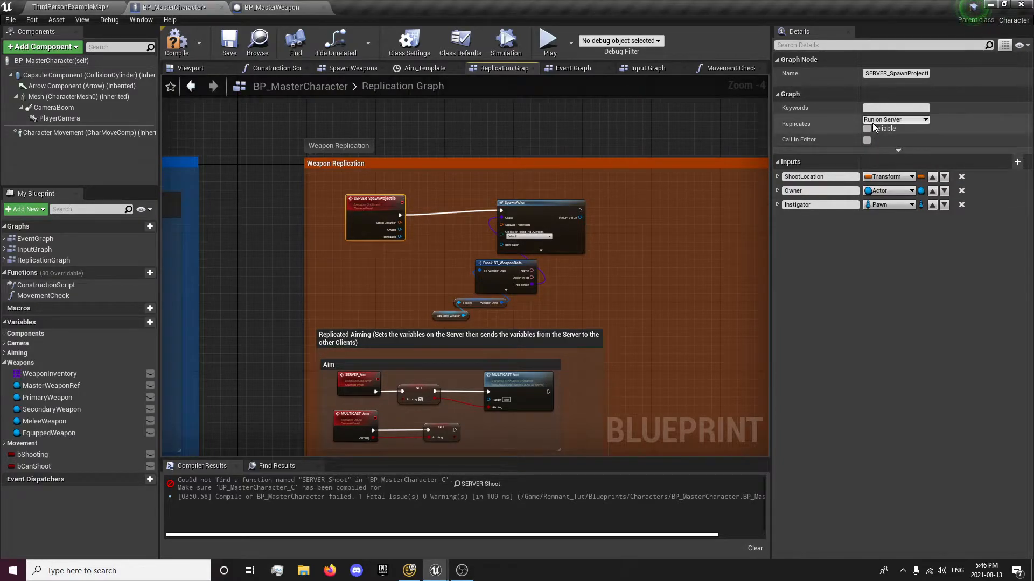
{"action": "left_click", "coordinate": [867, 128]}
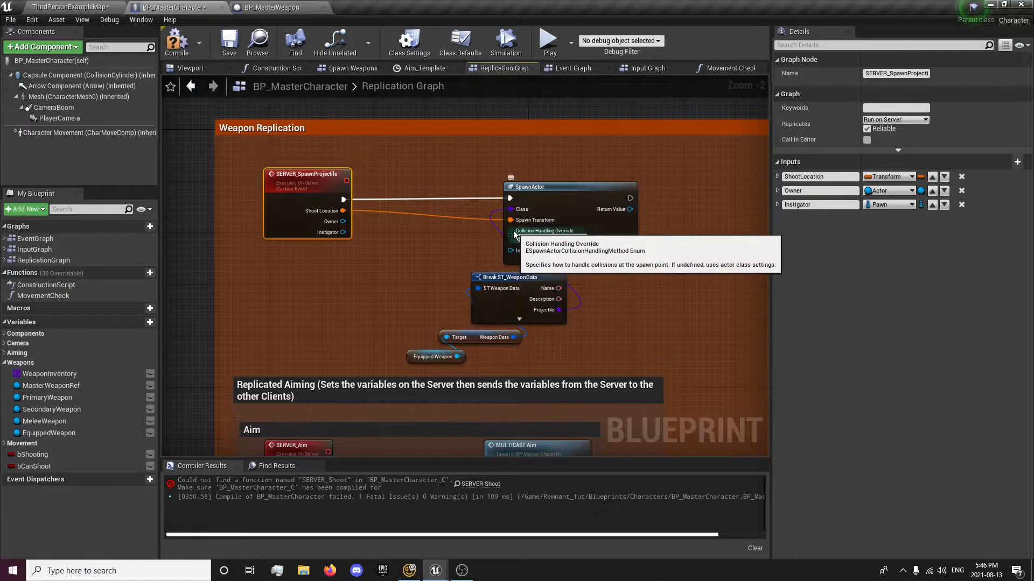
Set SpawnActor's Collision Handling Override to Always Spawn, Ignore Collisions.
{"action": "left_click", "coordinate": [550, 237]}
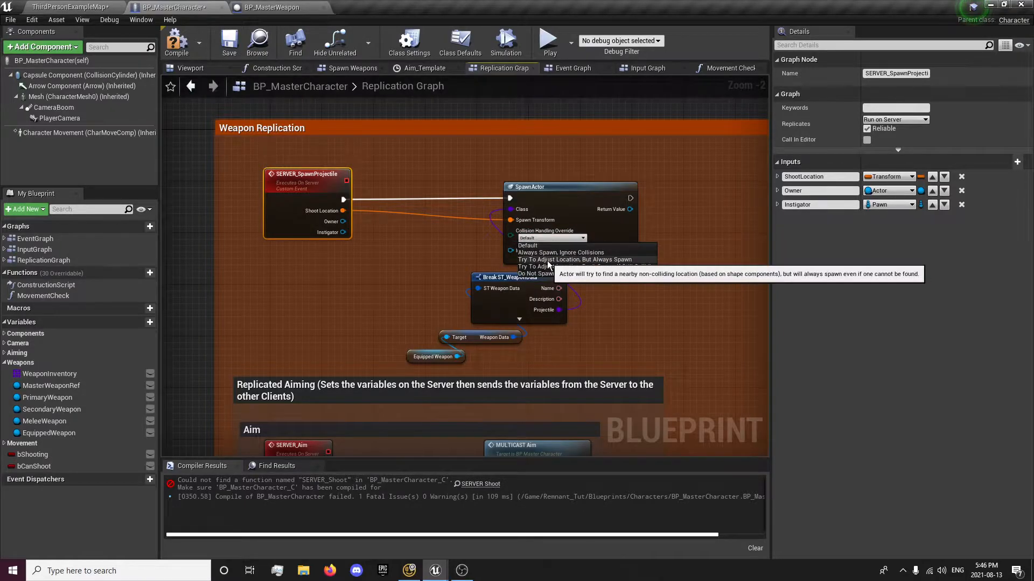
{"action": "left_click", "coordinate": [580, 259]}
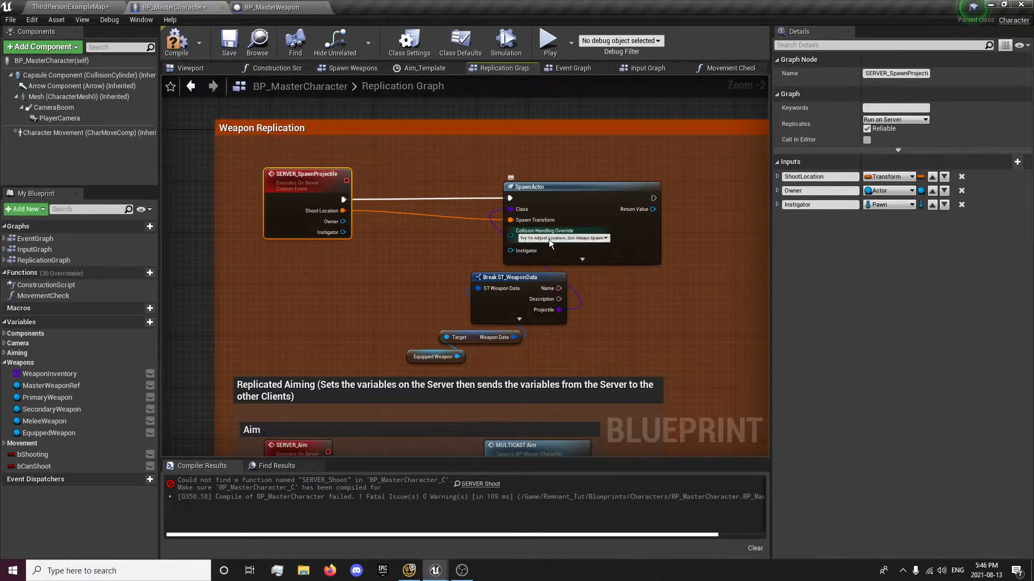
{"action": "left_click", "coordinate": [562, 238]}
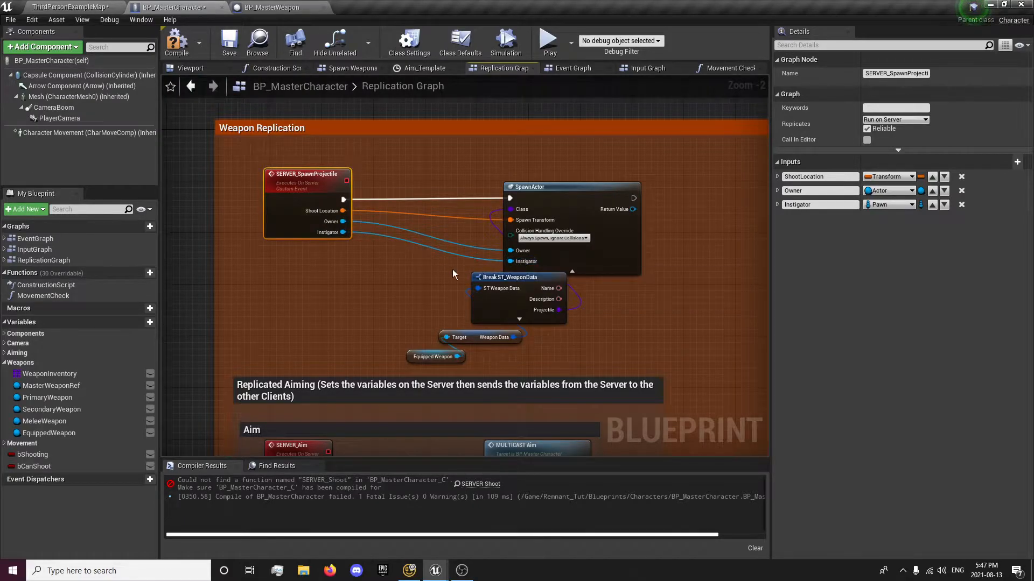
{"action": "mouse_move", "coordinate": [520, 301]}
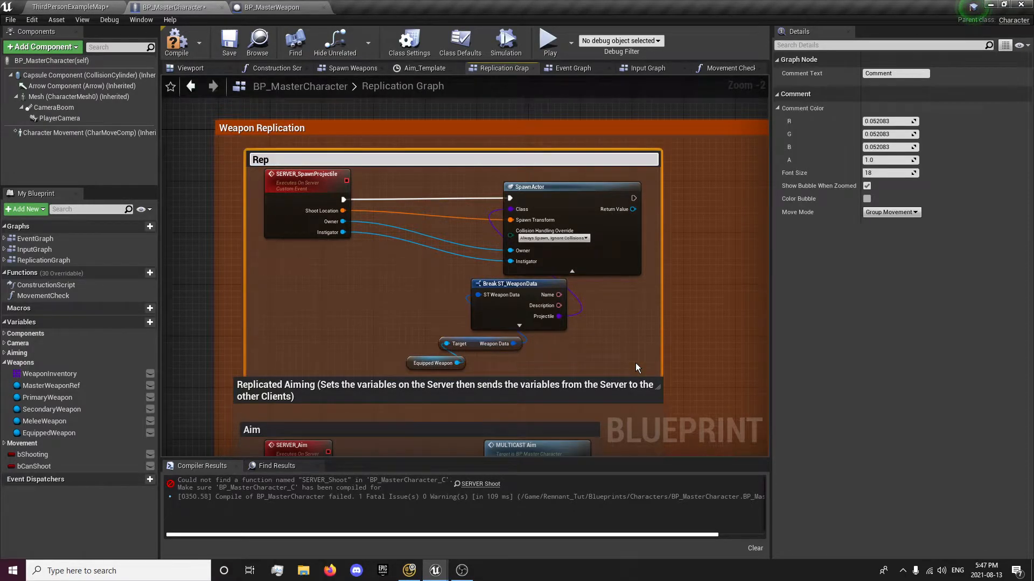
Title the comment around the spawn nodes 'Replicated Projectile Spawn'.
{"action": "type", "text": "Replicated Proj"}
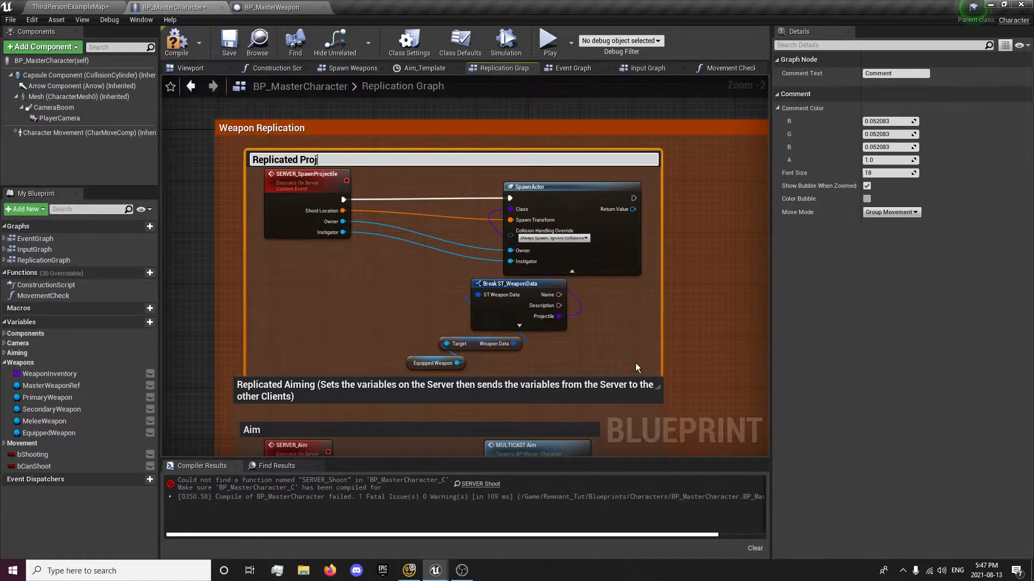
{"action": "type", "text": "Replicated Projectile Spawn"}
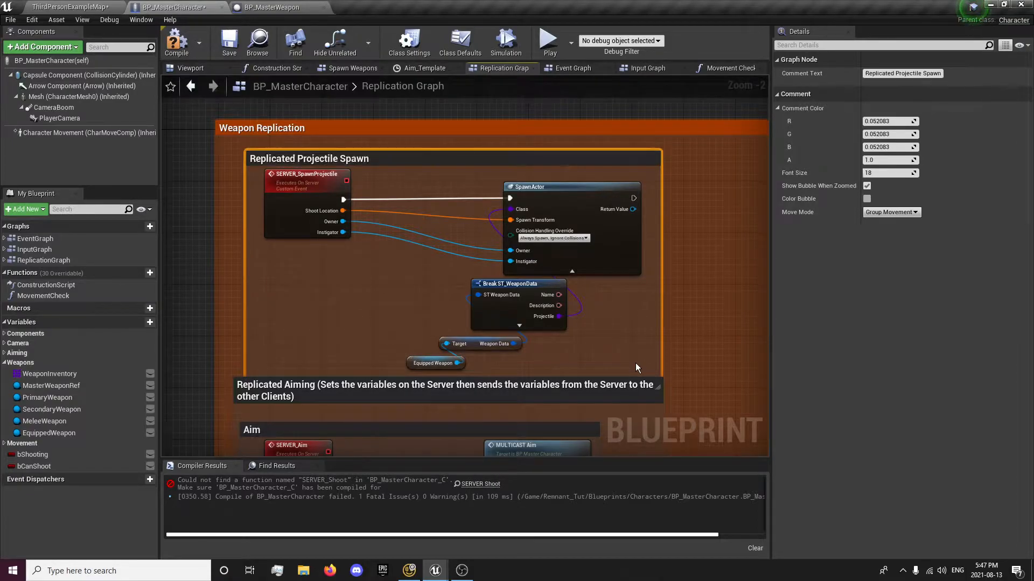
{"action": "scroll", "scroll_direction": "down", "scroll_amount": 3}
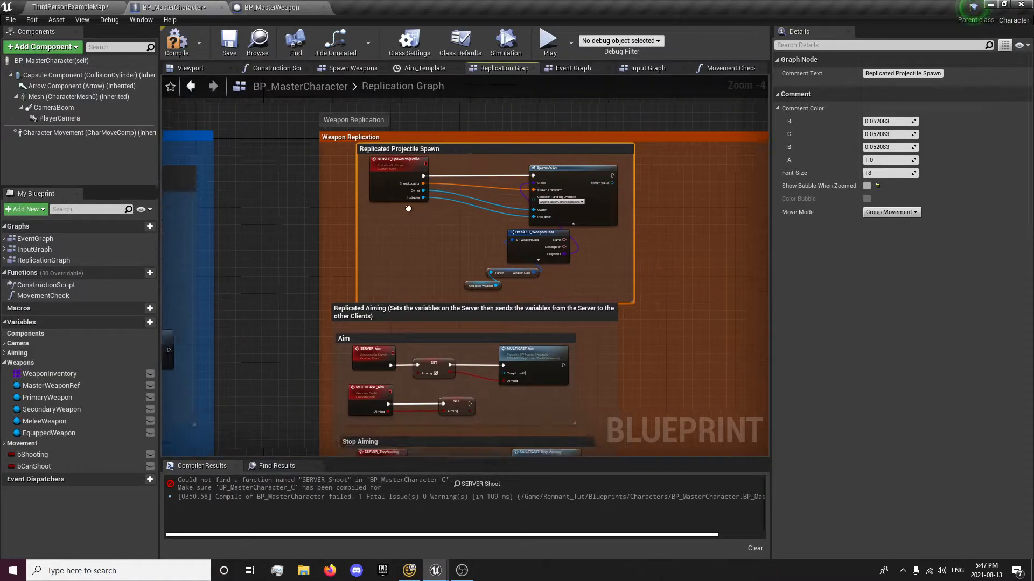
{"action": "scroll", "scroll_direction": "down", "scroll_amount": 3}
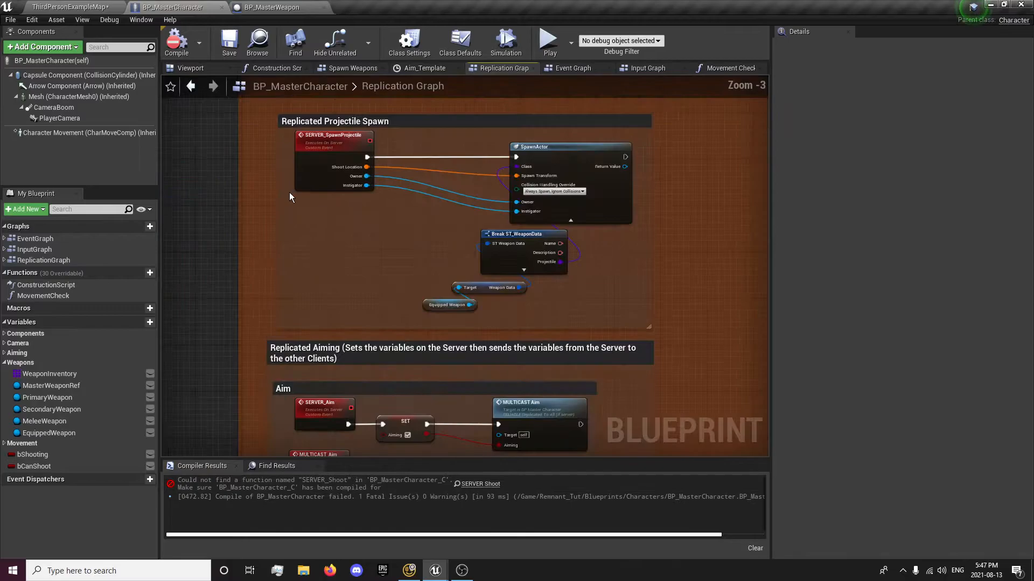
{"action": "mouse_move", "coordinate": [656, 272]}
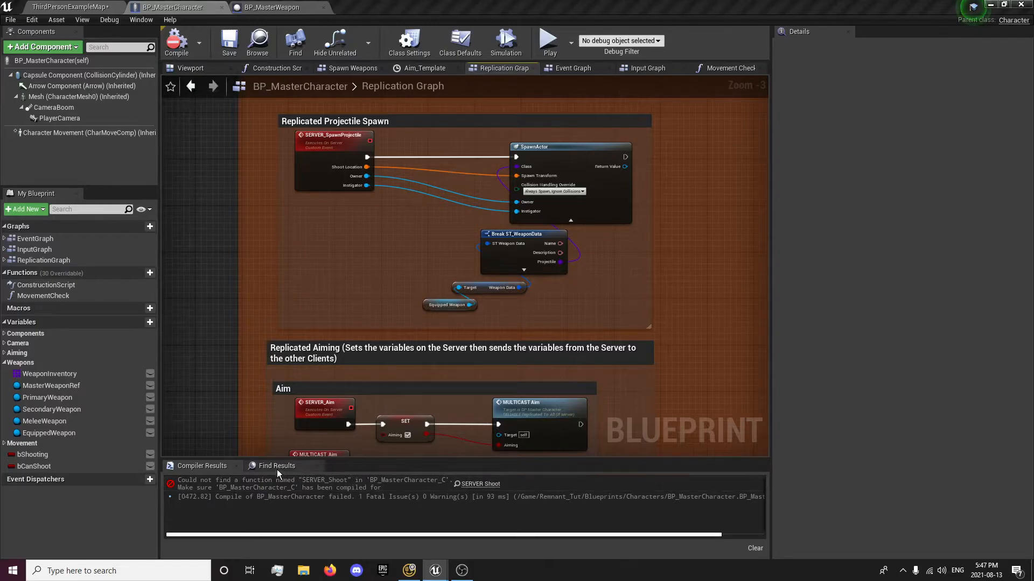
{"action": "mouse_move", "coordinate": [571, 68]}
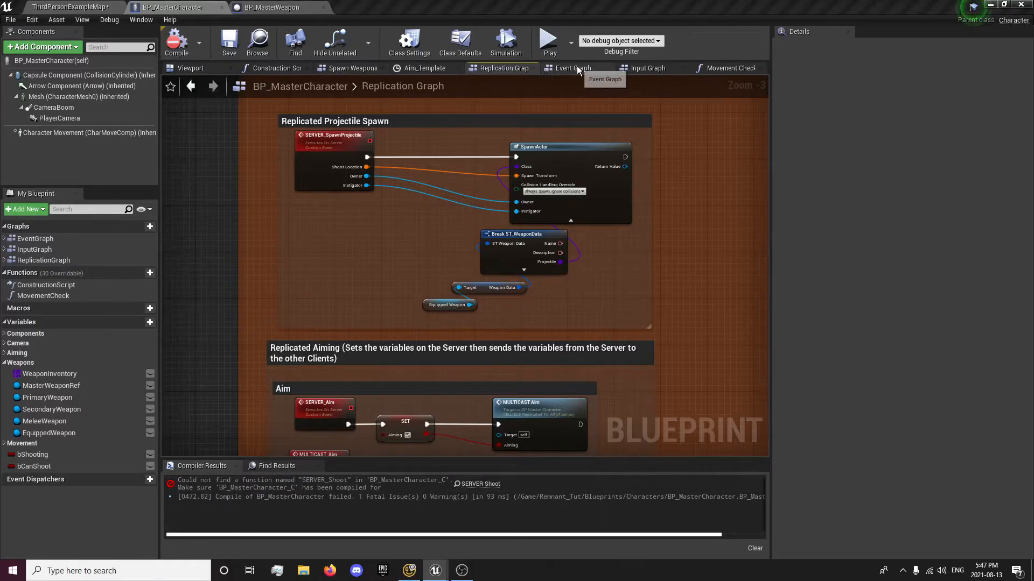
Remove the broken SERVER Shoot call from the Input Graph and compile BP_MasterCharacter.
{"action": "left_click", "coordinate": [648, 67]}
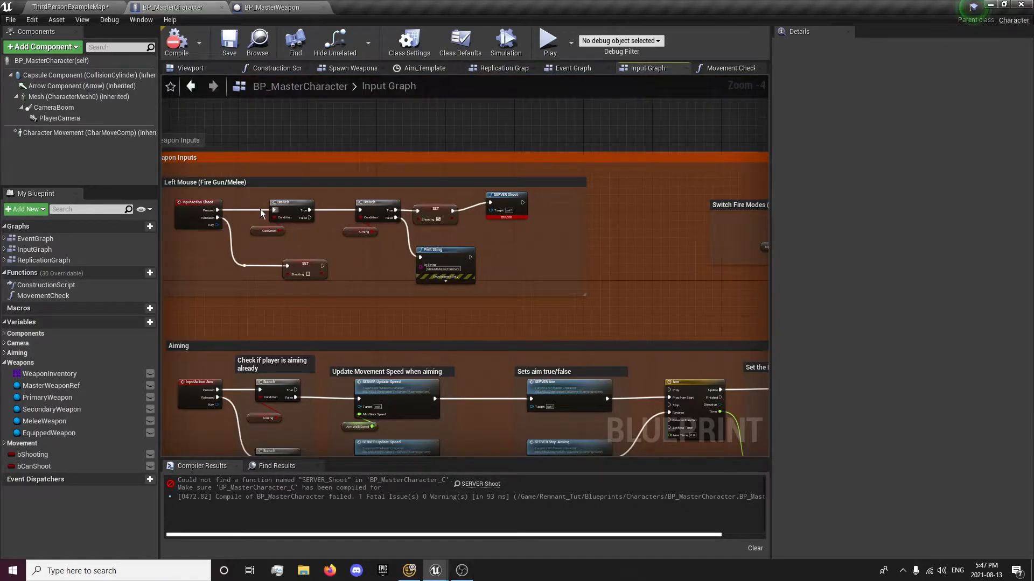
{"action": "scroll", "scroll_direction": "up", "scroll_amount": 3}
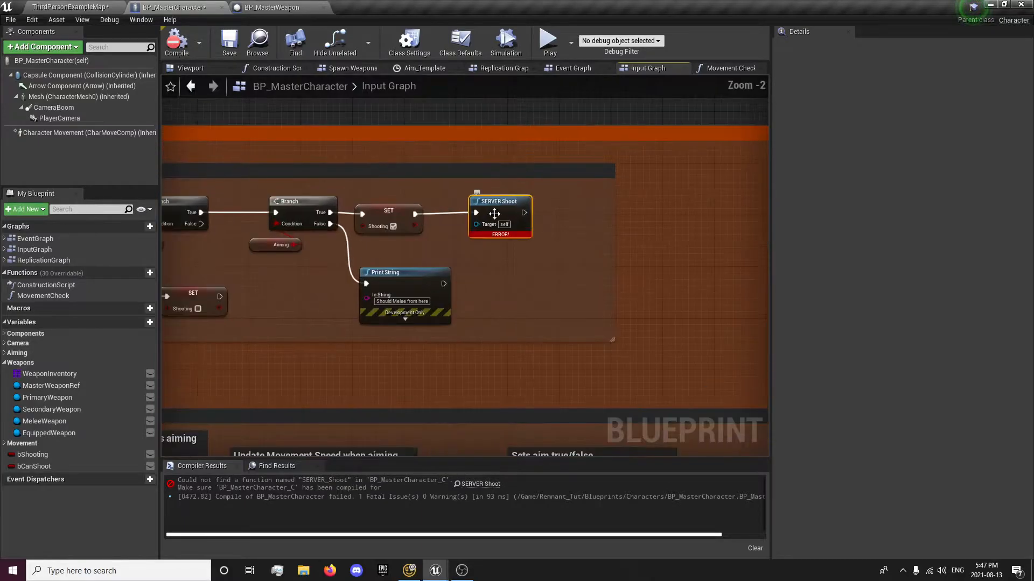
{"action": "mouse_move", "coordinate": [491, 212]}
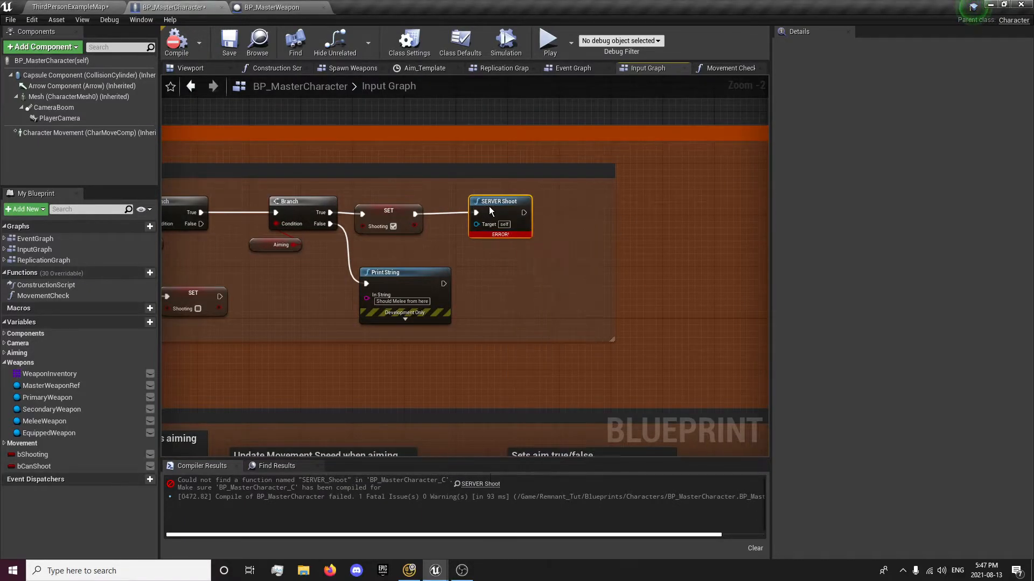
{"action": "key", "text": "Delete"}
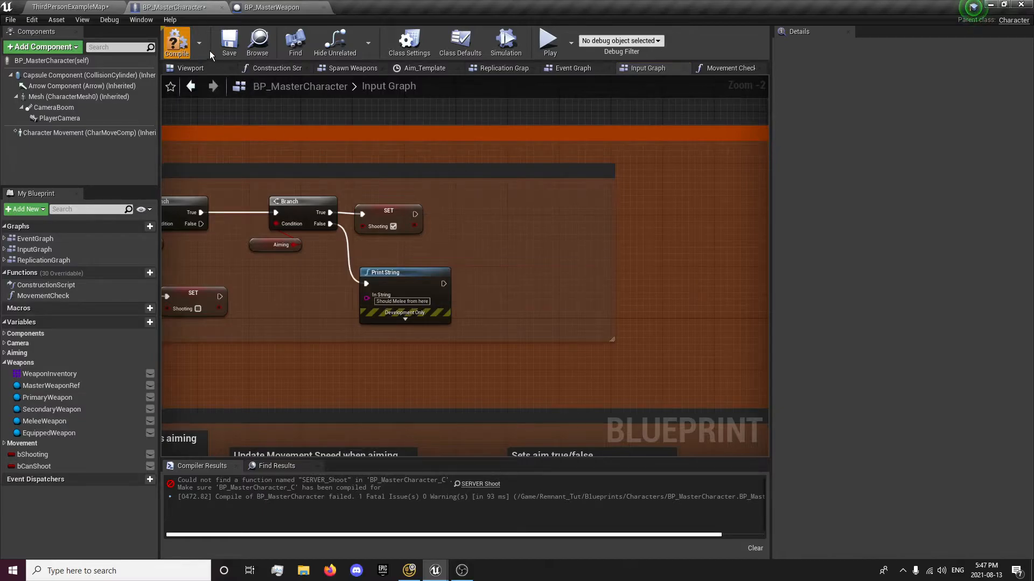
{"action": "left_click", "coordinate": [176, 41]}
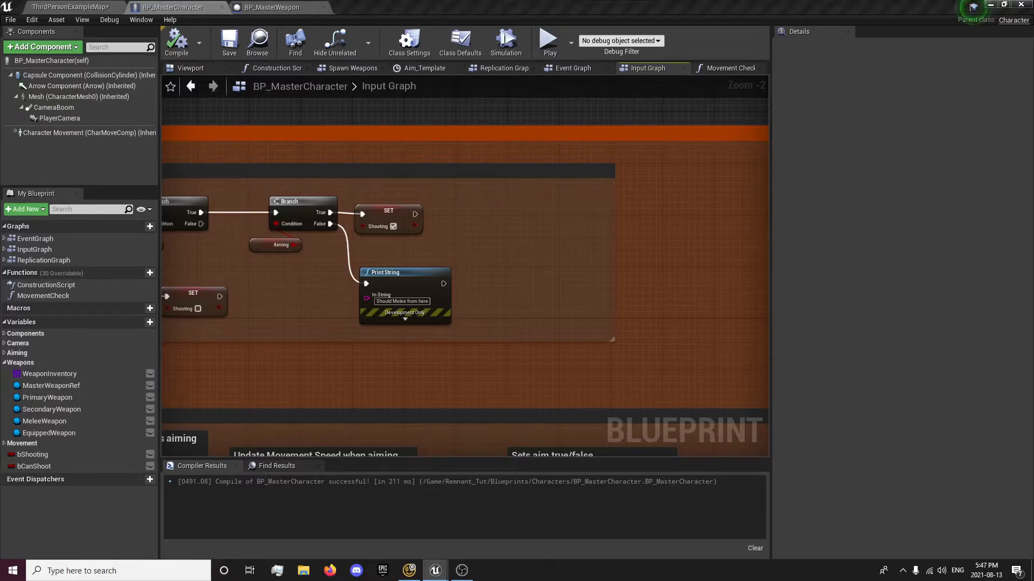
{"action": "mouse_move", "coordinate": [409, 41]}
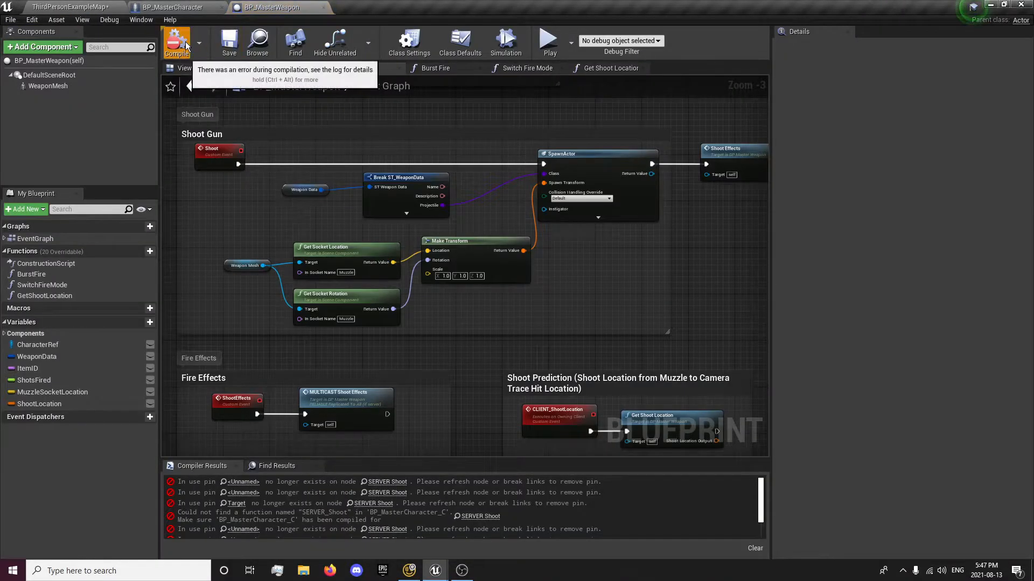
Clear the Shoot Prediction and CLIENT_ShootLocation nodes, leaving Shoot feeding a Branch with a Character Ref getter.
{"action": "scroll", "scroll_direction": "down", "scroll_amount": 3}
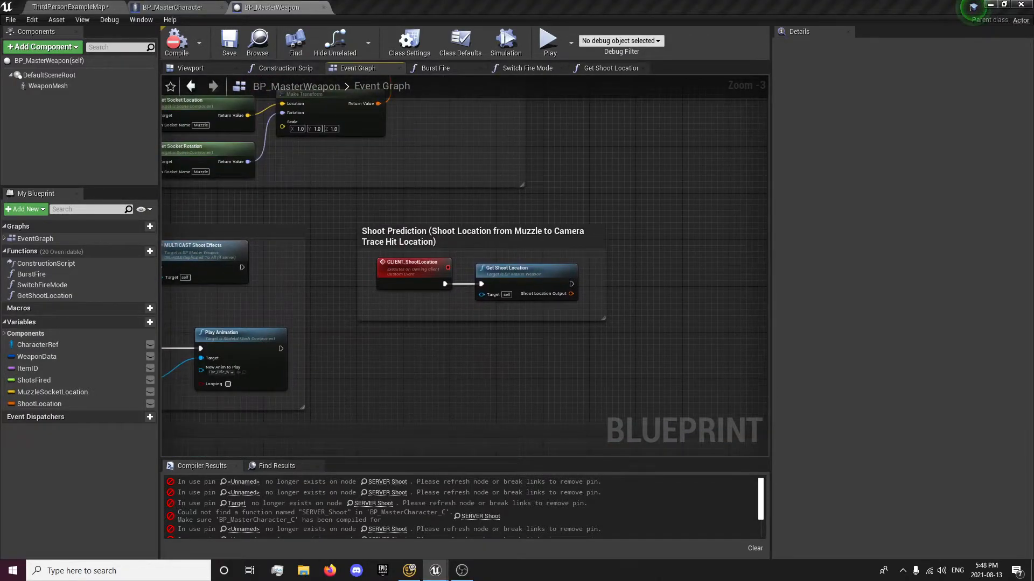
{"action": "left_click", "coordinate": [472, 236]}
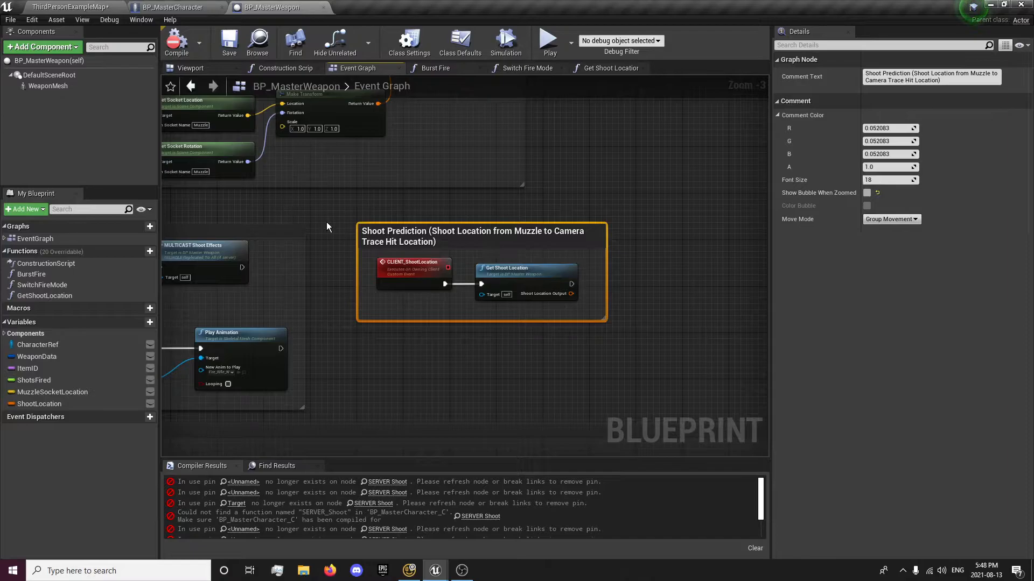
{"action": "left_click", "coordinate": [413, 267]}
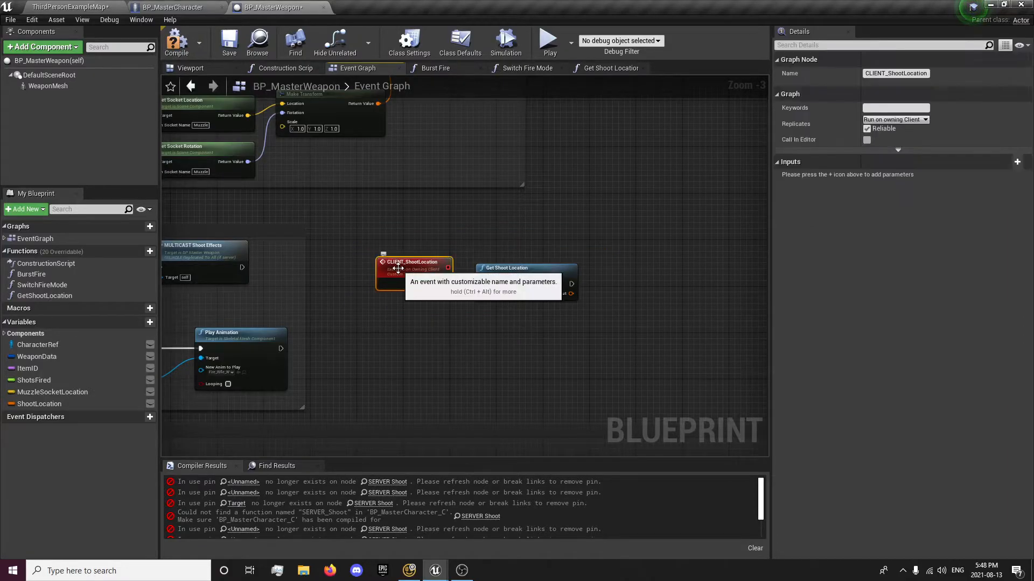
{"action": "scroll", "scroll_direction": "down", "scroll_amount": 3}
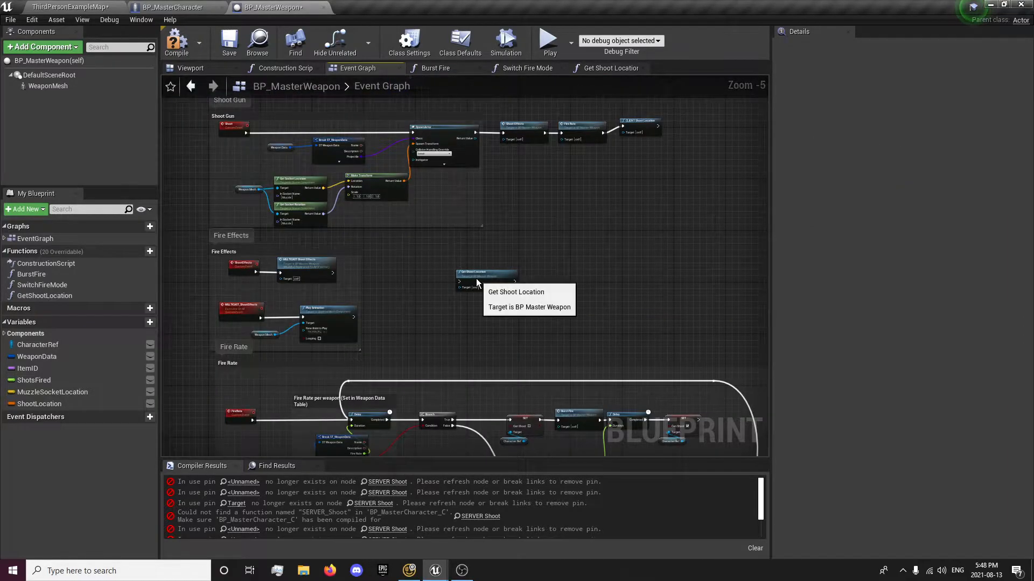
{"action": "left_click", "coordinate": [482, 277]}
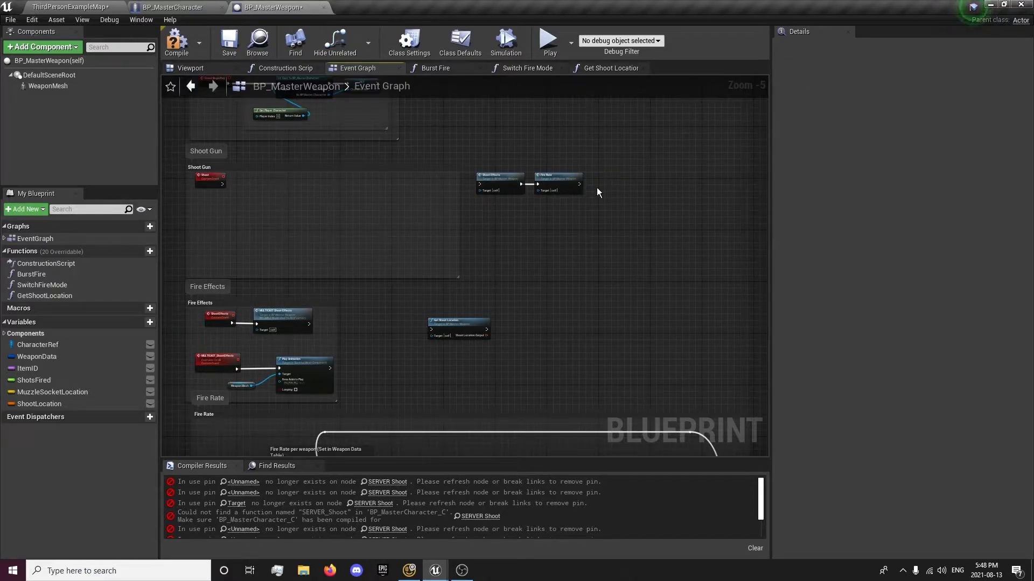
{"action": "mouse_move", "coordinate": [557, 200]}
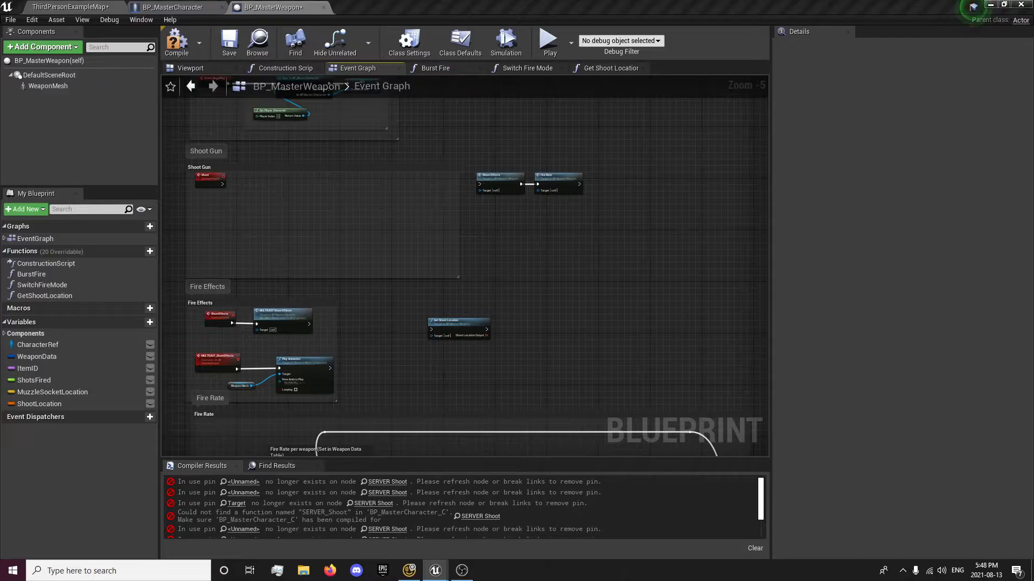
{"action": "scroll", "scroll_direction": "up", "scroll_amount": 3}
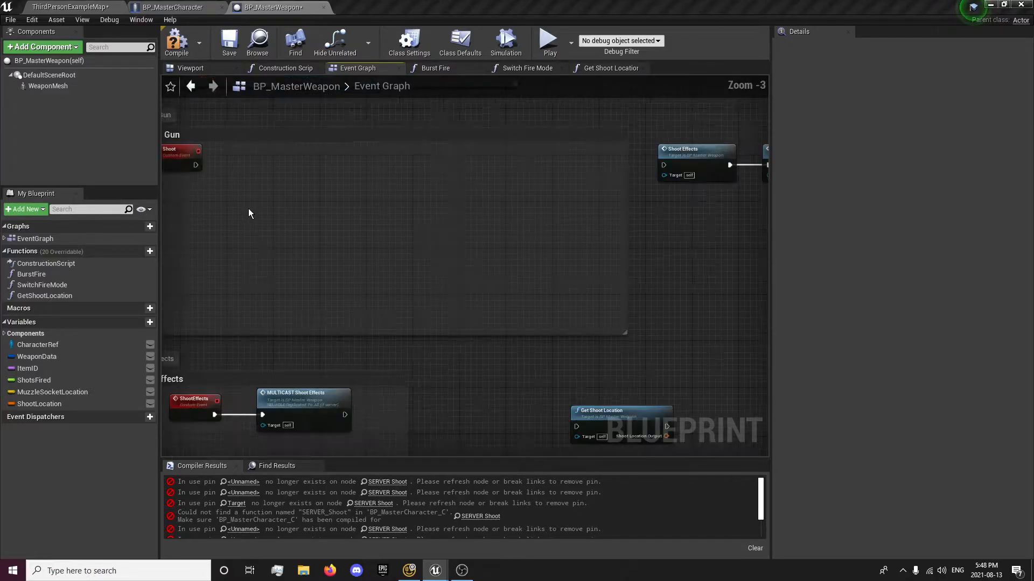
{"action": "left_click", "coordinate": [38, 345]}
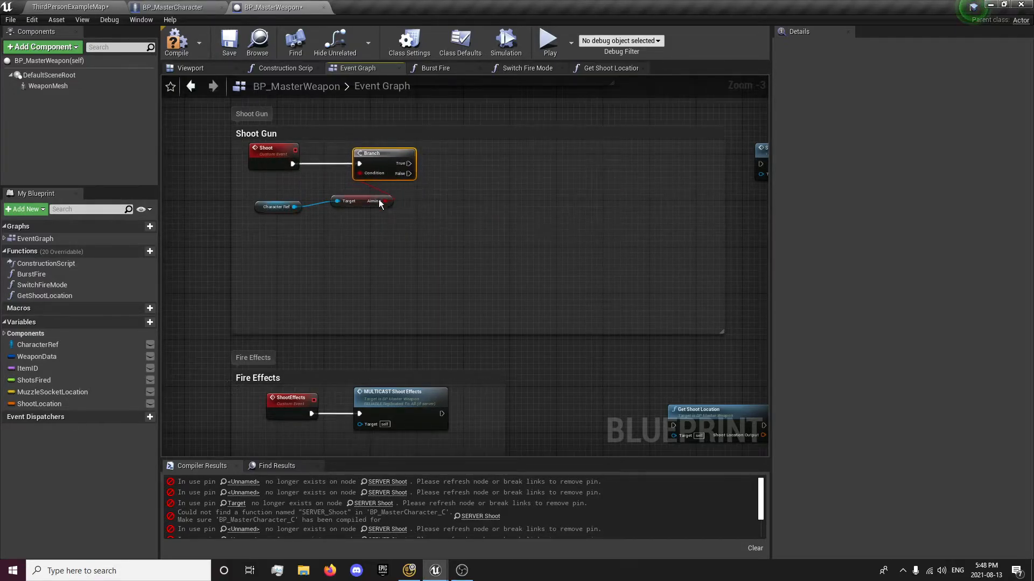
{"action": "mouse_move", "coordinate": [362, 202]}
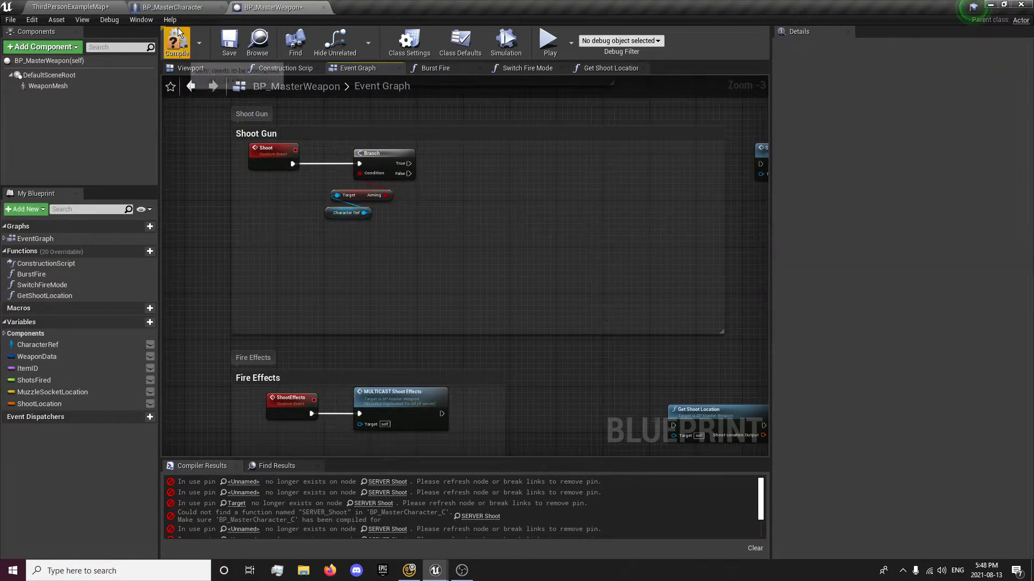
{"action": "mouse_move", "coordinate": [174, 7]}
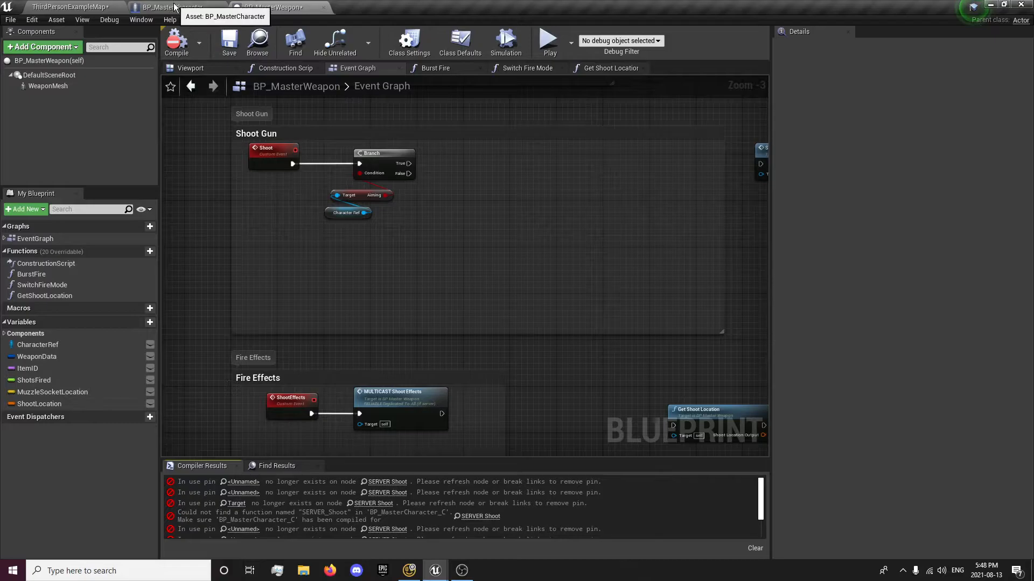
Compile and save BP_MasterCharacter, then compile BP_MasterWeapon back in its event graph.
{"action": "left_click", "coordinate": [168, 8]}
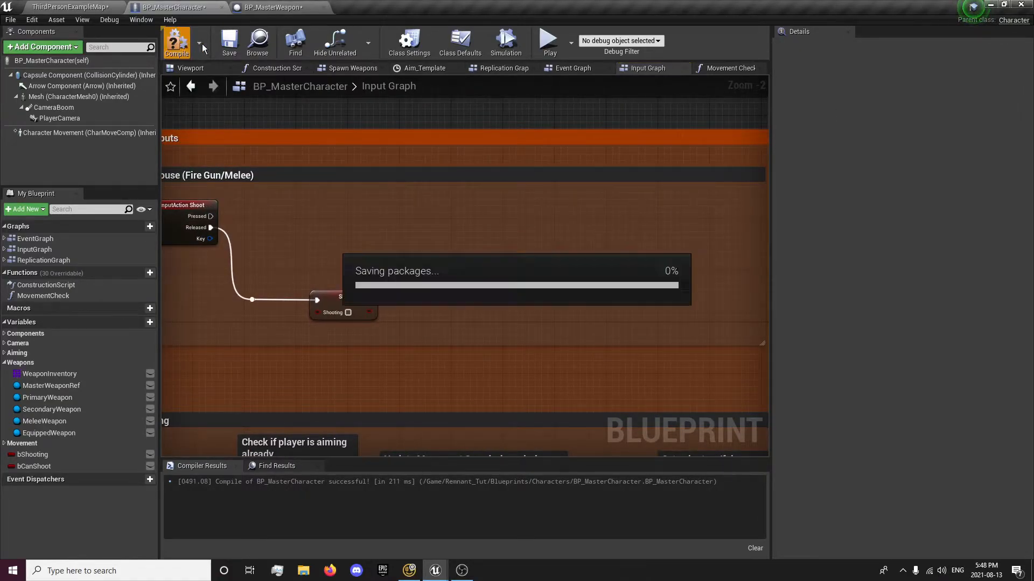
{"action": "left_click", "coordinate": [272, 8]}
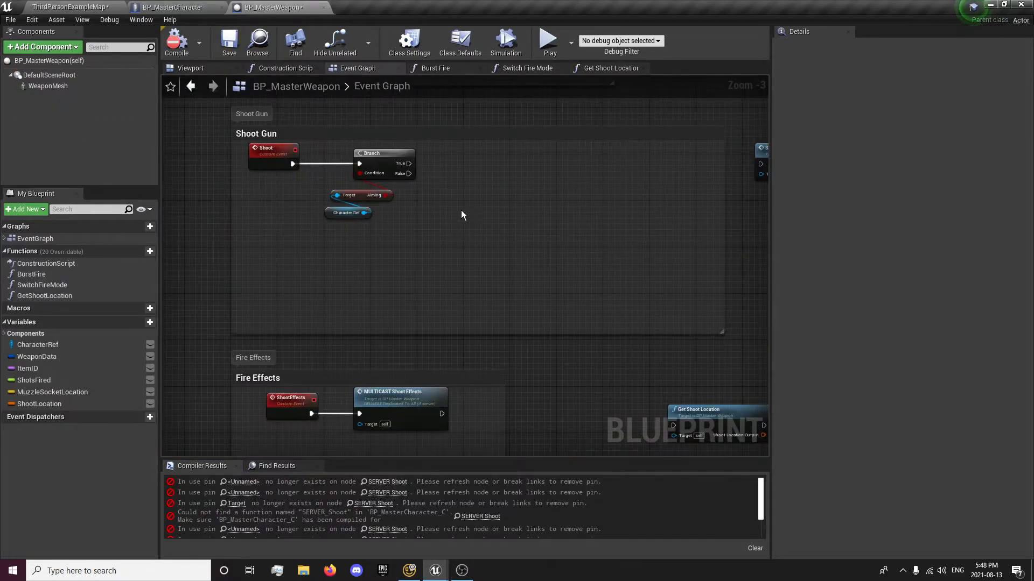
{"action": "left_click", "coordinate": [176, 41]}
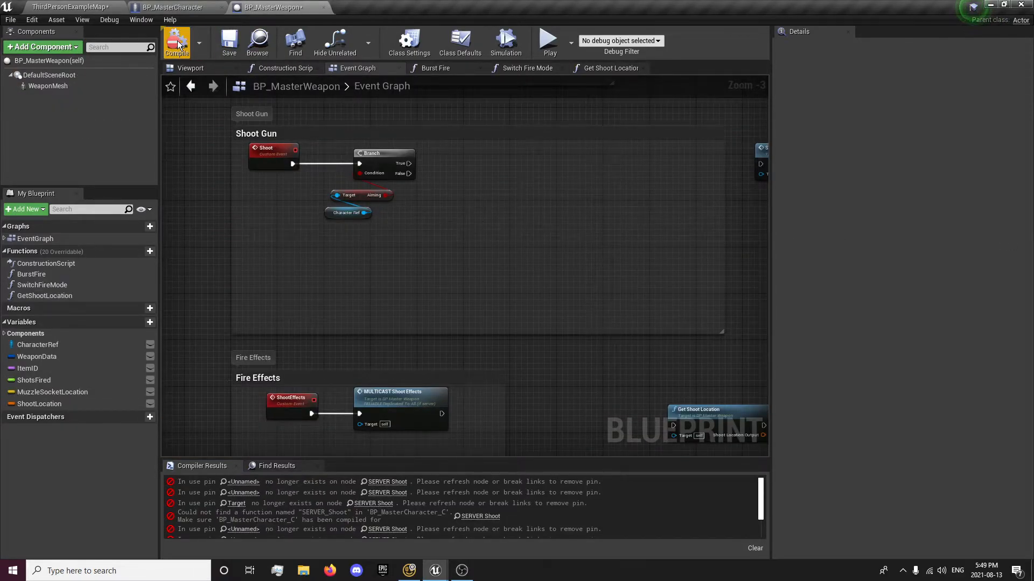
In Shoot Gun, set the Character Ref's Shooting flag to true.
{"action": "left_click", "coordinate": [175, 42]}
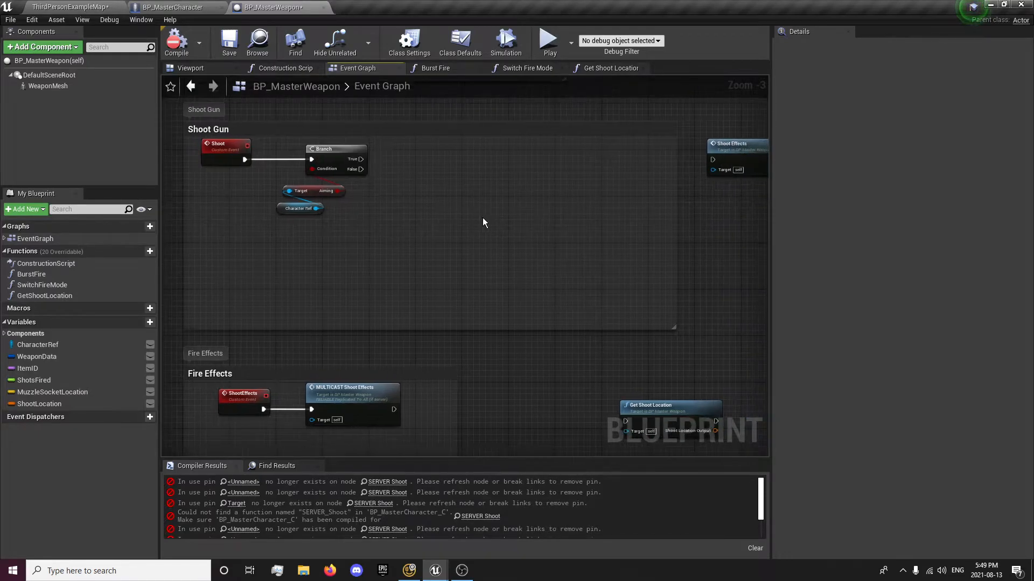
{"action": "mouse_move", "coordinate": [374, 191]}
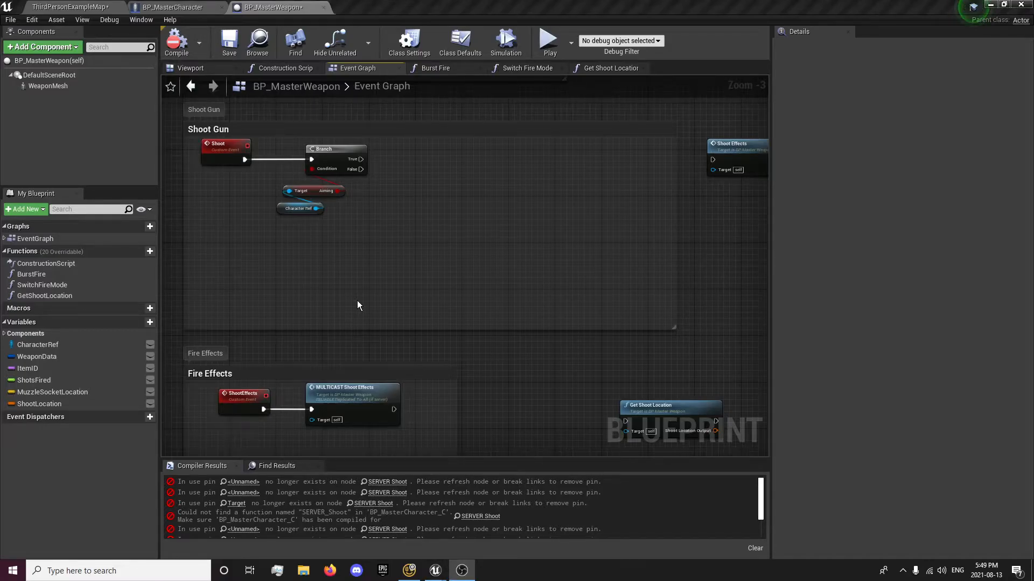
{"action": "mouse_move", "coordinate": [84, 353]}
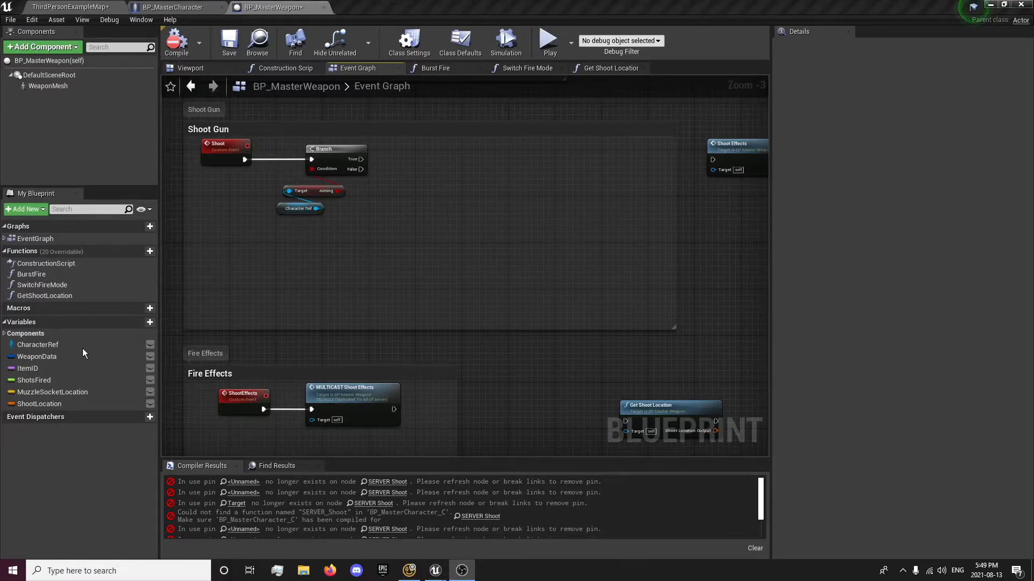
{"action": "left_click", "coordinate": [38, 344]}
{"action": "type", "text": "sh"}
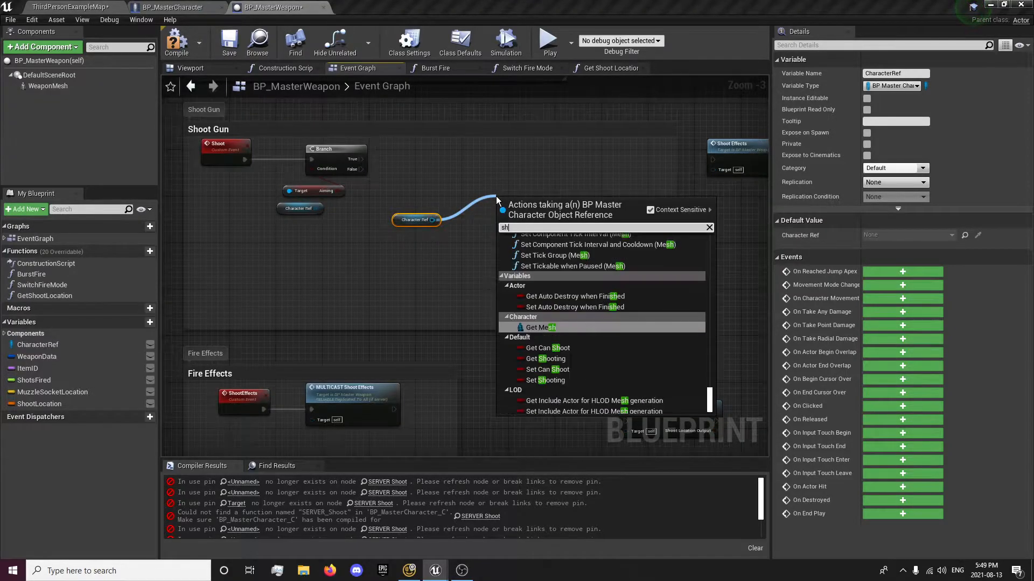
{"action": "left_click", "coordinate": [548, 380]}
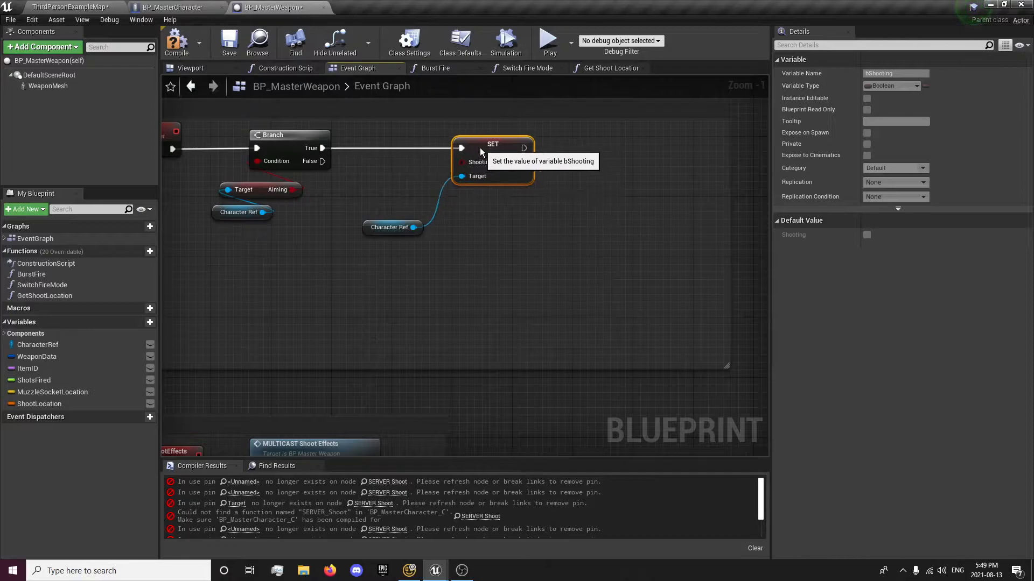
{"action": "left_click", "coordinate": [438, 205]}
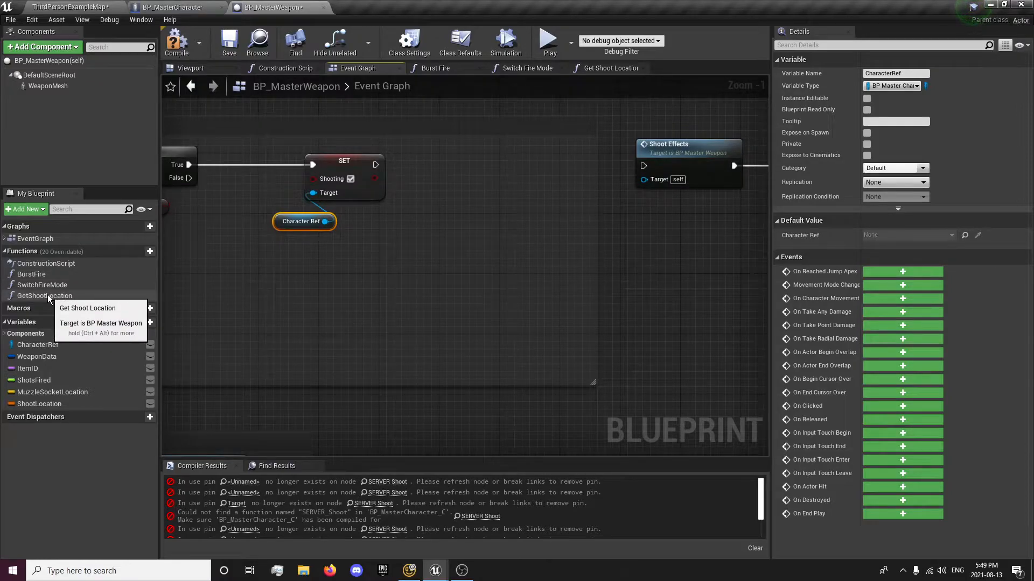
Add Get Shoot Location feeding a SERVER Spawn Projectile call on Character Ref.
{"action": "left_click", "coordinate": [44, 295]}
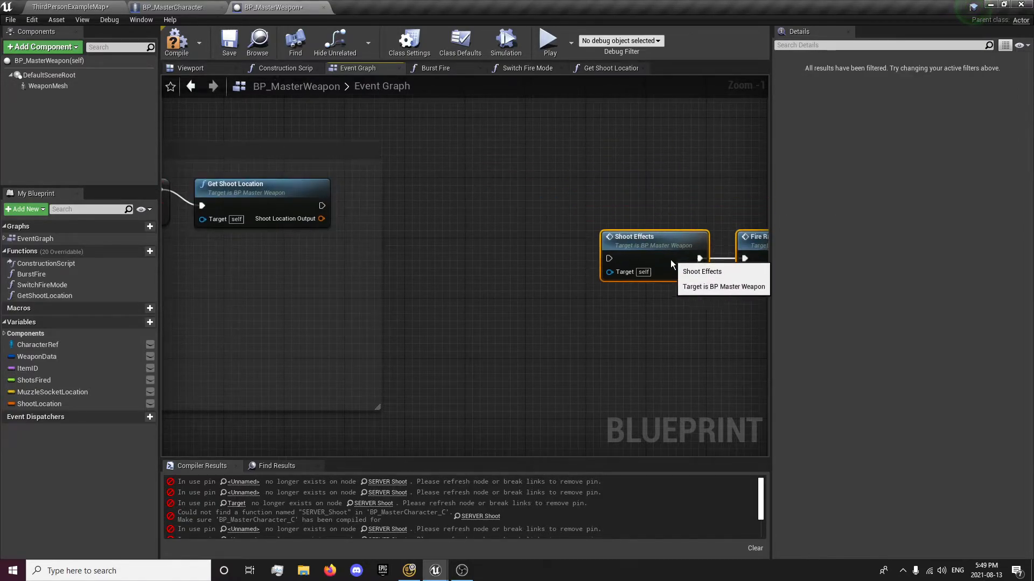
{"action": "right_click", "coordinate": [307, 277]}
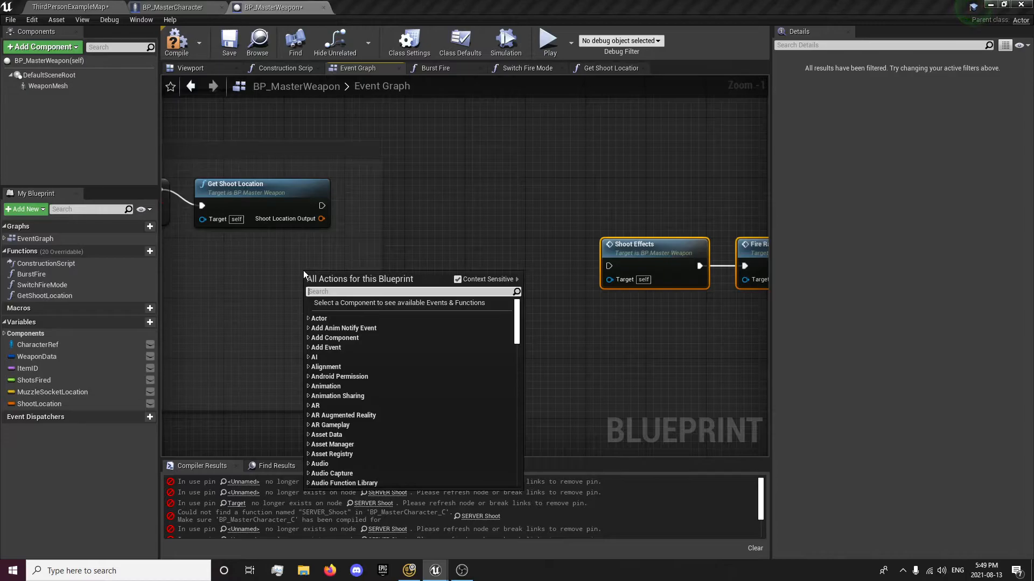
{"action": "left_click", "coordinate": [38, 344]}
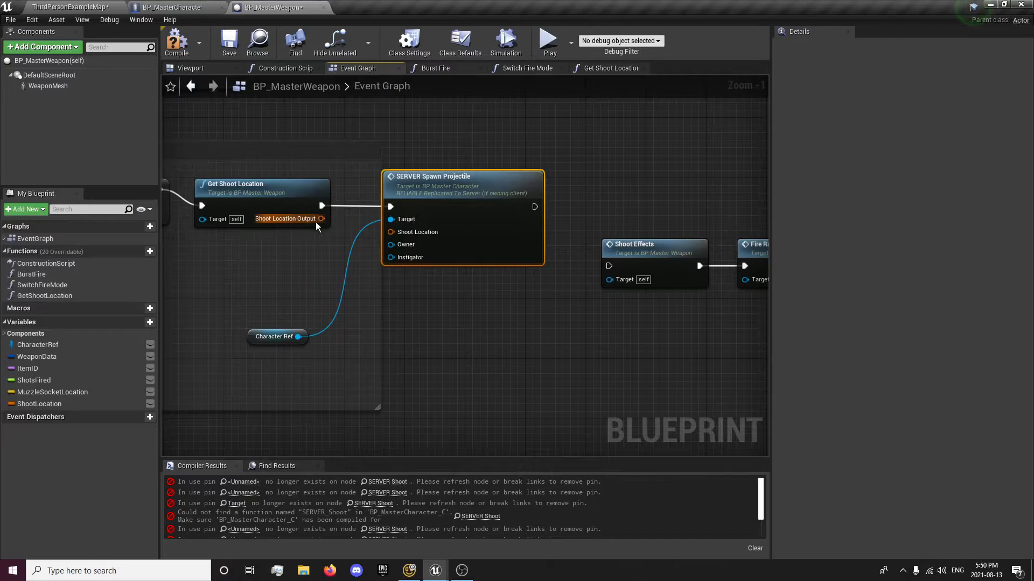
{"action": "left_click", "coordinate": [609, 67]}
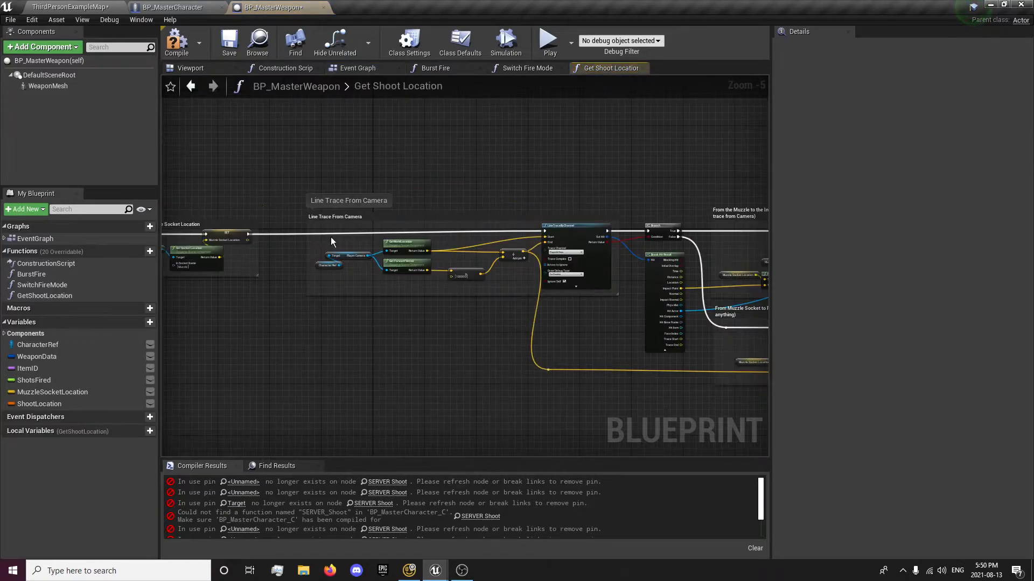
{"action": "scroll", "scroll_direction": "up", "scroll_amount": 3}
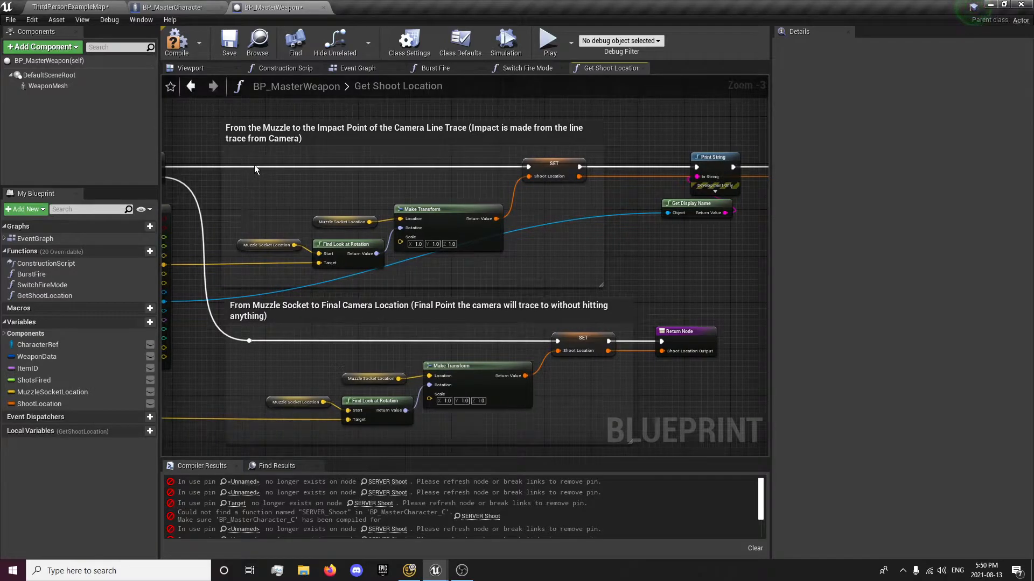
{"action": "mouse_move", "coordinate": [424, 204]}
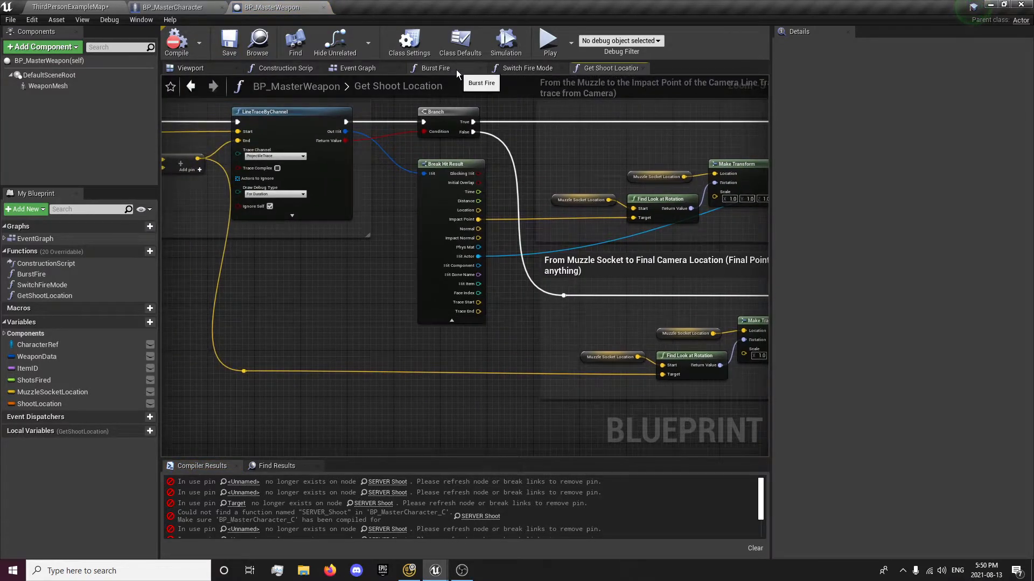
{"action": "mouse_move", "coordinate": [356, 67]}
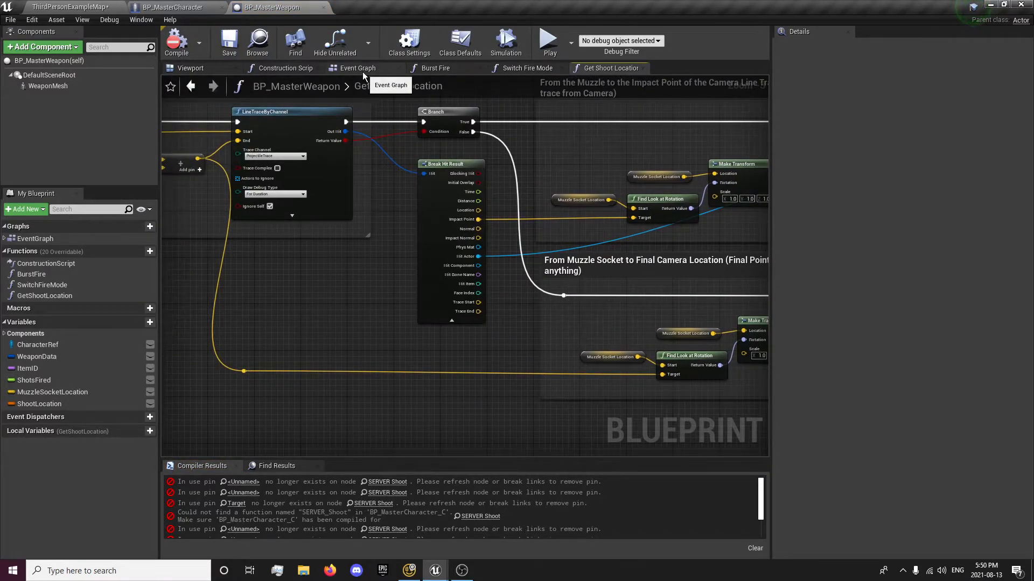
Save BP_MasterWeapon, tidy the Shoot Gun nodes and remove the stray Get Shoot Location node.
{"action": "left_click", "coordinate": [358, 67]}
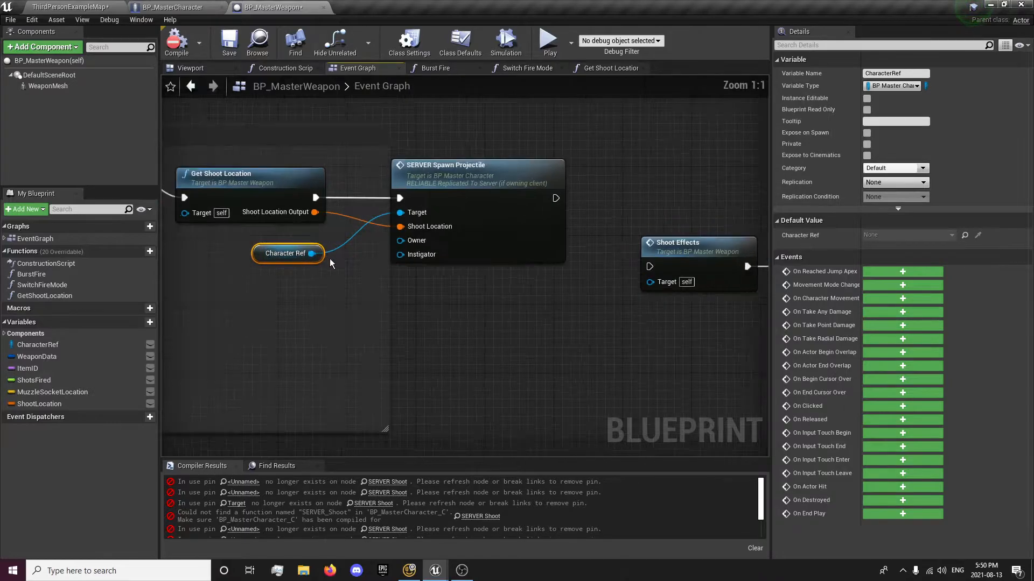
{"action": "mouse_move", "coordinate": [304, 253]}
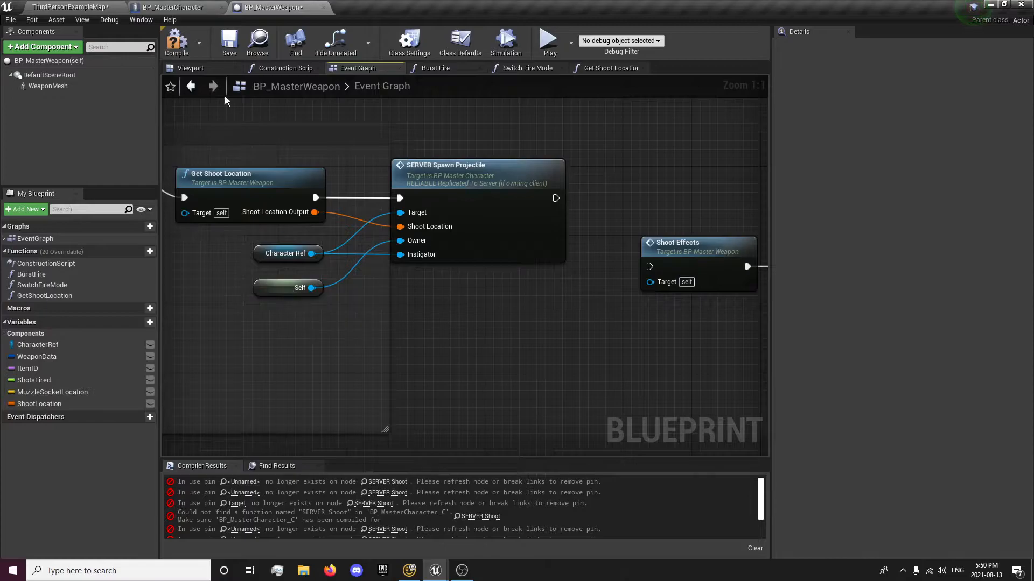
{"action": "left_click", "coordinate": [228, 41]}
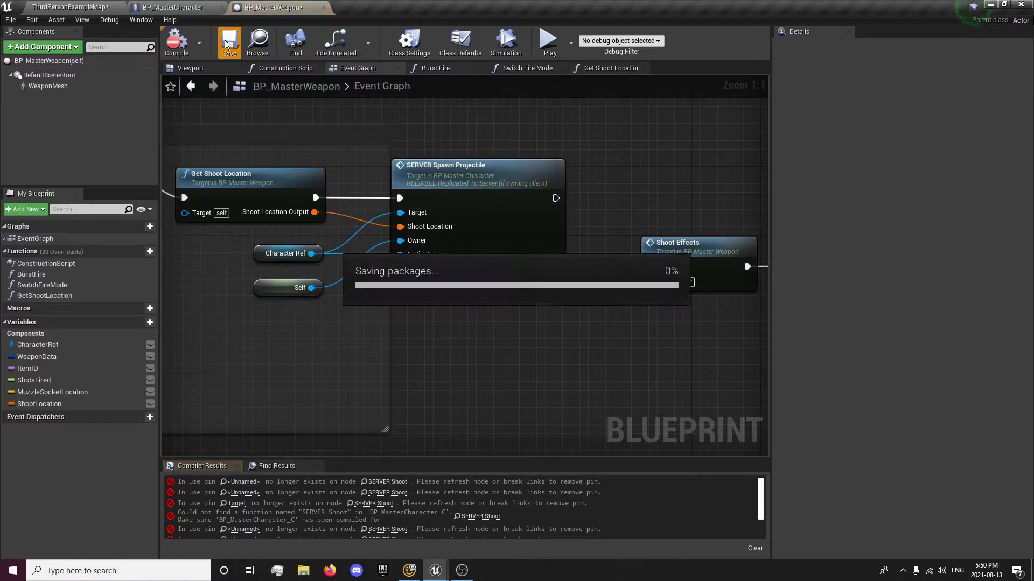
{"action": "left_click", "coordinate": [228, 42]}
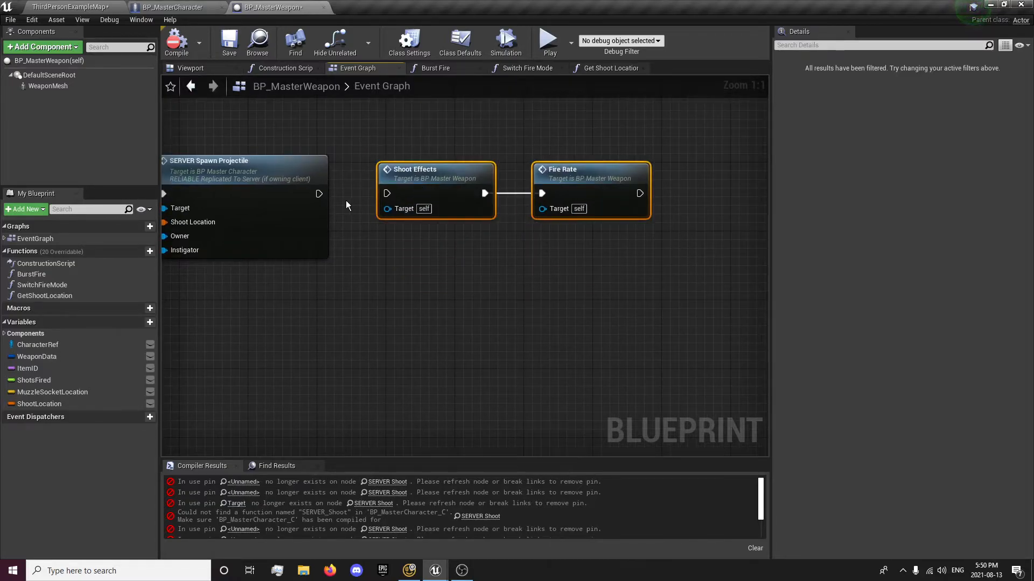
{"action": "left_click_drag", "start_coordinate": [319, 193], "coordinate": [388, 193]}
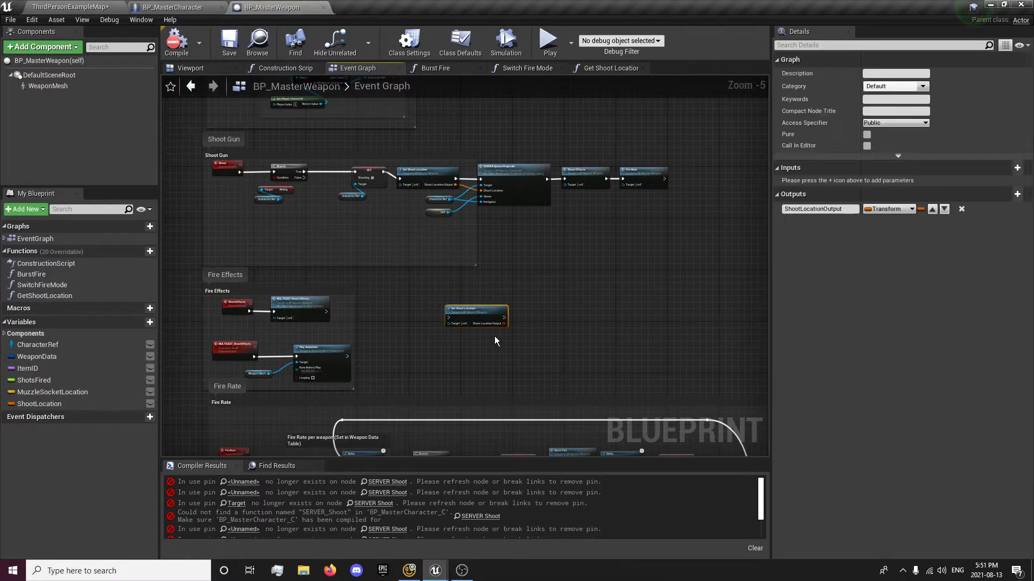
{"action": "left_click", "coordinate": [475, 310]}
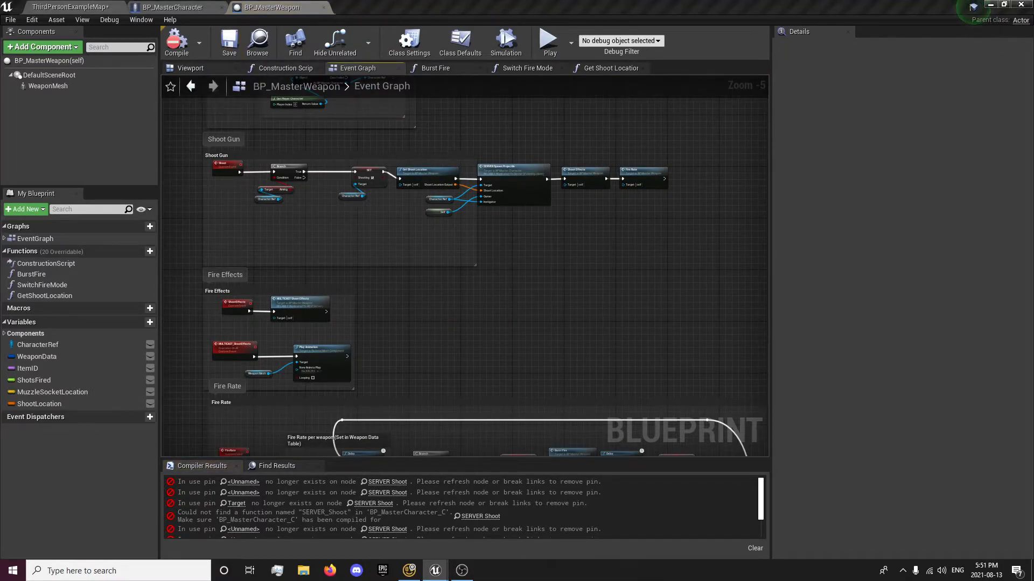
{"action": "scroll", "scroll_direction": "up", "scroll_amount": 3}
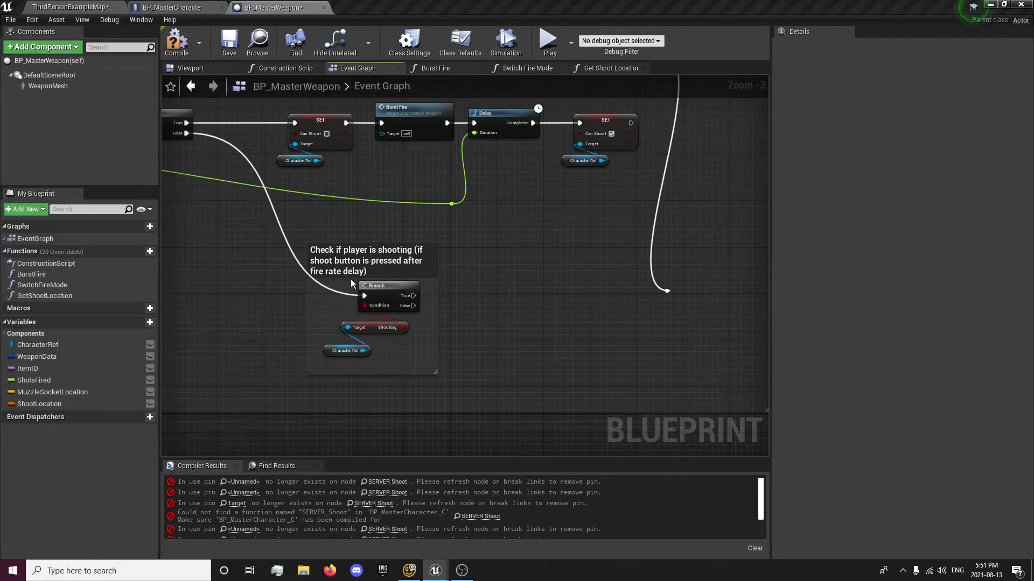
{"action": "mouse_move", "coordinate": [414, 295]}
{"action": "type", "text": "shoot"}
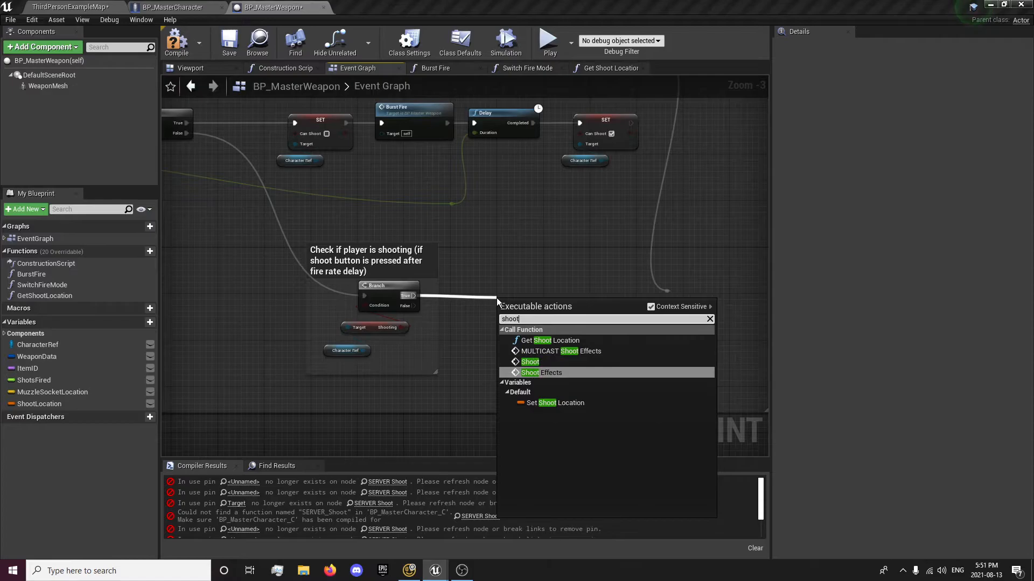
Call Shoot from the shooting-check Branch's True pin, looping back into the fire-rate chain.
{"action": "left_click", "coordinate": [529, 362]}
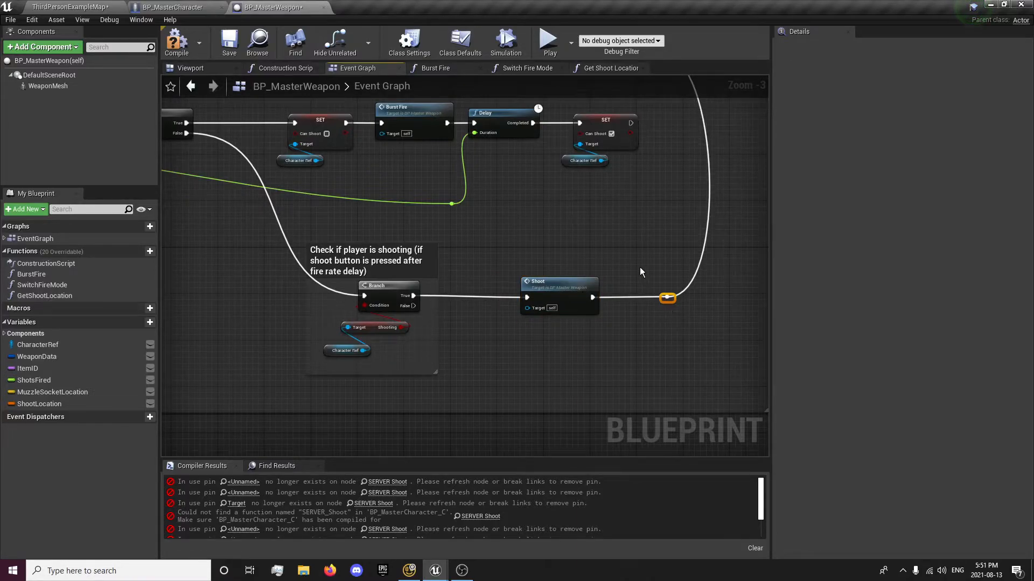
{"action": "scroll", "scroll_direction": "down", "scroll_amount": 3}
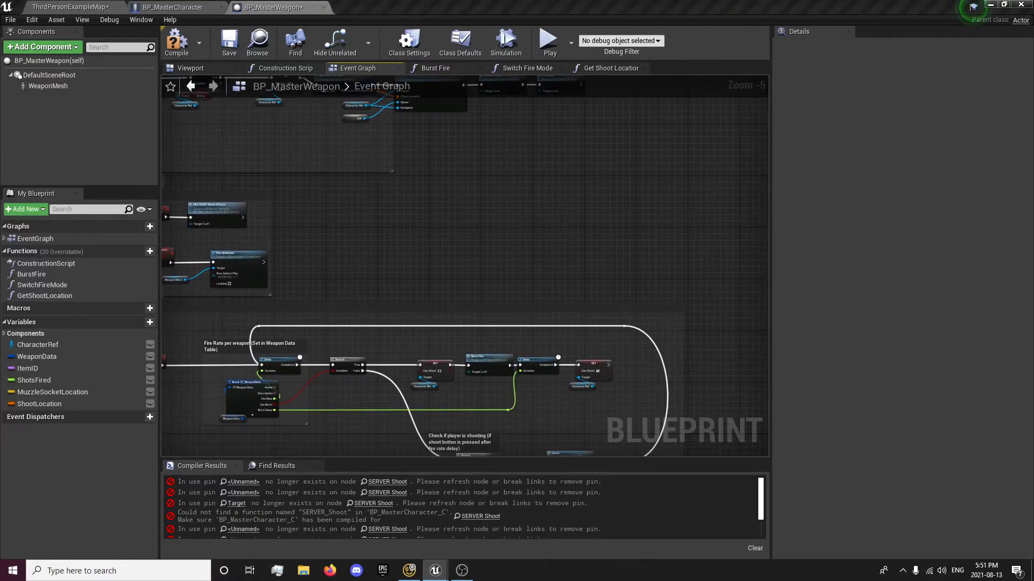
{"action": "scroll", "scroll_direction": "up", "scroll_amount": 3}
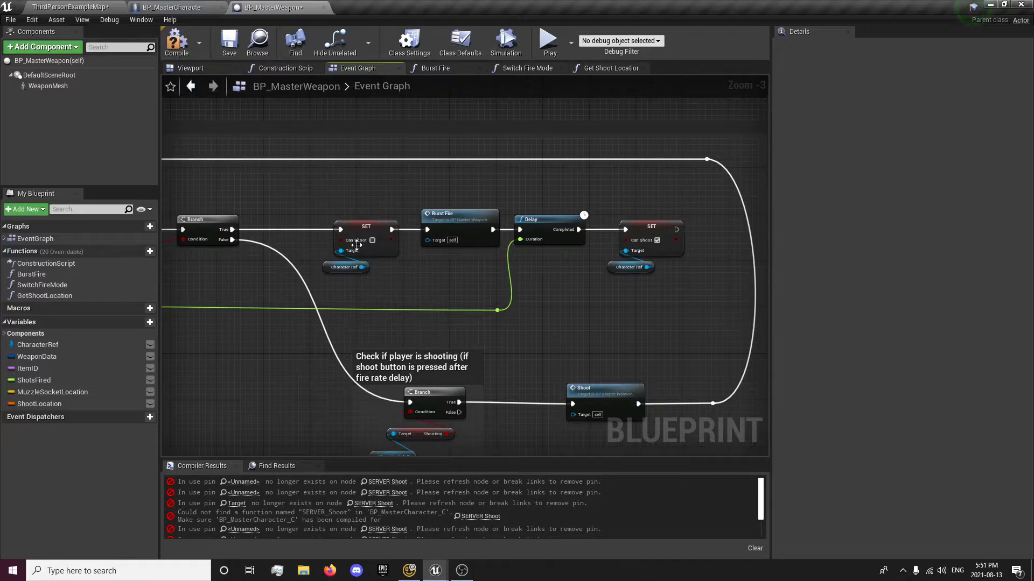
{"action": "mouse_move", "coordinate": [366, 237]}
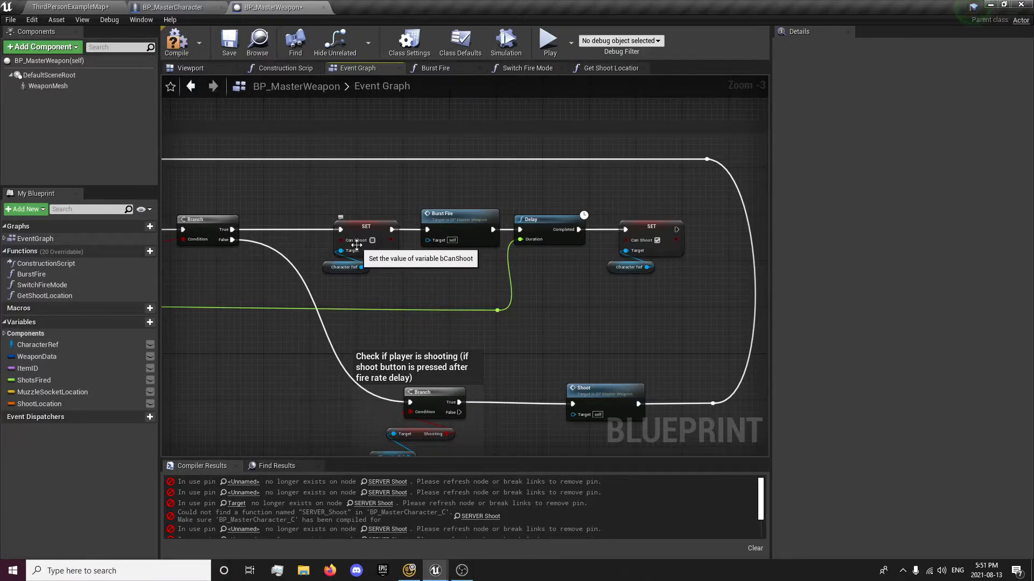
{"action": "mouse_move", "coordinate": [441, 228]}
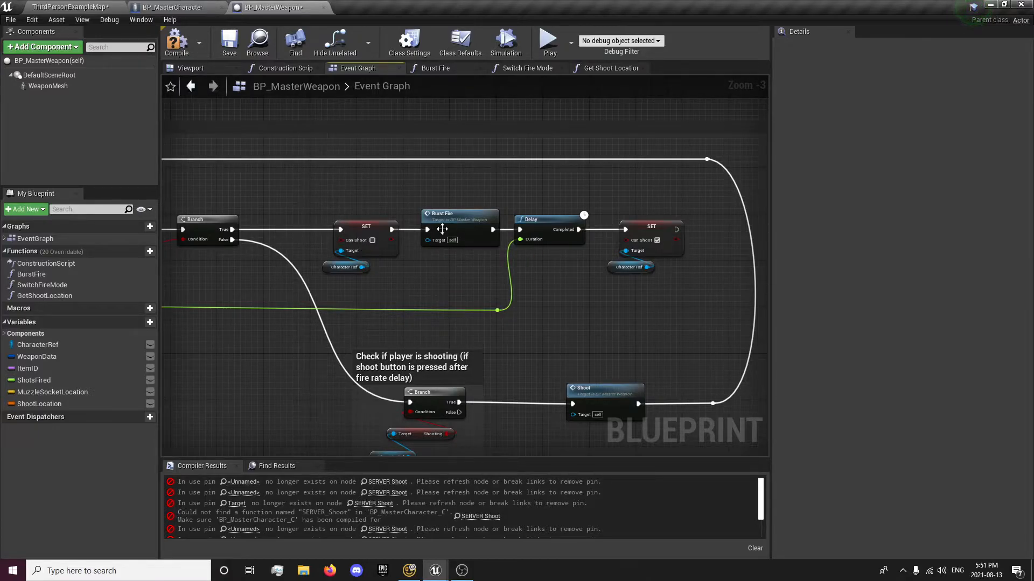
{"action": "left_click", "coordinate": [434, 68]}
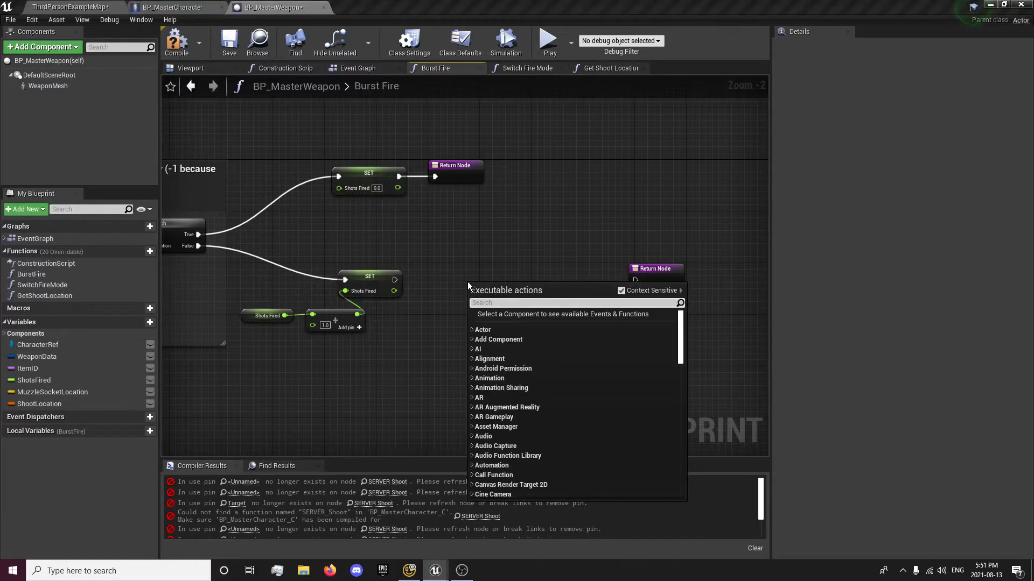
Insert a Shoot call between SET Shots Fired and Burst Fire's Return Node, then review the event graph.
{"action": "left_click", "coordinate": [468, 286]}
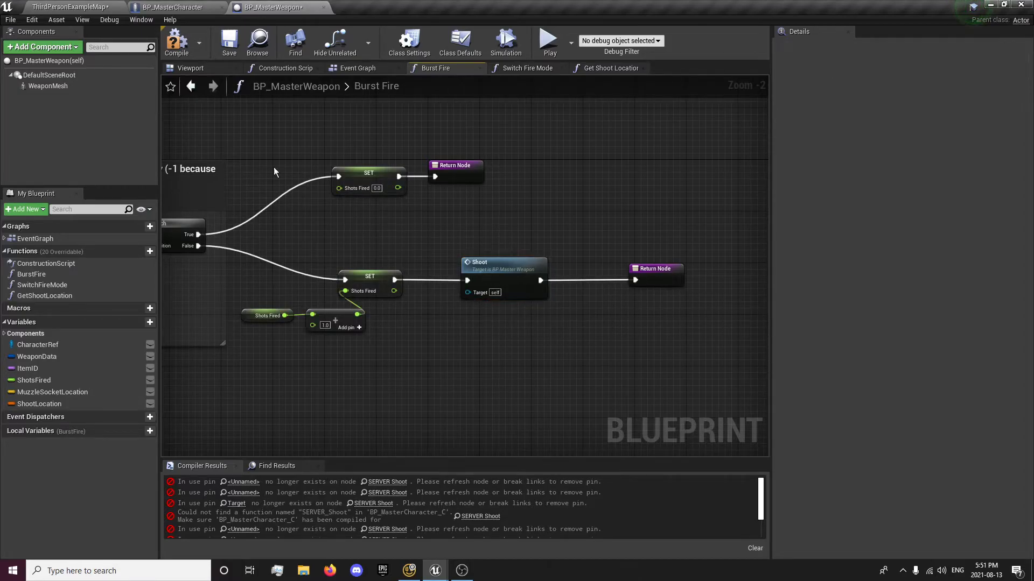
{"action": "left_click", "coordinate": [358, 68]}
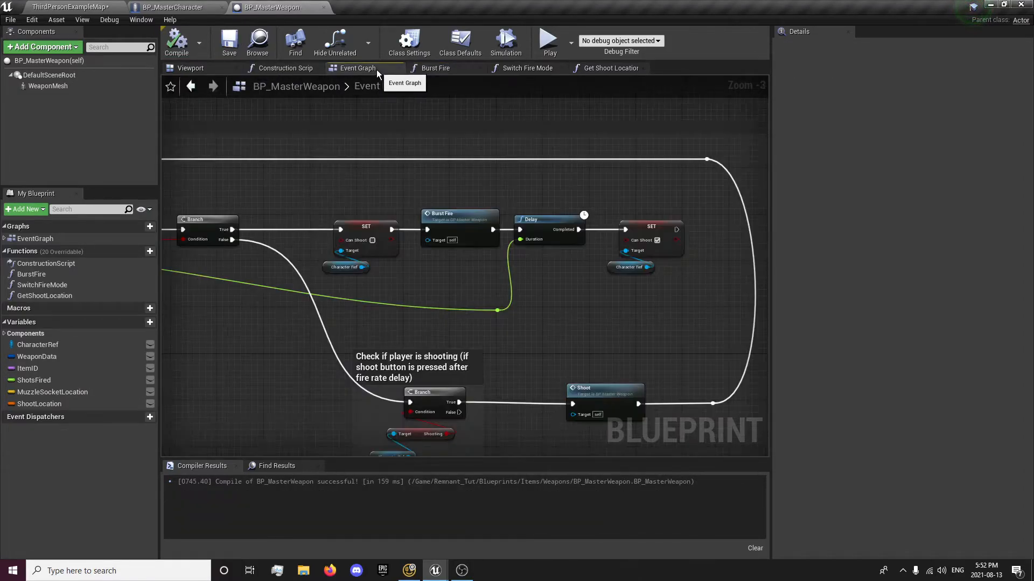
{"action": "scroll", "scroll_direction": "down", "scroll_amount": 3}
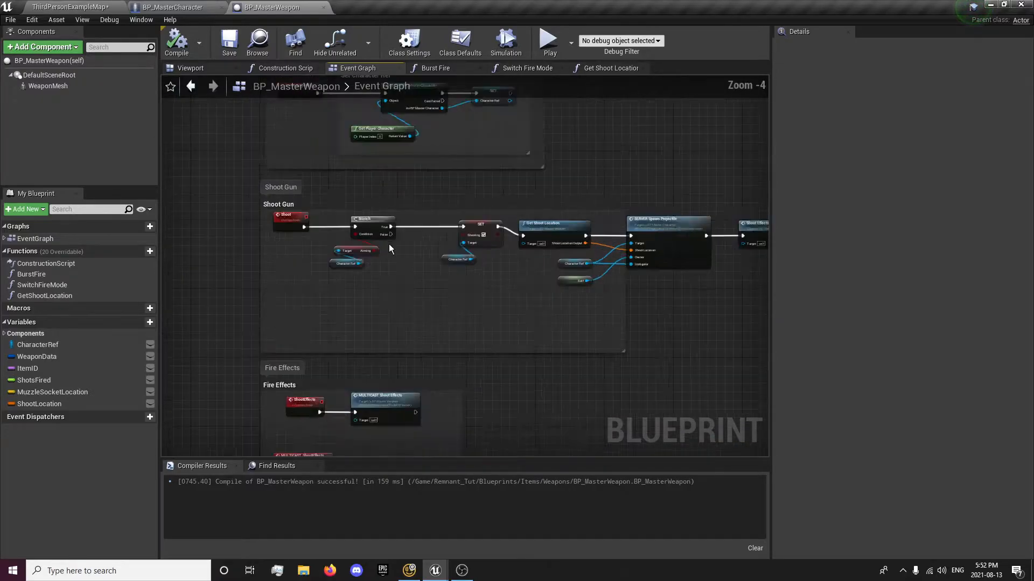
{"action": "scroll", "scroll_direction": "up", "scroll_amount": 3}
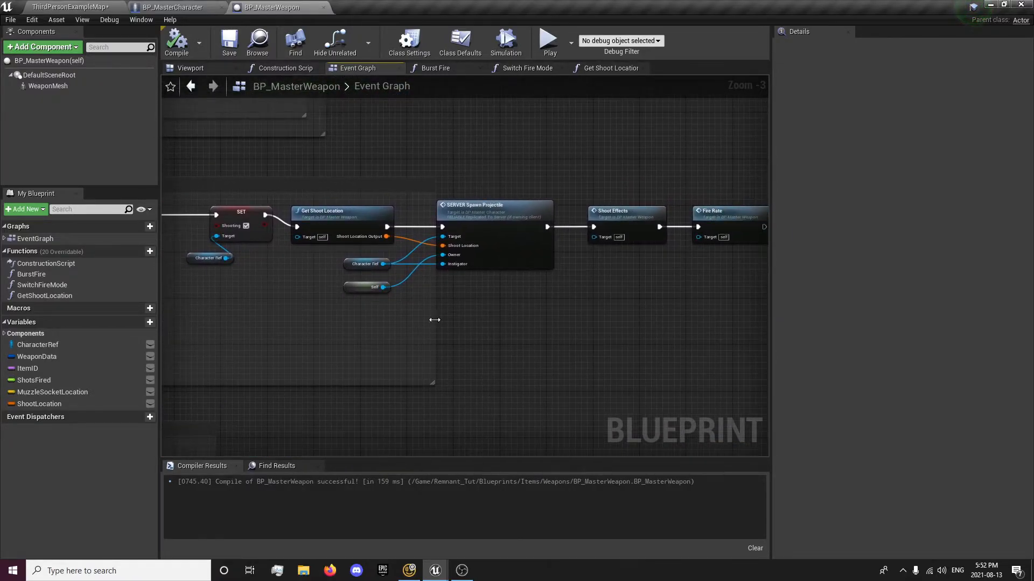
{"action": "scroll", "scroll_direction": "down", "scroll_amount": 3}
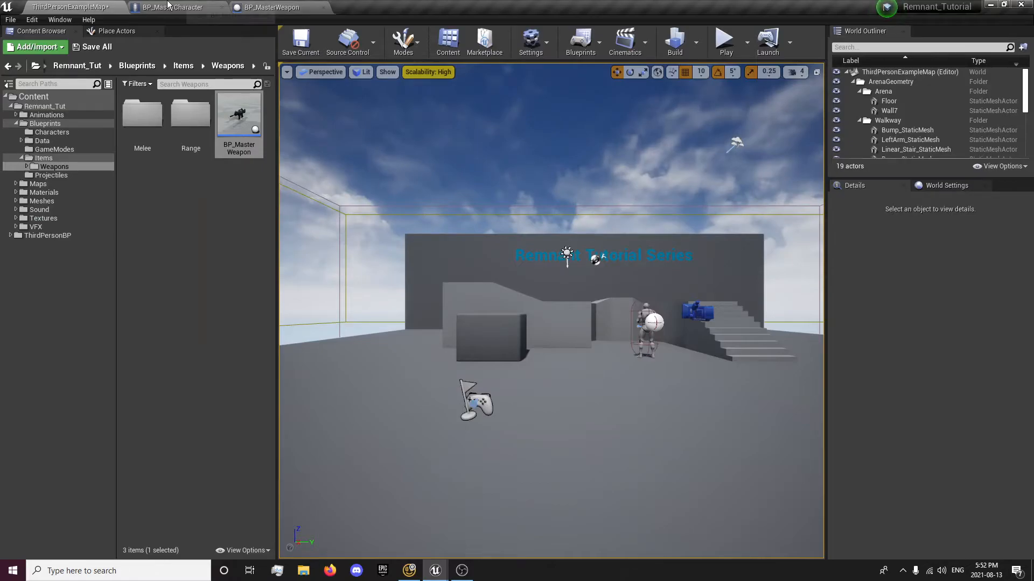
In BP_MasterCharacter's Input Graph, call Shoot on the Equipped Weapon after the Can Shoot branch.
{"action": "left_click", "coordinate": [175, 8]}
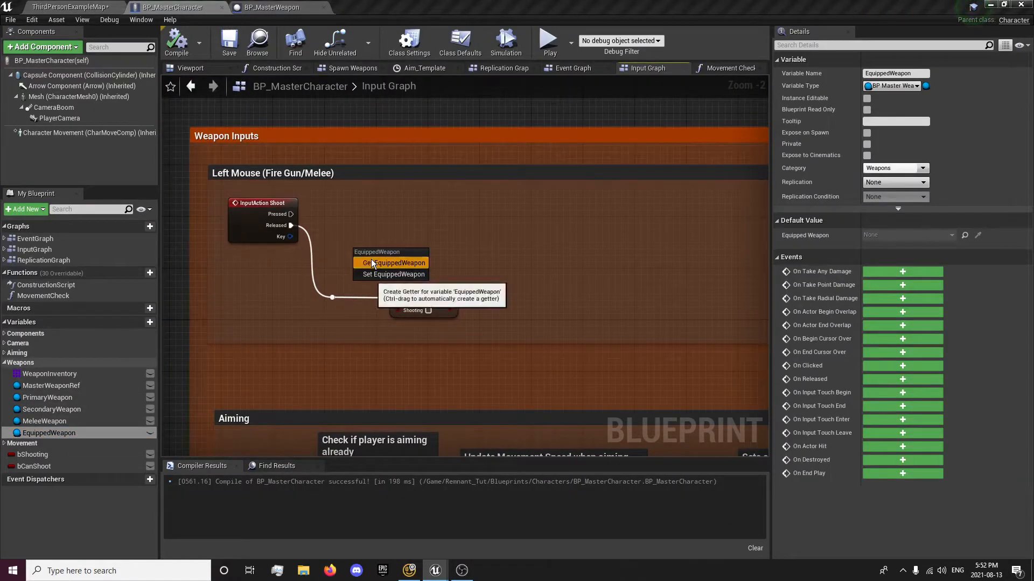
{"action": "left_click", "coordinate": [393, 274]}
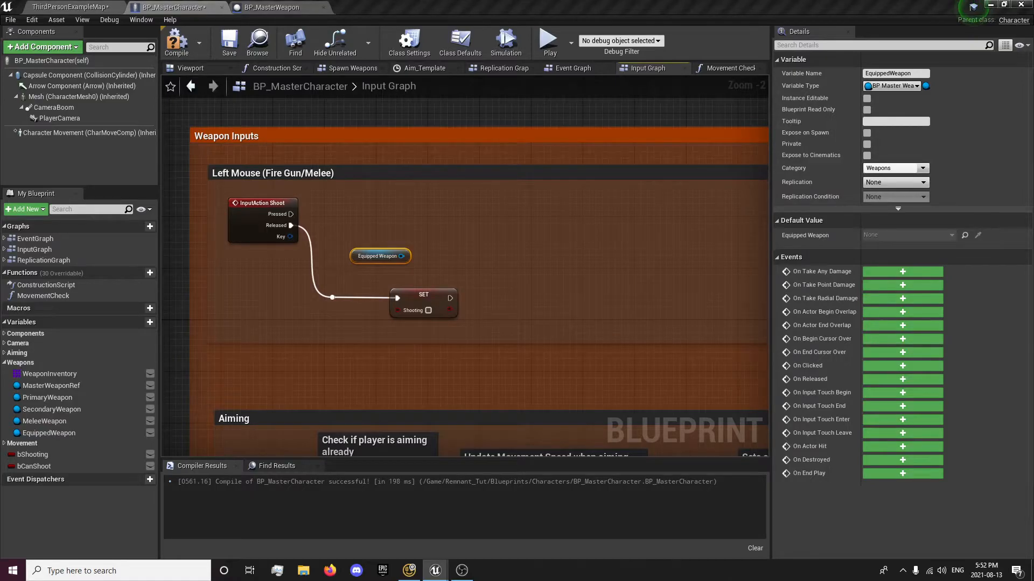
{"action": "mouse_move", "coordinate": [367, 236]}
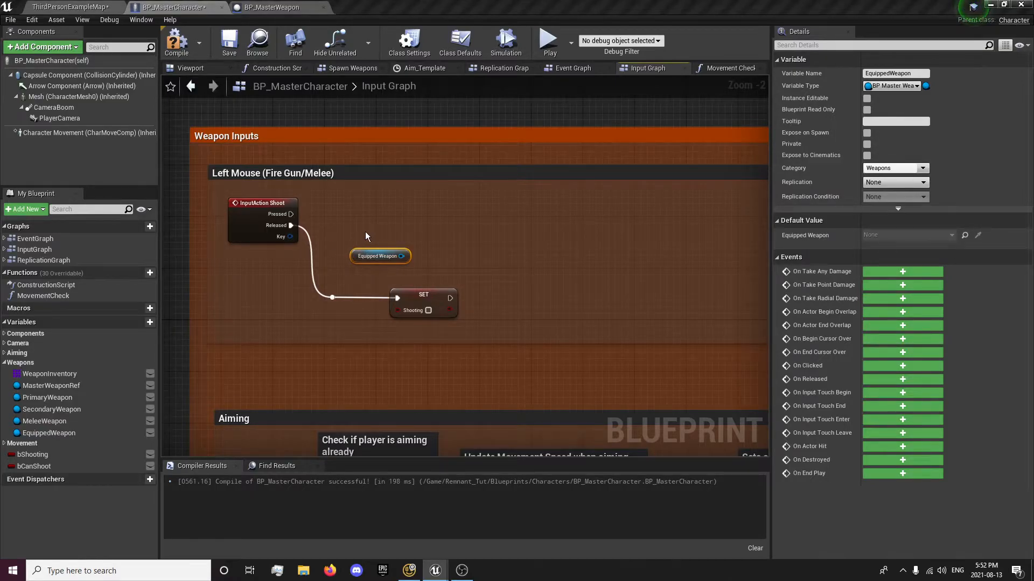
{"action": "scroll", "scroll_direction": "up", "scroll_amount": 3}
{"action": "type", "text": "shoot"}
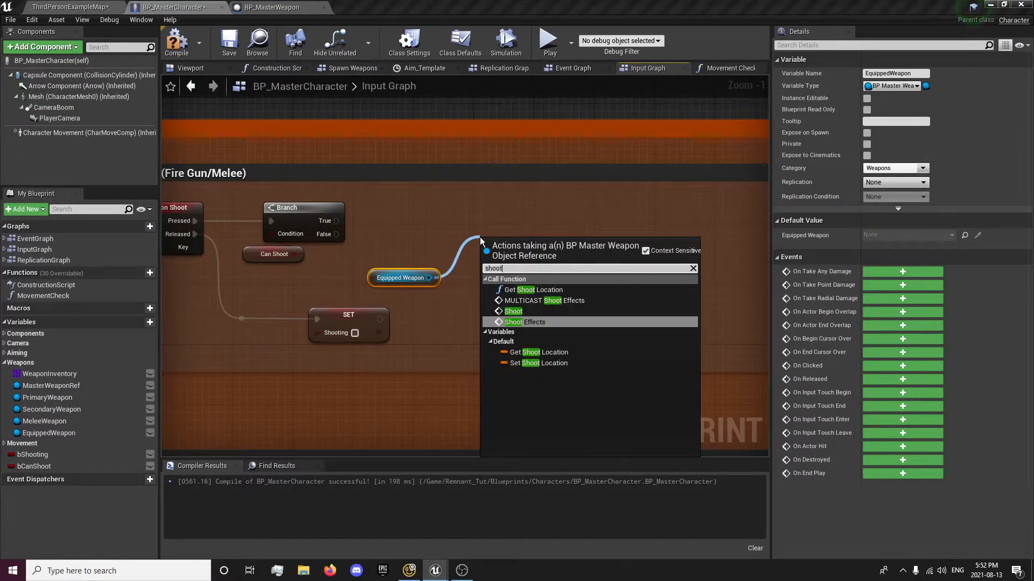
{"action": "left_click", "coordinate": [513, 311]}
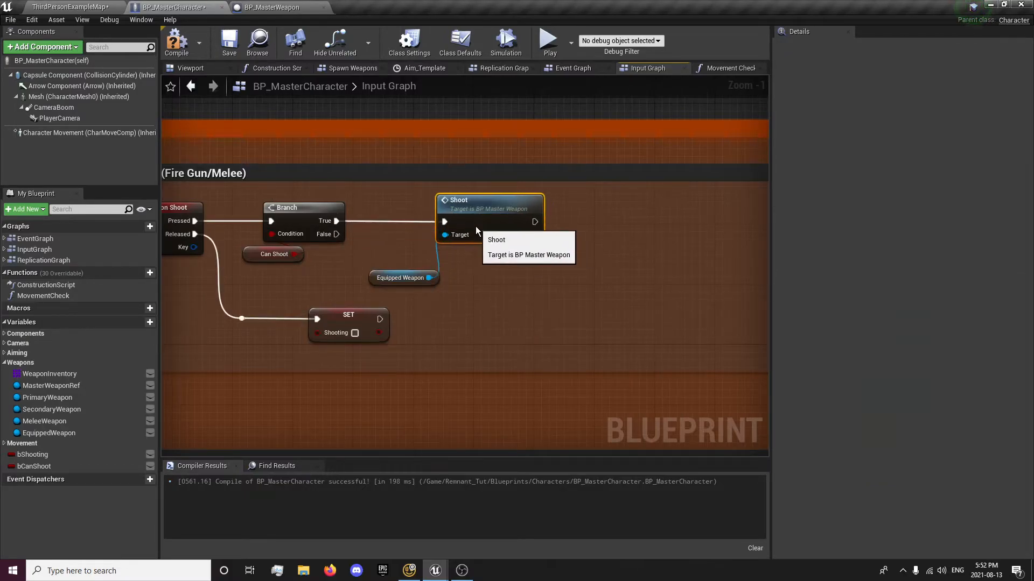
Reposition the Can Shoot getter under the branch and save the character blueprint.
{"action": "left_click", "coordinate": [272, 254]}
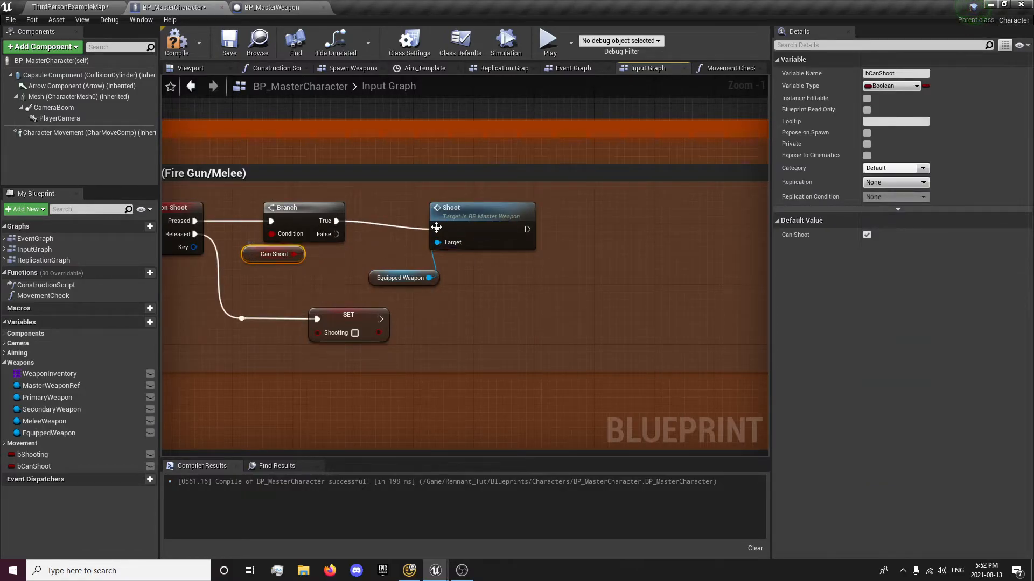
{"action": "left_click", "coordinate": [404, 278]}
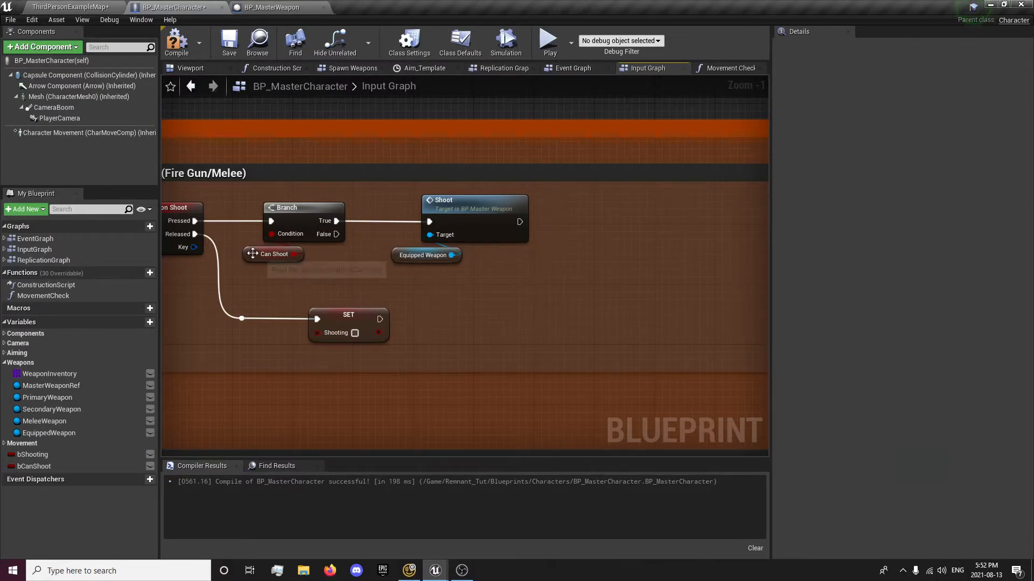
{"action": "left_click", "coordinate": [273, 7]}
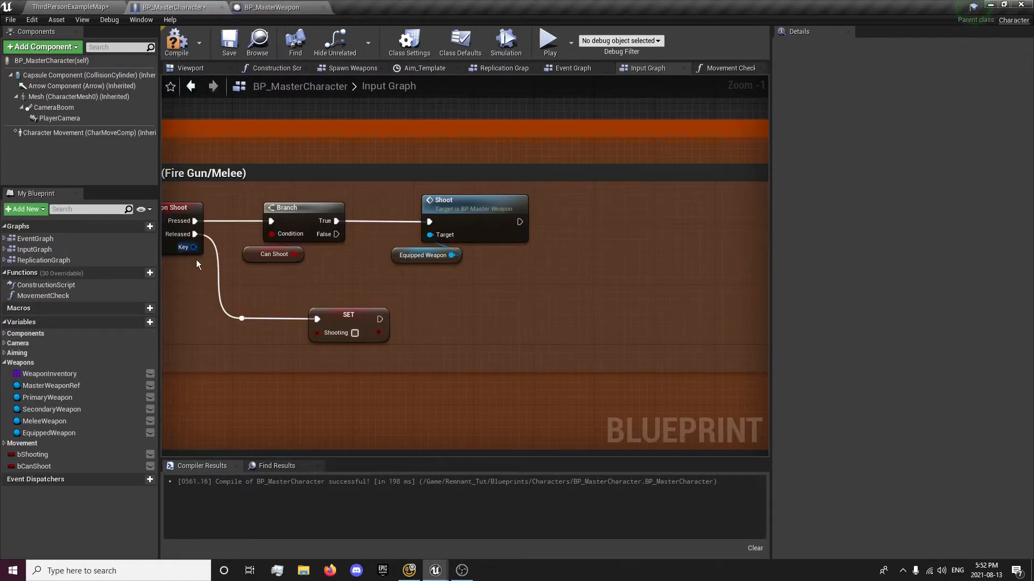
{"action": "mouse_move", "coordinate": [228, 41]}
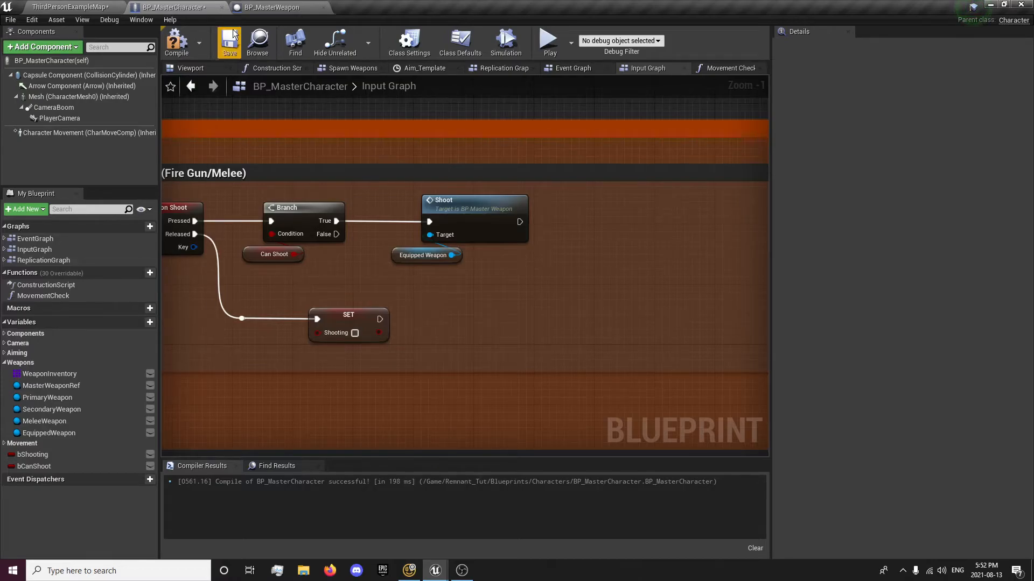
{"action": "left_click", "coordinate": [270, 7]}
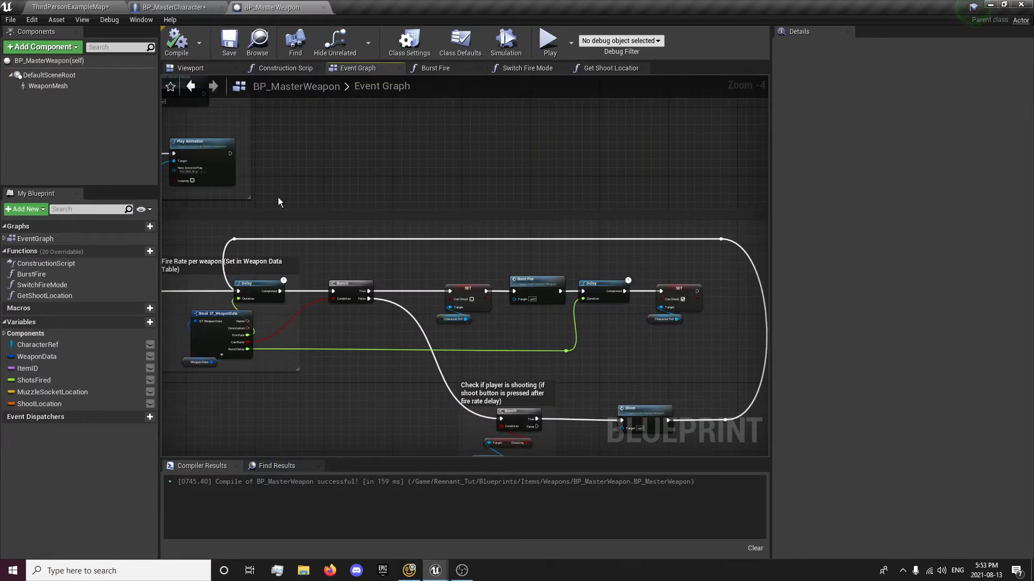
{"action": "mouse_move", "coordinate": [174, 8]}
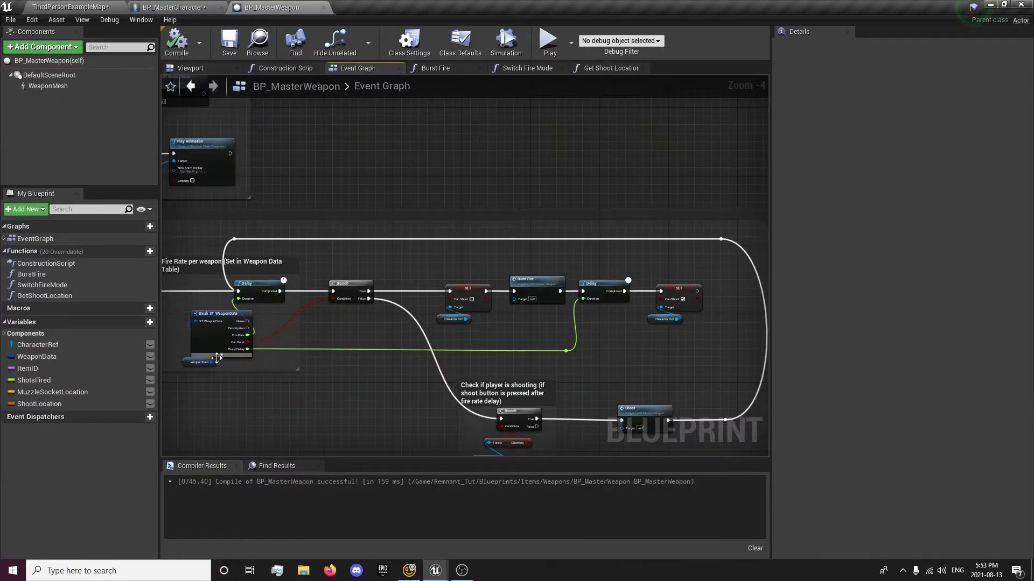
{"action": "mouse_move", "coordinate": [183, 358]}
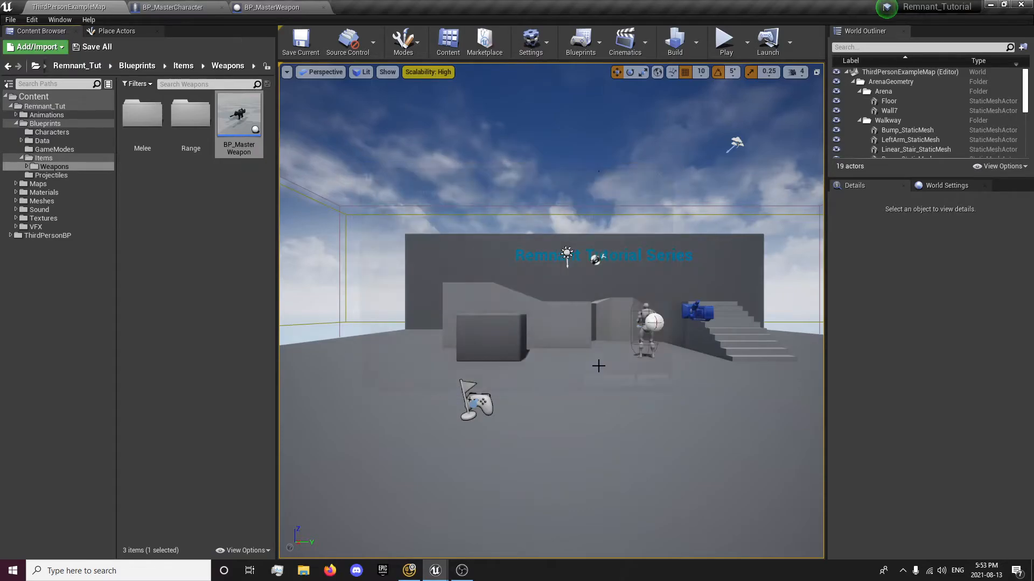
Run two multiplayer play tests of firing, then return to the character's Input Graph.
{"action": "left_click", "coordinate": [724, 40]}
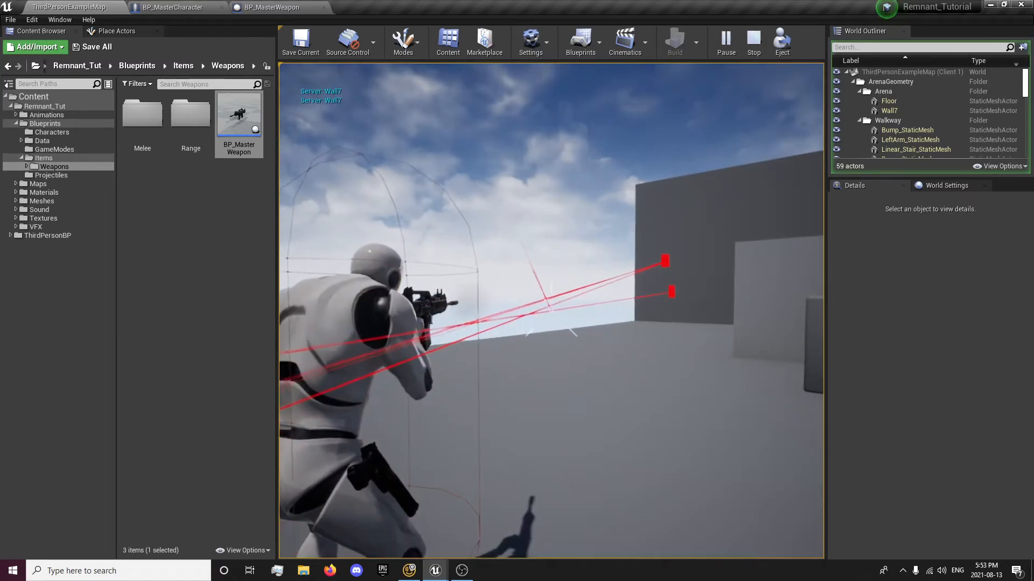
{"action": "left_click", "coordinate": [752, 41]}
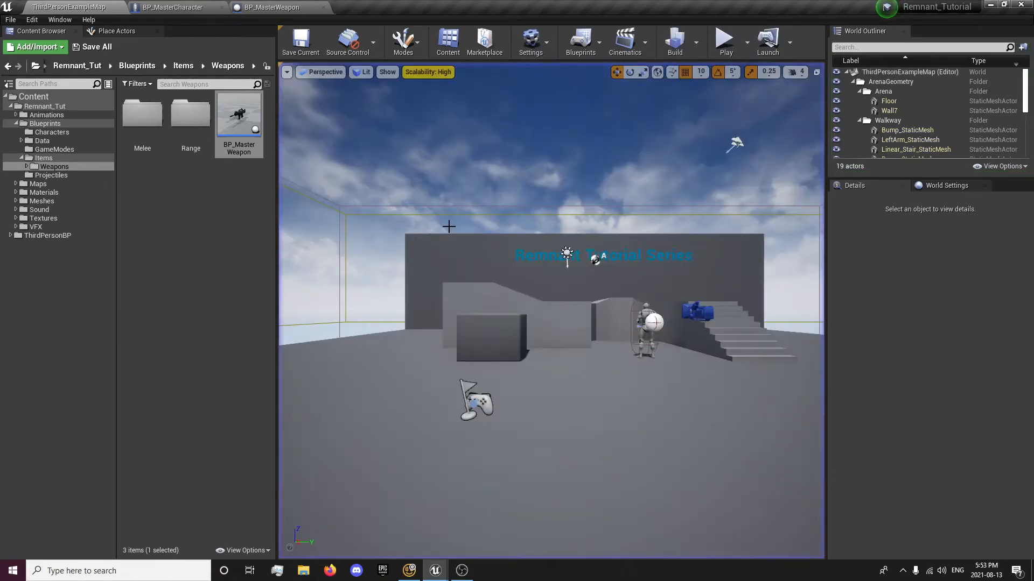
{"action": "left_click", "coordinate": [724, 40]}
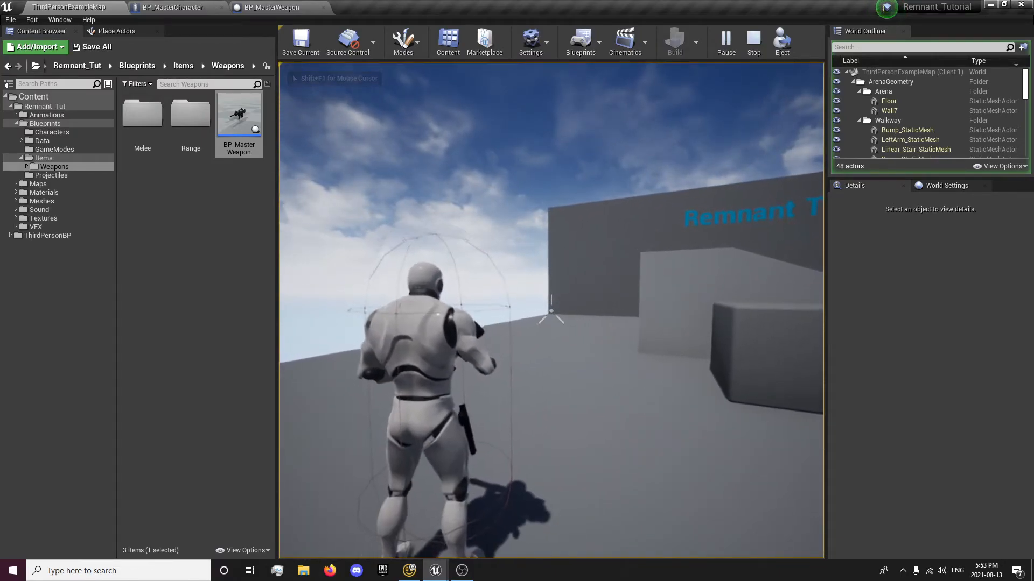
{"action": "left_click", "coordinate": [752, 41]}
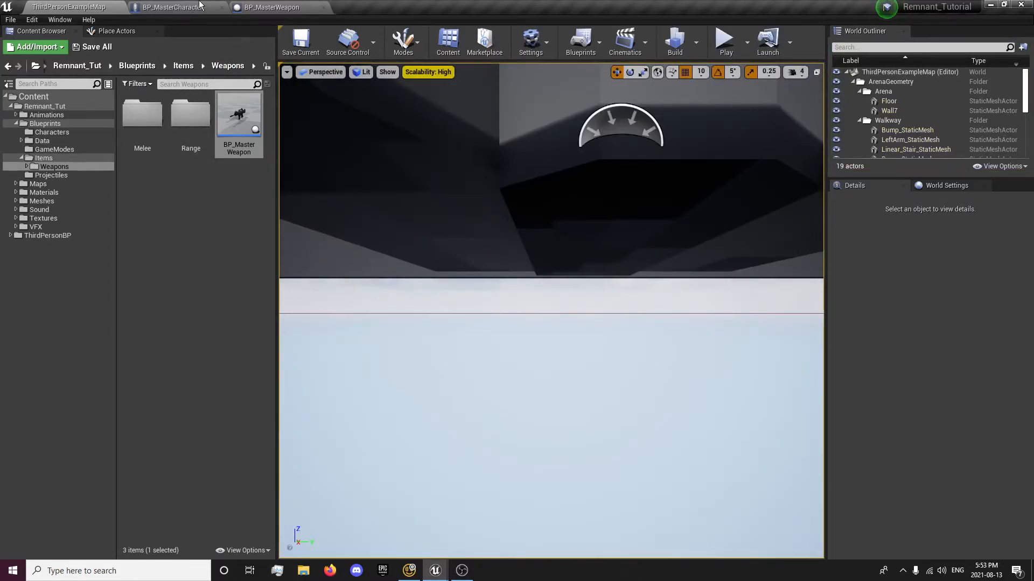
{"action": "left_click", "coordinate": [173, 7]}
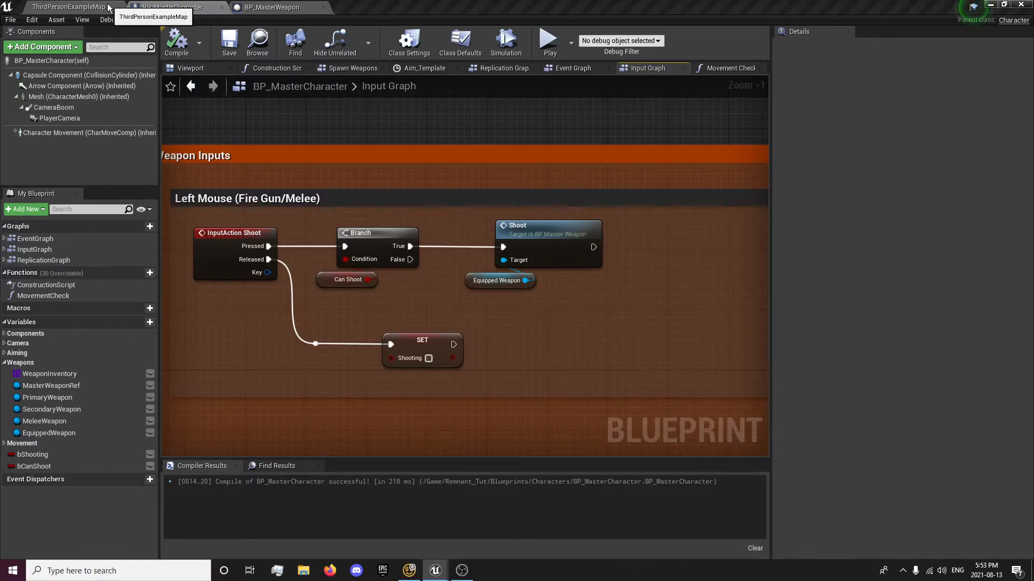
From the Content Browser's Reticles Widgets folder, open WBP_Reticle_Base.
{"action": "left_click", "coordinate": [69, 6]}
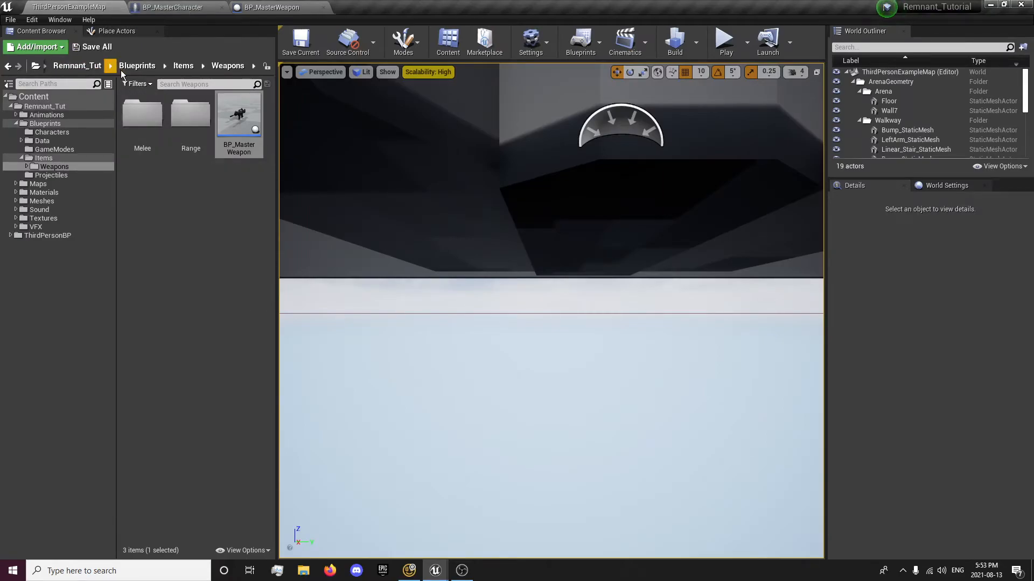
{"action": "left_click", "coordinate": [137, 66]}
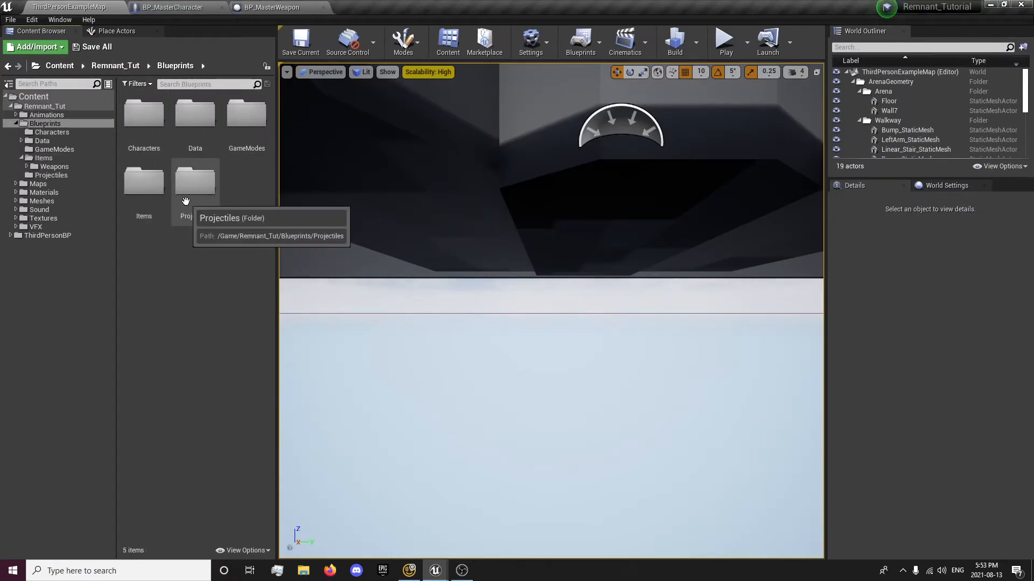
{"action": "mouse_move", "coordinate": [195, 211]}
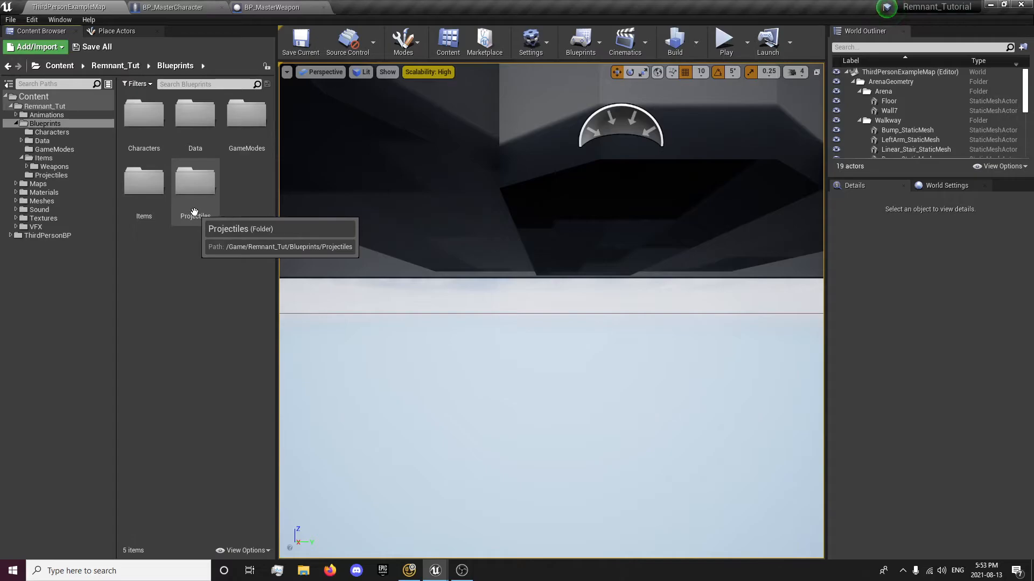
{"action": "mouse_move", "coordinate": [187, 208]}
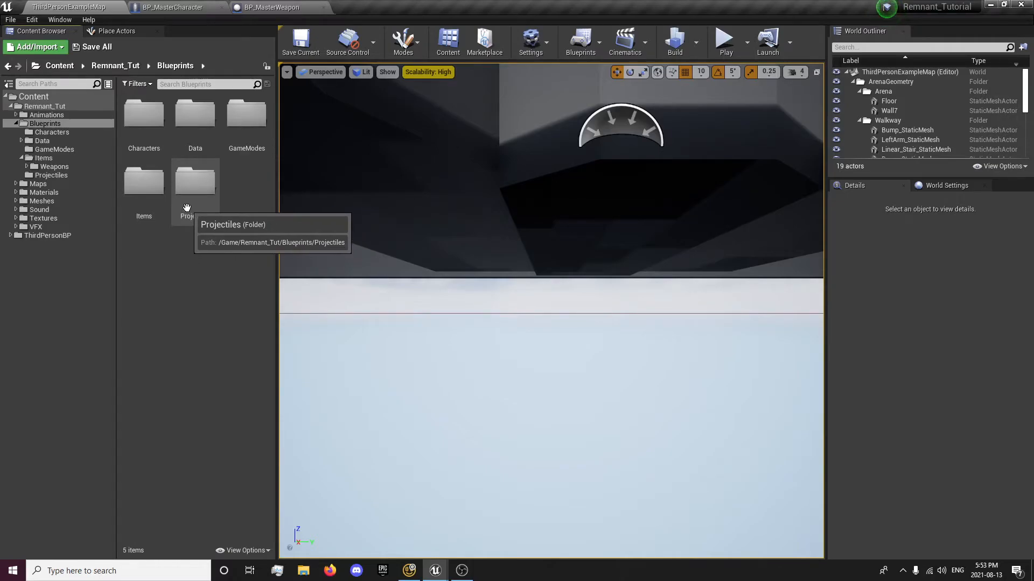
{"action": "mouse_move", "coordinate": [83, 184]}
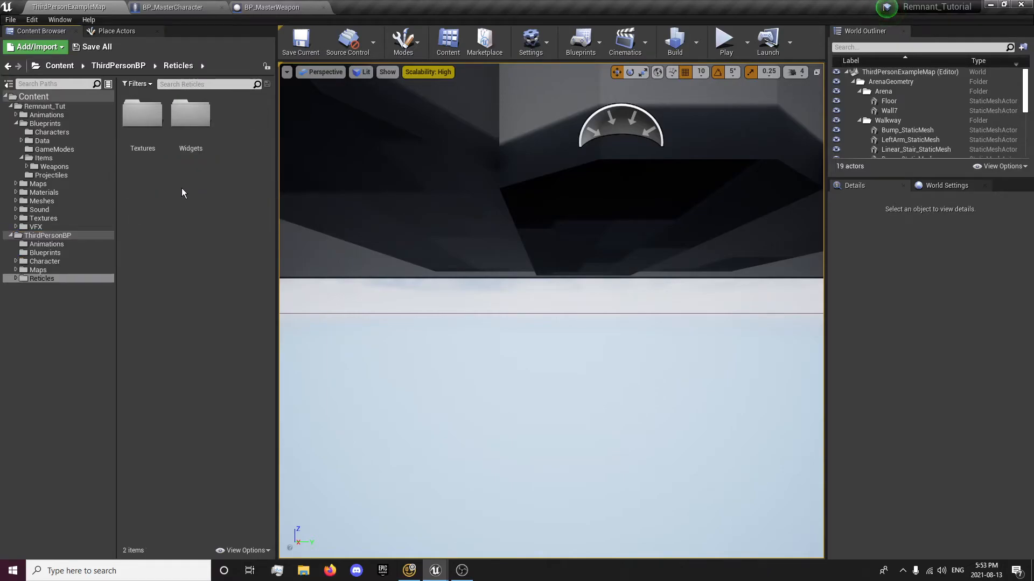
{"action": "double_click", "coordinate": [191, 115]}
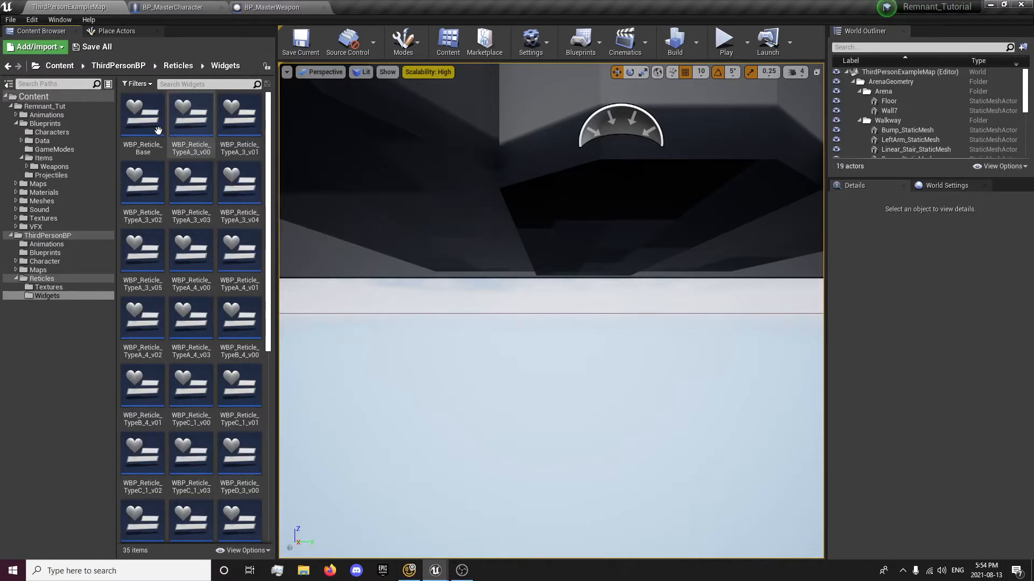
{"action": "left_click", "coordinate": [142, 118]}
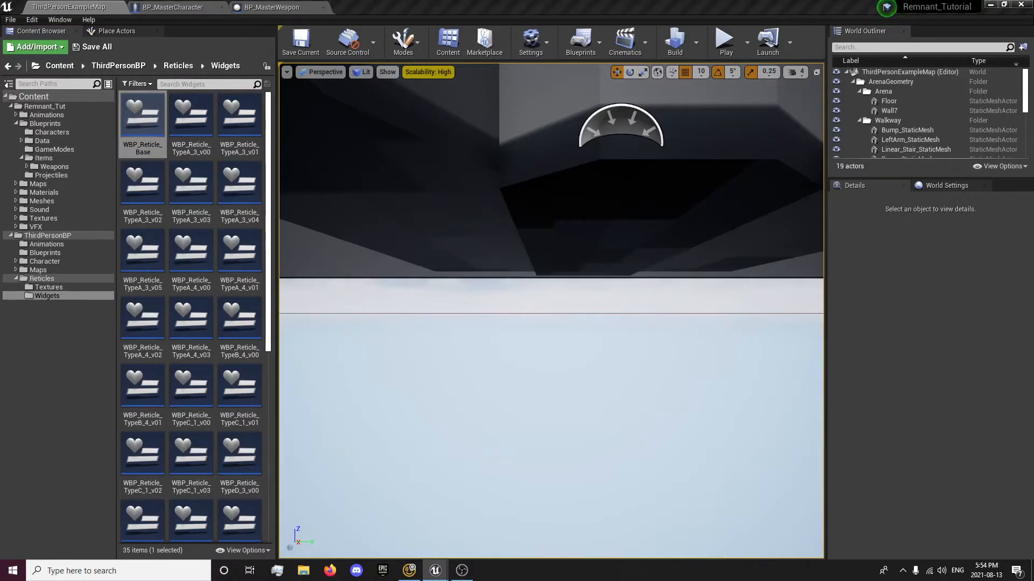
{"action": "double_click", "coordinate": [143, 116]}
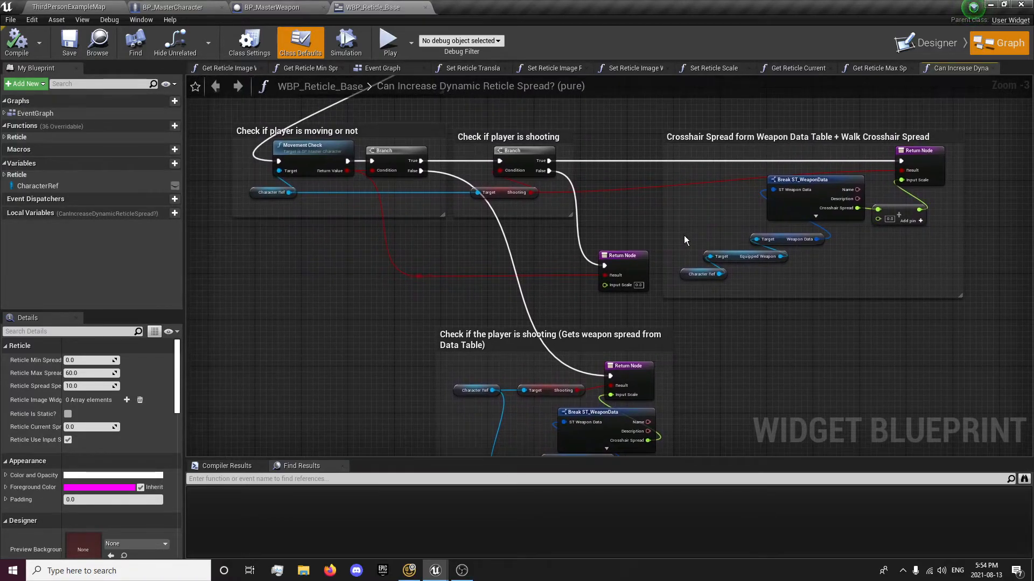
{"action": "mouse_move", "coordinate": [641, 228]}
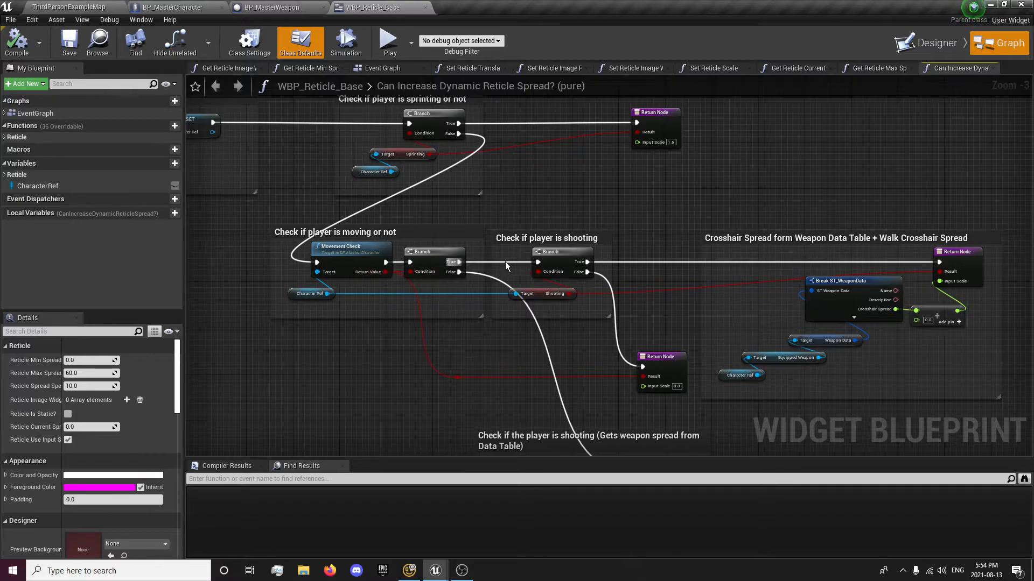
{"action": "mouse_move", "coordinate": [475, 319]}
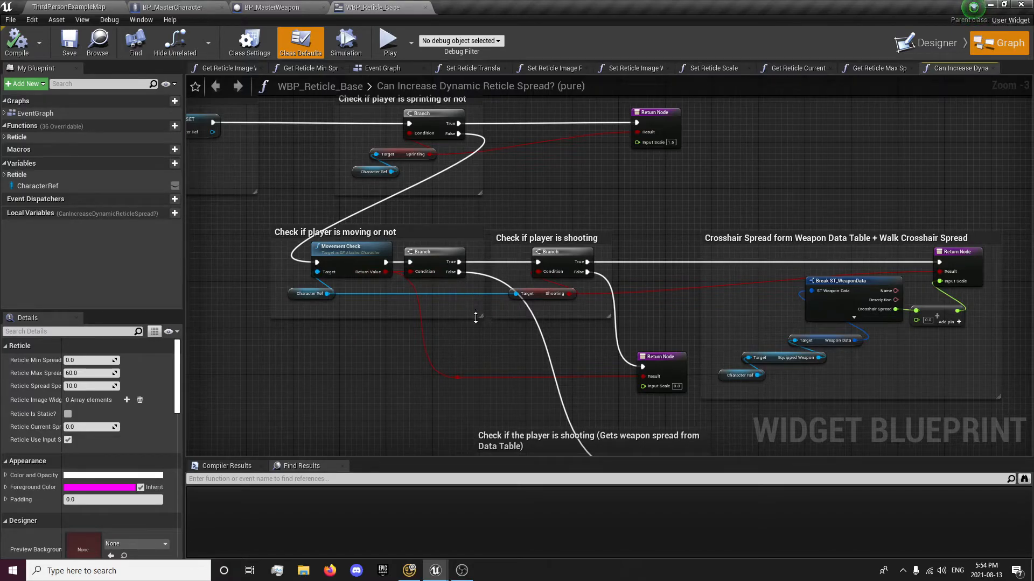
{"action": "mouse_move", "coordinate": [501, 352]}
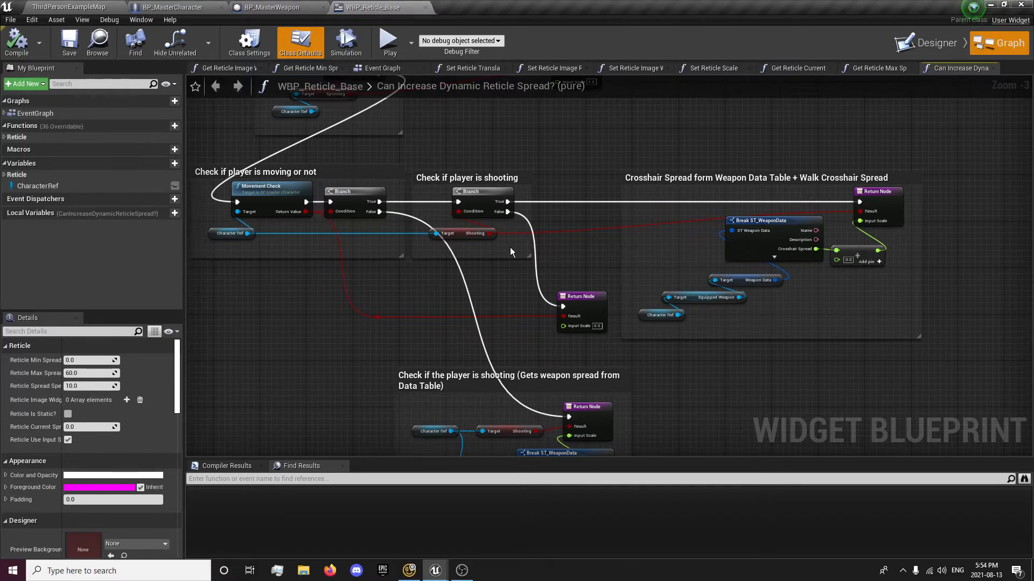
Start a multiplayer play test from the level editor and take control to shoot.
{"action": "left_click", "coordinate": [69, 8]}
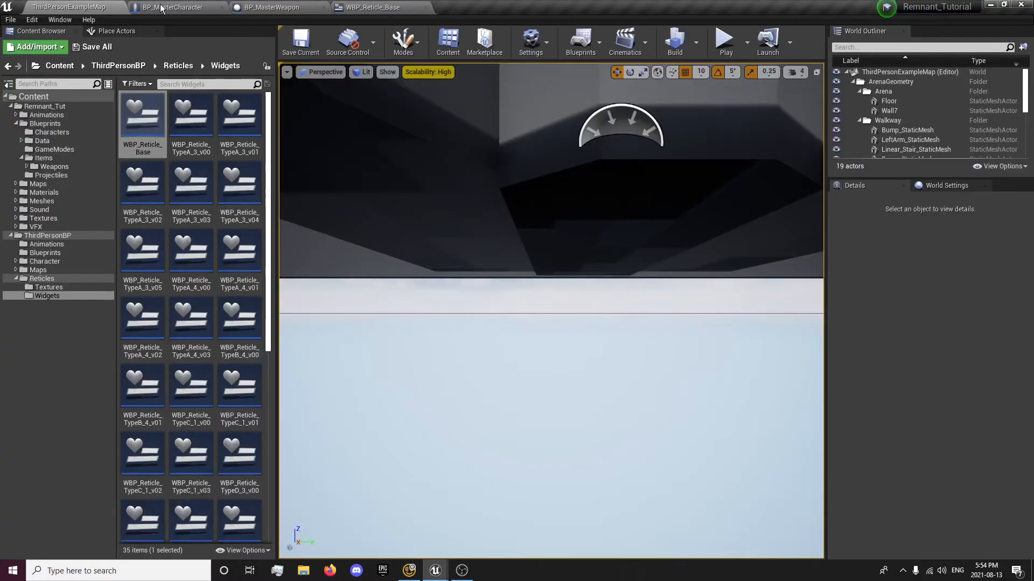
{"action": "left_click", "coordinate": [723, 39]}
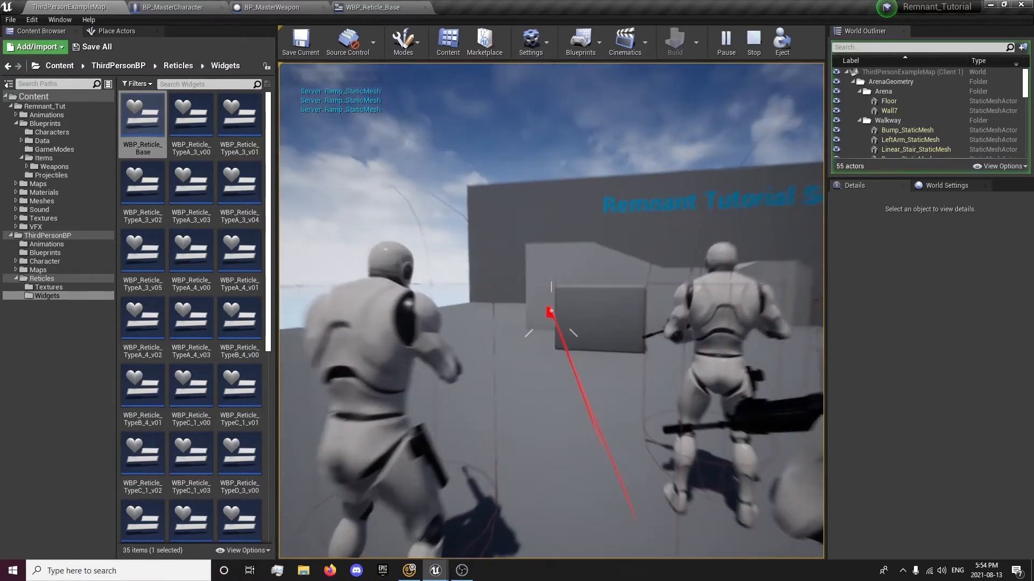
{"action": "left_click", "coordinate": [172, 8]}
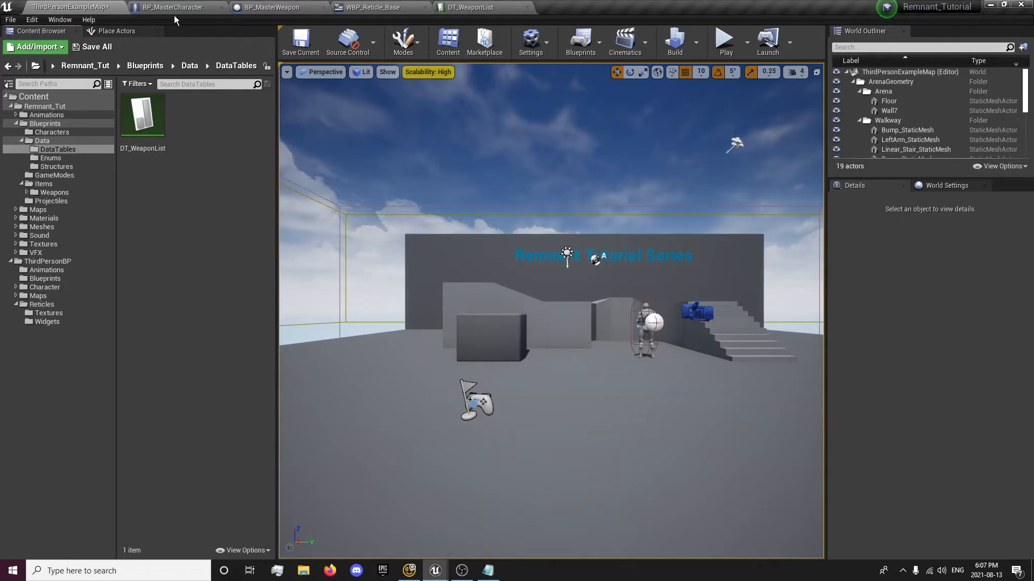
{"action": "left_click", "coordinate": [270, 7]}
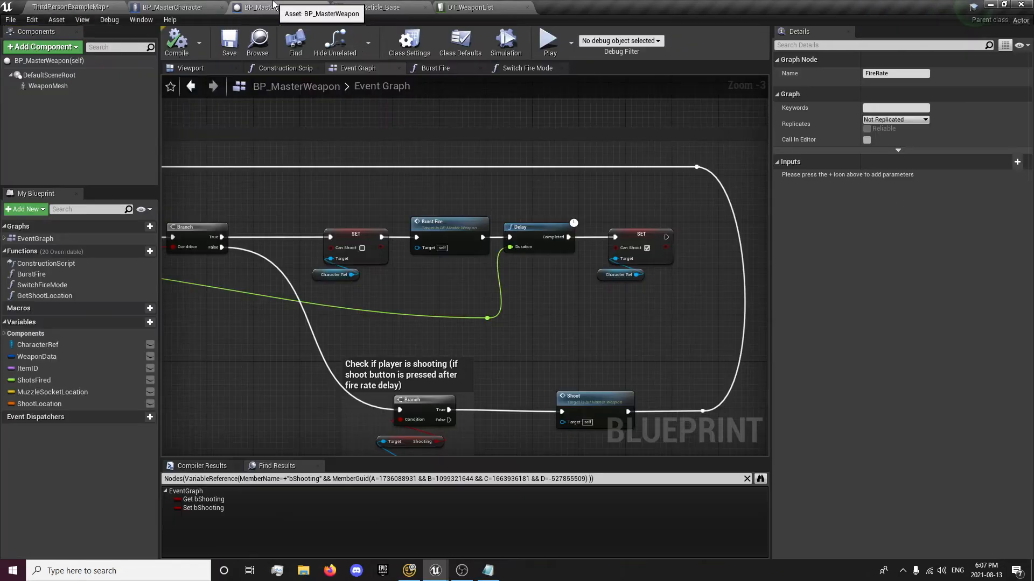
{"action": "mouse_move", "coordinate": [237, 127]}
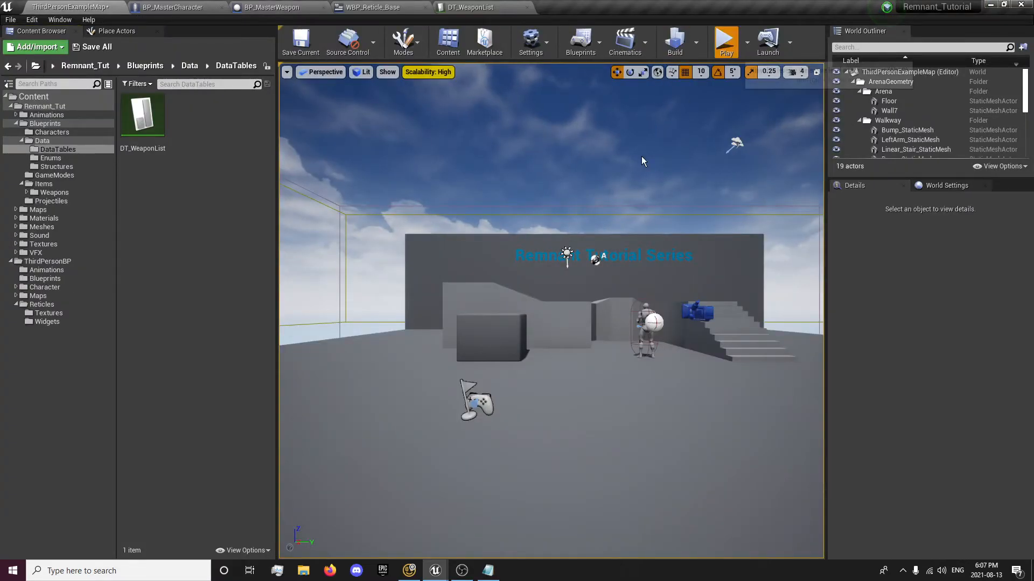
{"action": "left_click", "coordinate": [724, 41]}
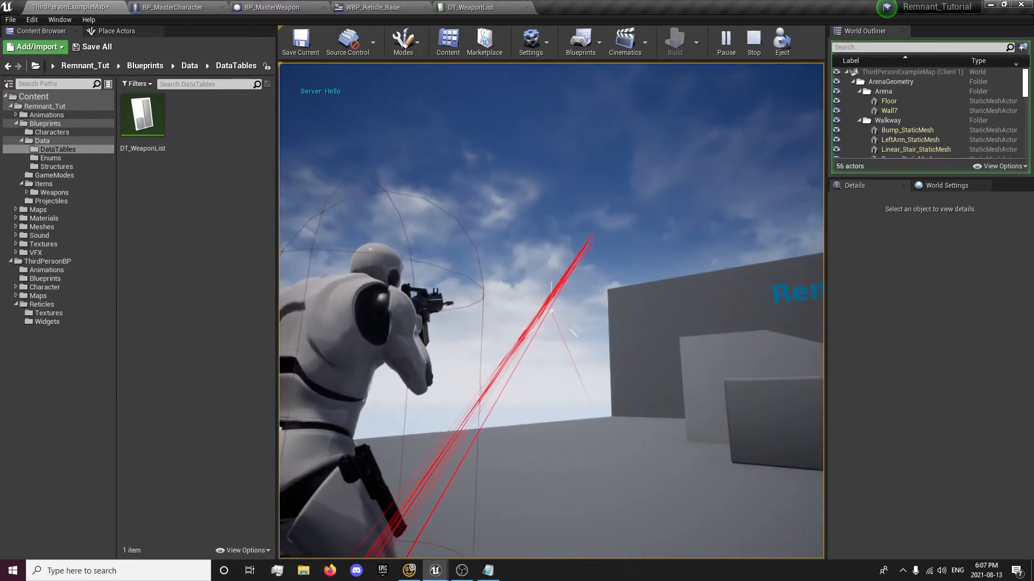
{"action": "left_click", "coordinate": [754, 41]}
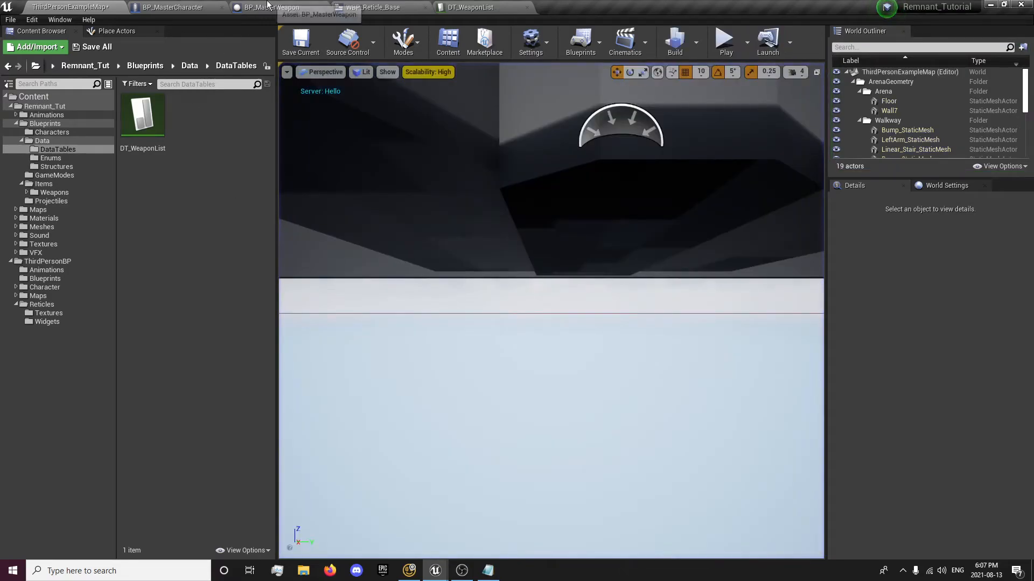
In Burst Fire, set Character Ref's Shooting to false before the Return Node.
{"action": "left_click", "coordinate": [271, 7]}
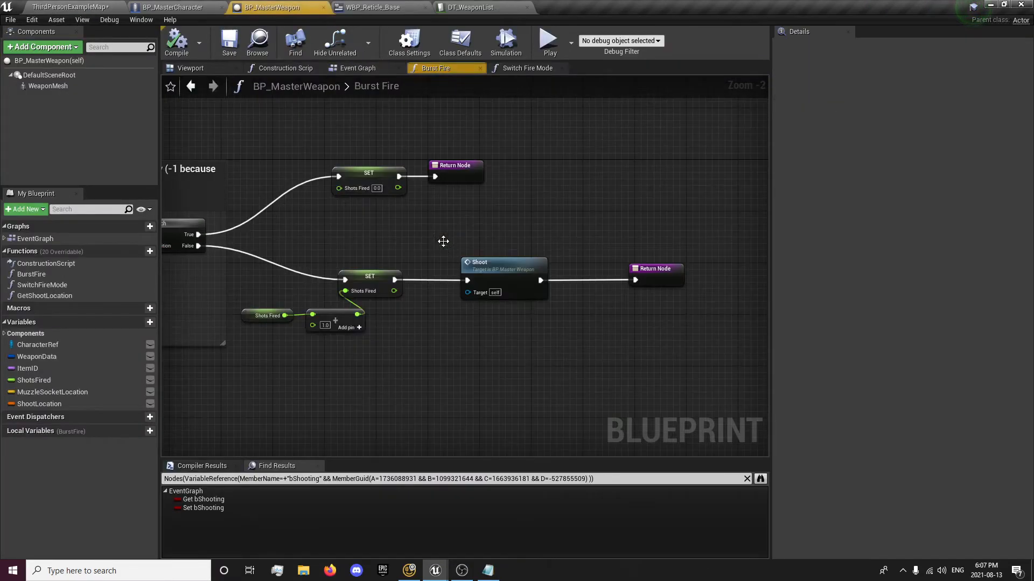
{"action": "left_click", "coordinate": [610, 178]}
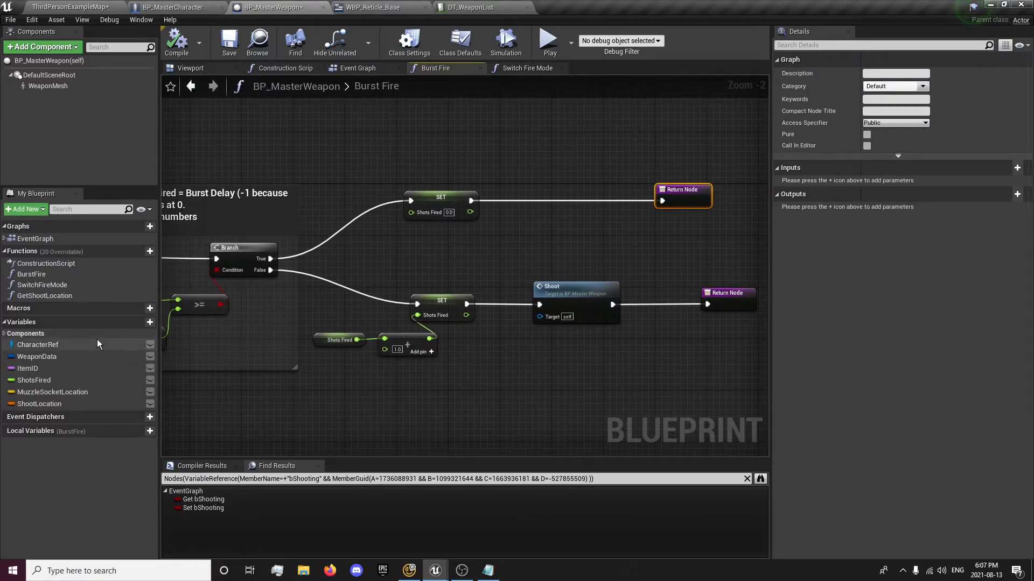
{"action": "left_click", "coordinate": [38, 345]}
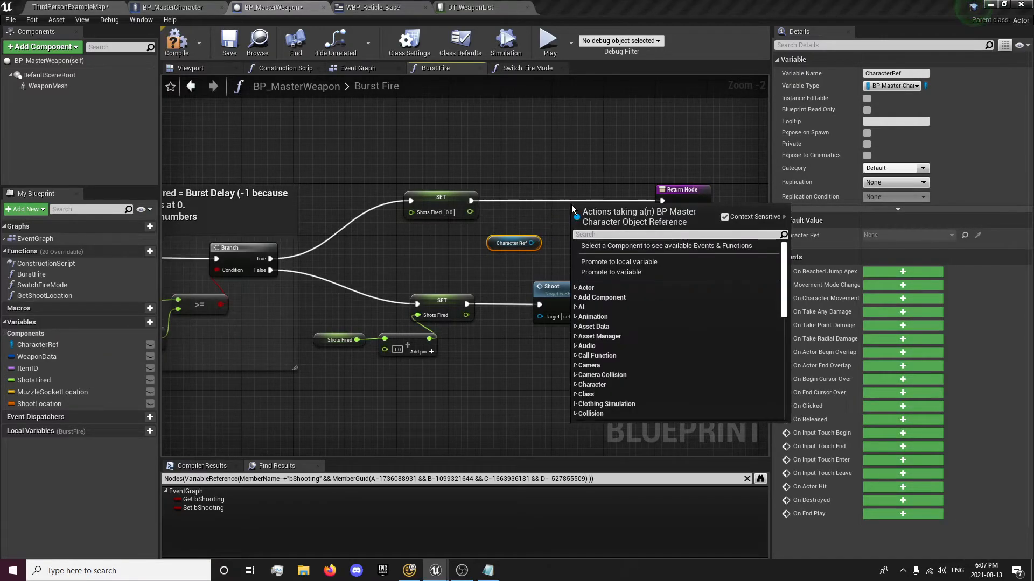
{"action": "type", "text": "SHOOTI"}
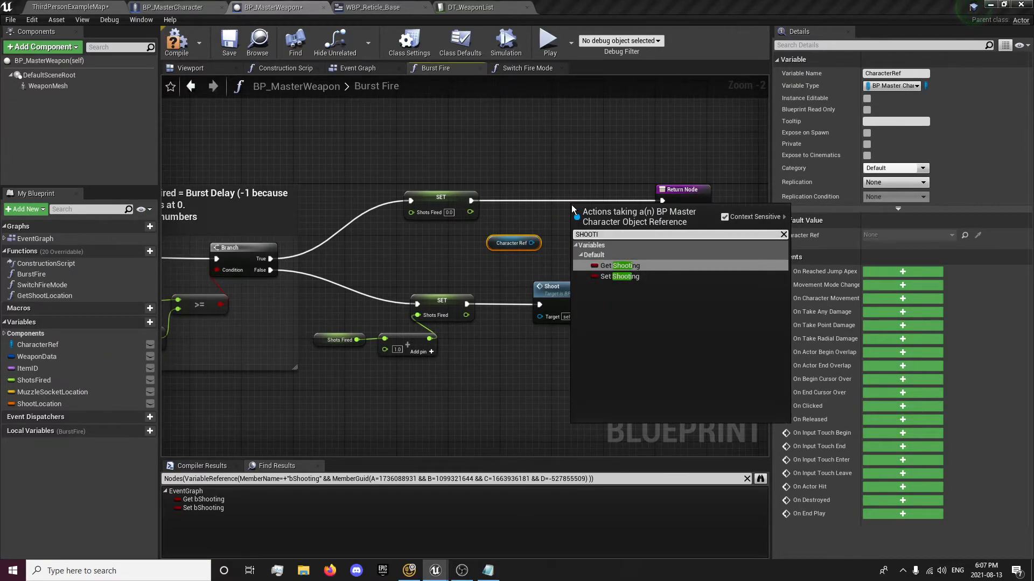
{"action": "left_click", "coordinate": [616, 275]}
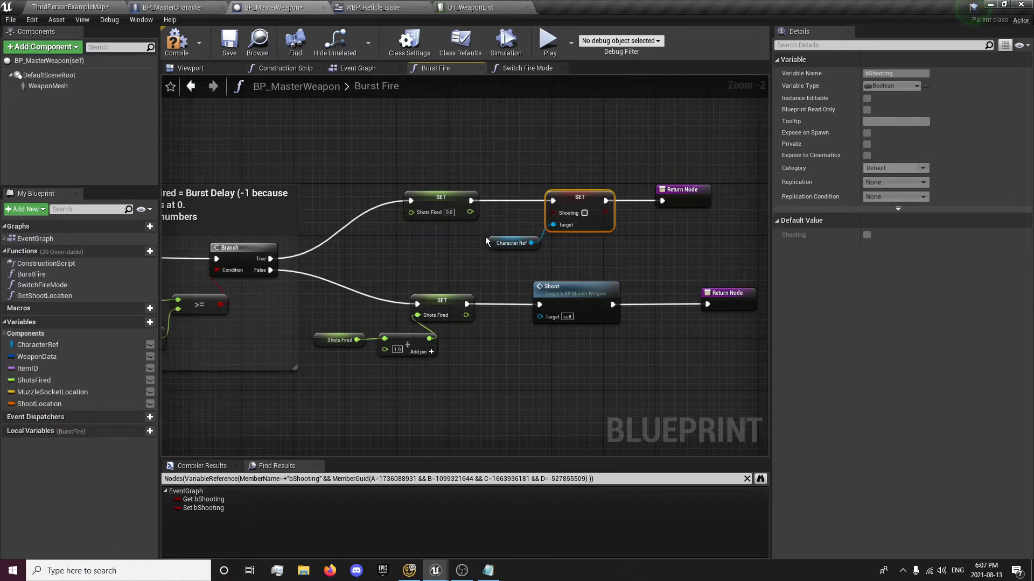
{"action": "left_click", "coordinate": [557, 242]}
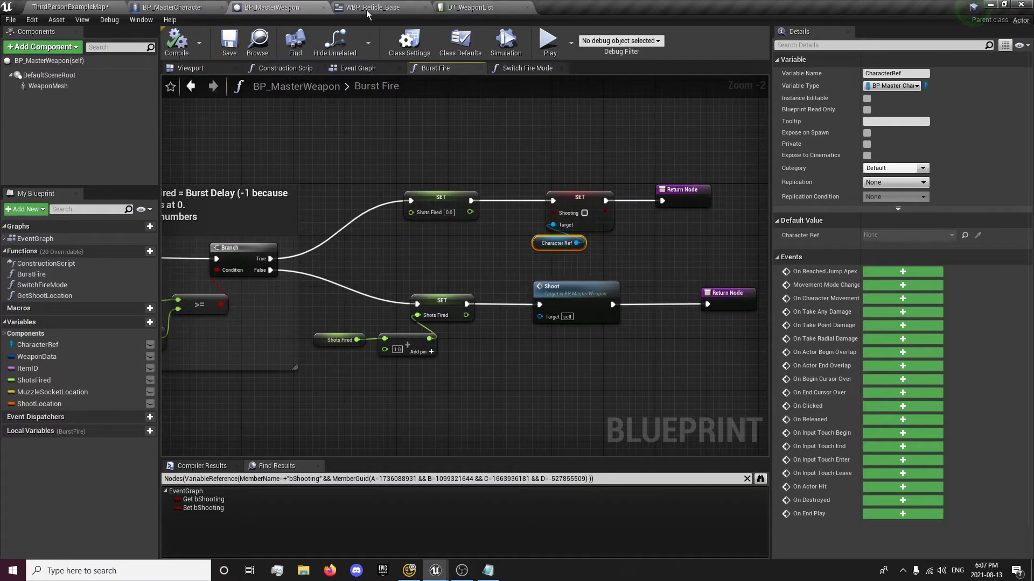
{"action": "left_click", "coordinate": [372, 7]}
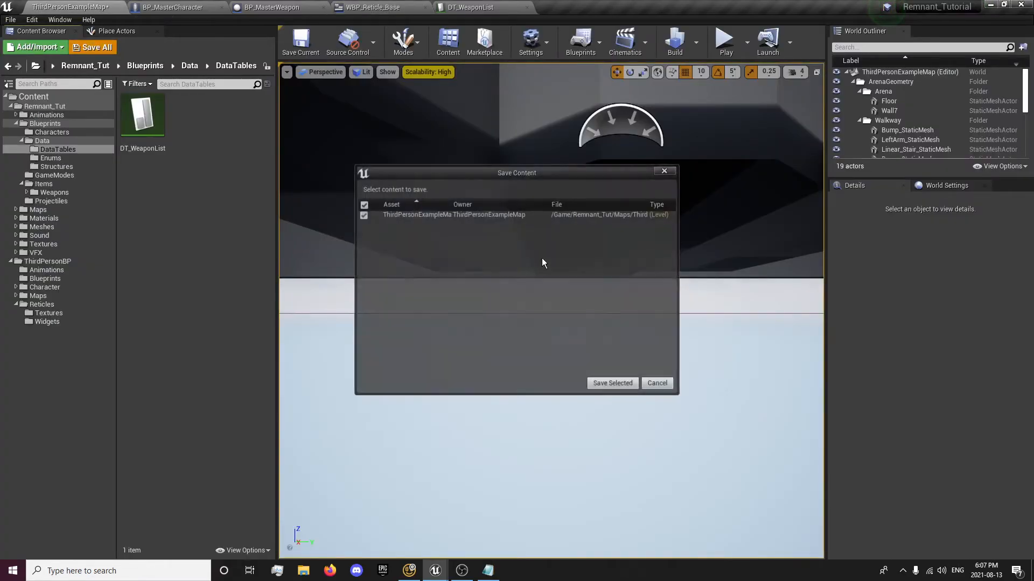
Run two more multiplayer play tests, firing to see the red aim traces, then stop play.
{"action": "left_click", "coordinate": [611, 384]}
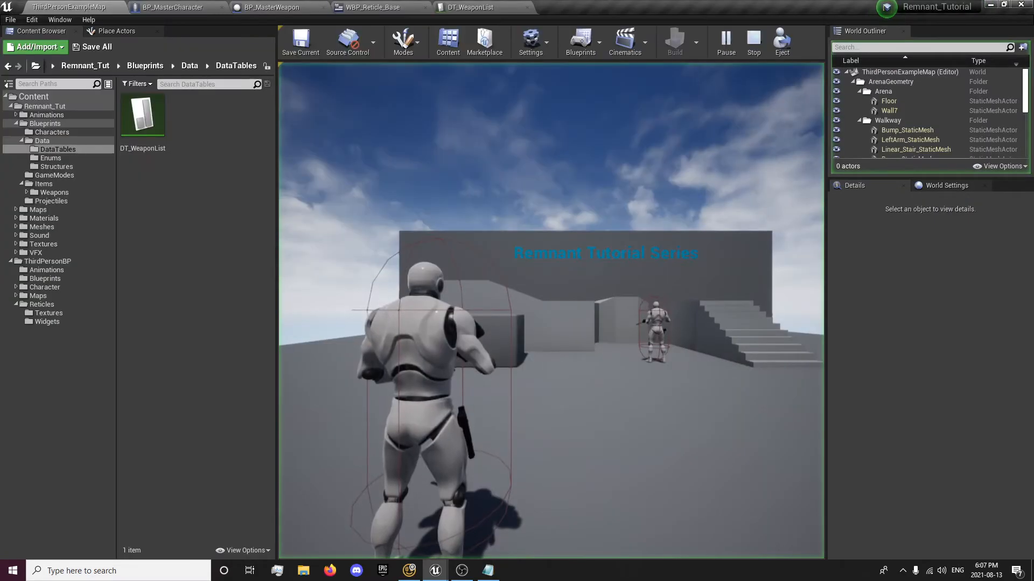
{"action": "left_click", "coordinate": [674, 41]}
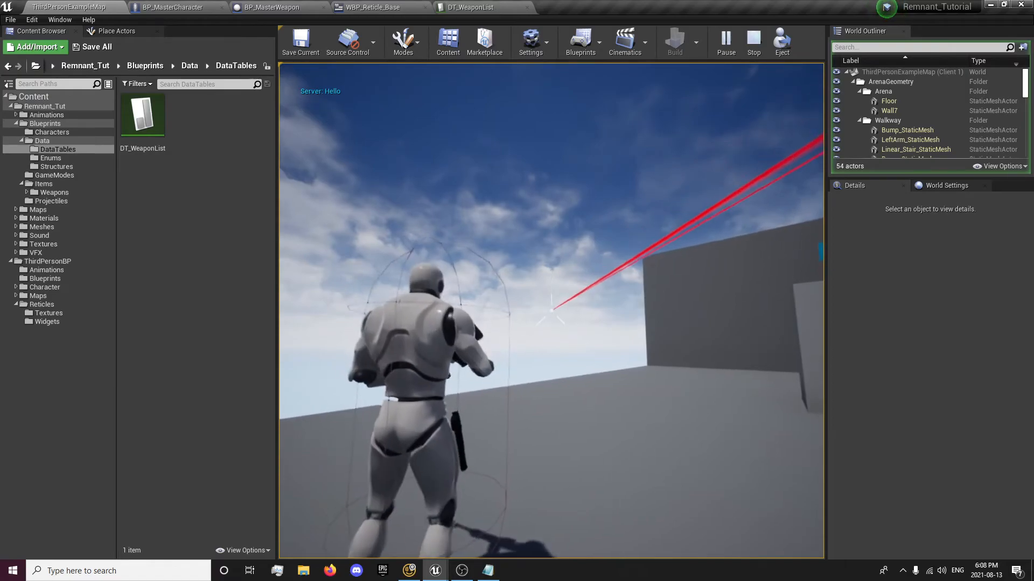
{"action": "left_click", "coordinate": [752, 41]}
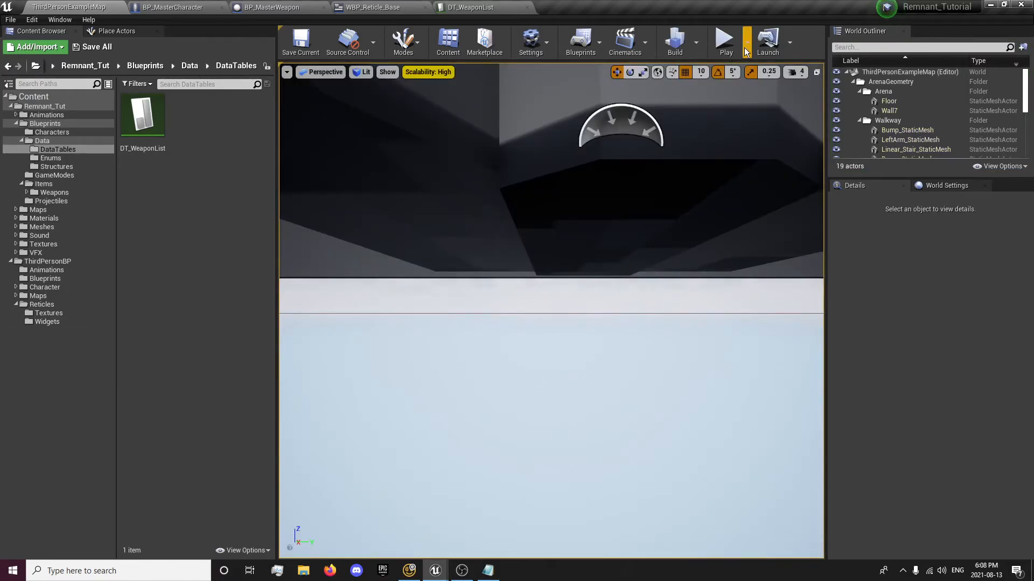
{"action": "left_click", "coordinate": [724, 40]}
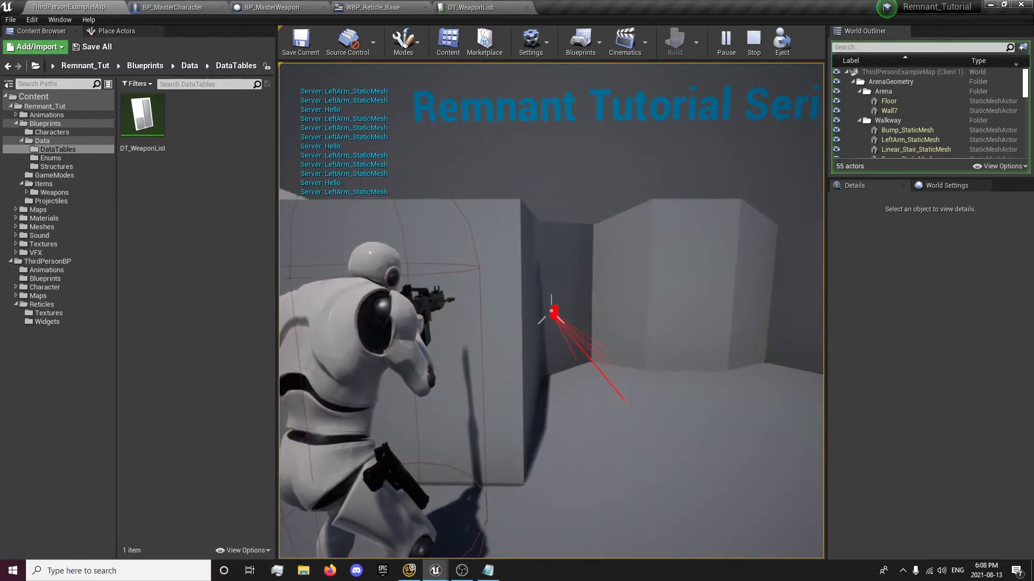
{"action": "left_click", "coordinate": [752, 41]}
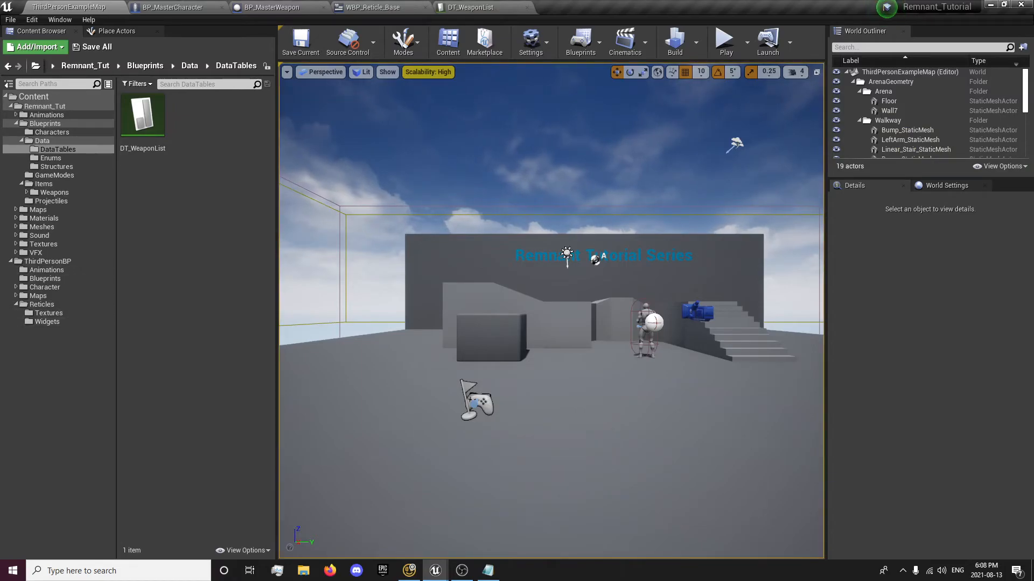
{"action": "mouse_move", "coordinate": [165, 7]}
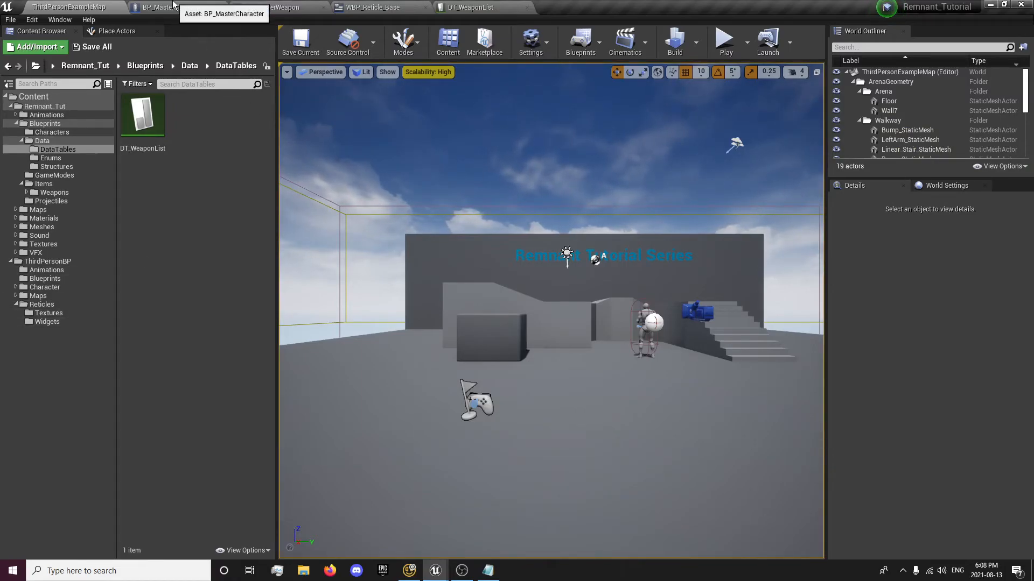
Delete the debug Print String from BP_MasterCharacter's fire input and save the arena level.
{"action": "left_click", "coordinate": [159, 8]}
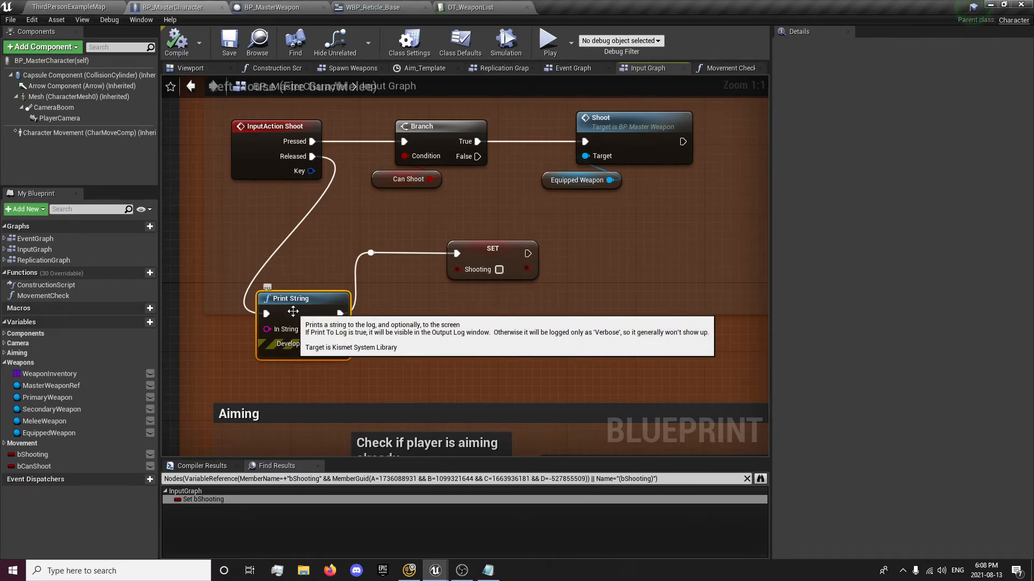
{"action": "key", "text": "Delete"}
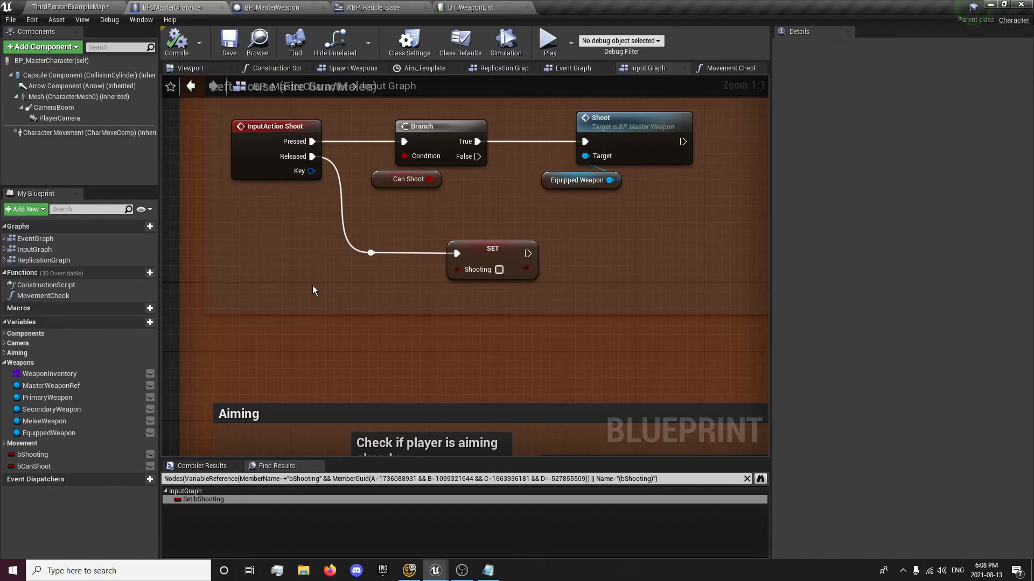
{"action": "left_click", "coordinate": [63, 6]}
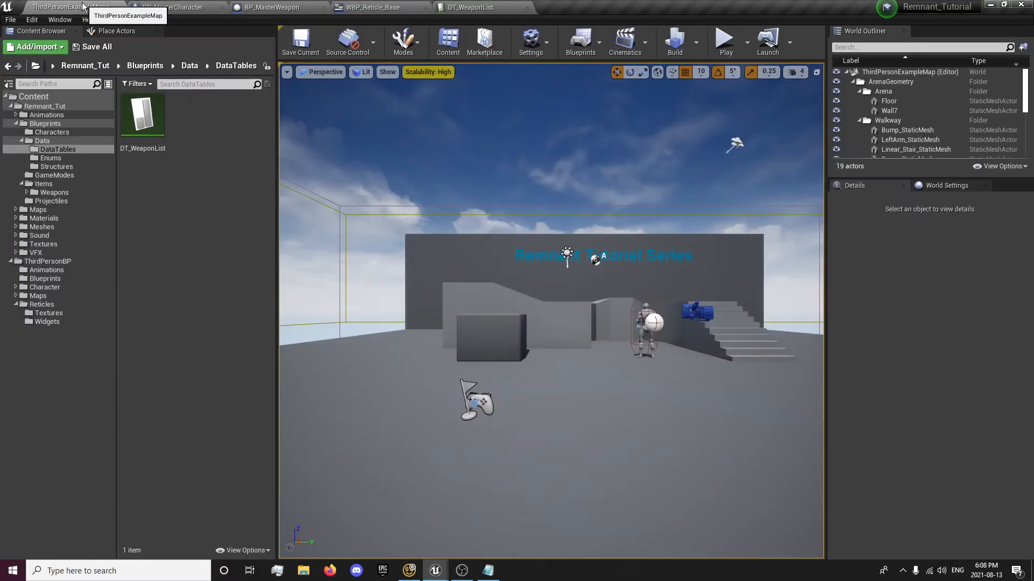
{"action": "left_click", "coordinate": [97, 46]}
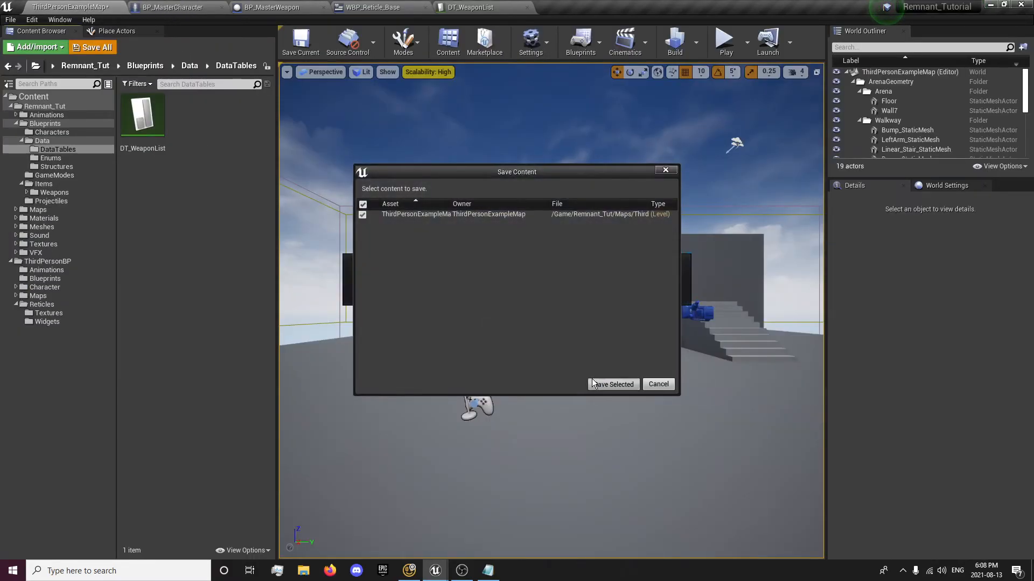
{"action": "left_click", "coordinate": [612, 384]}
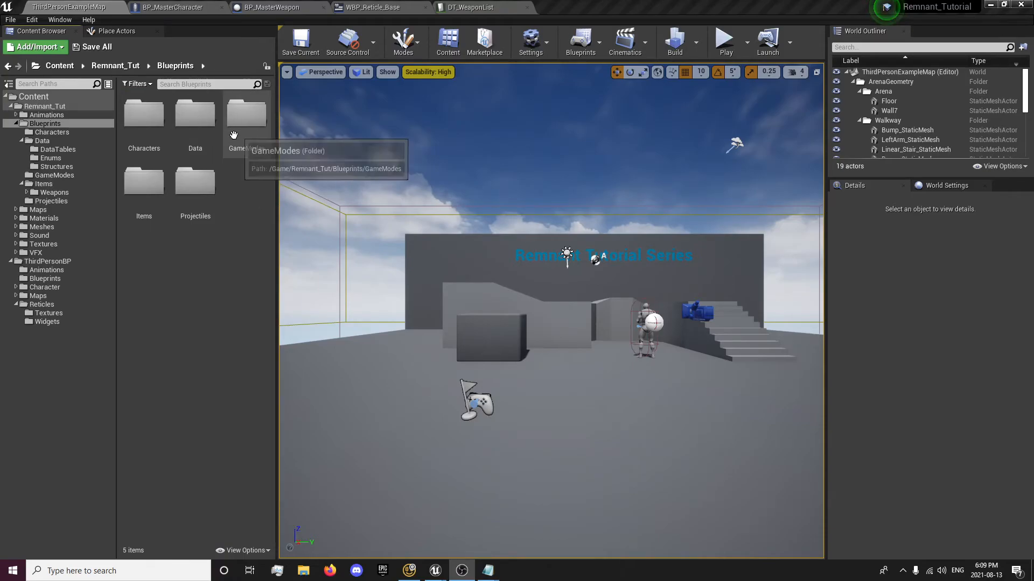
{"action": "mouse_move", "coordinate": [252, 140]}
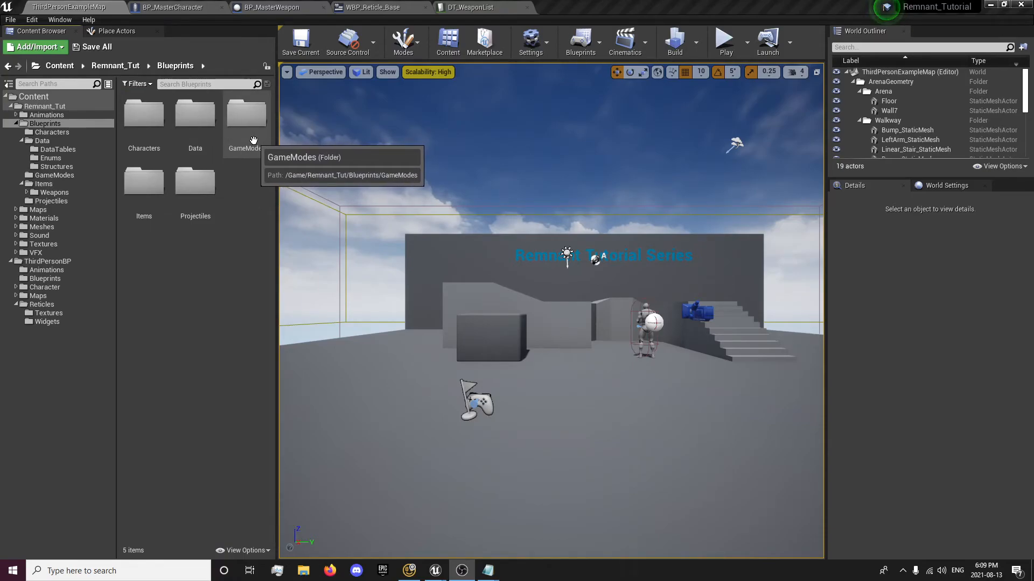
{"action": "mouse_move", "coordinate": [195, 125]}
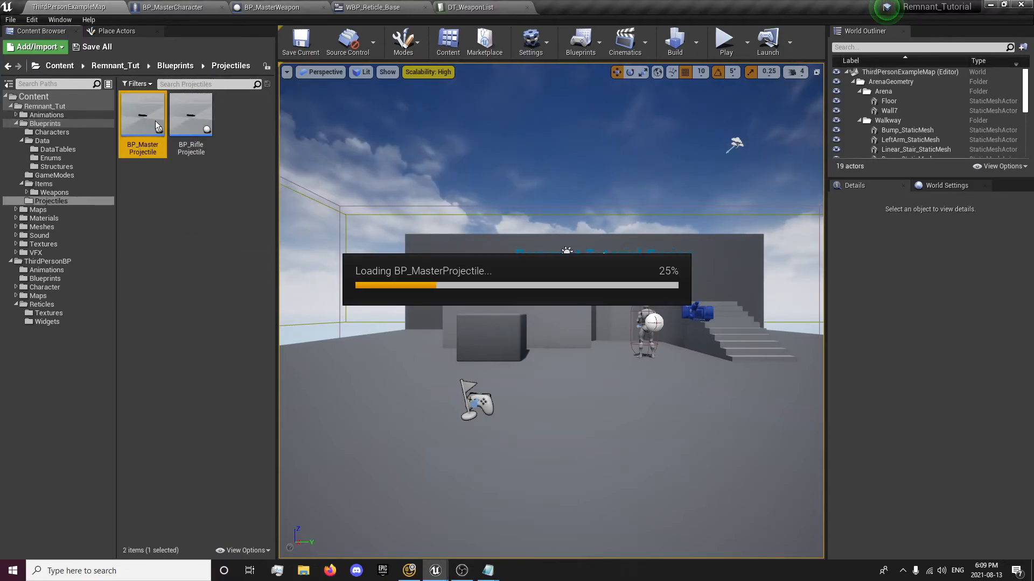
Set BP_MasterProjectile's gravity scale to 0 with adjusted initial and max speed, and compile.
{"action": "double_click", "coordinate": [142, 116]}
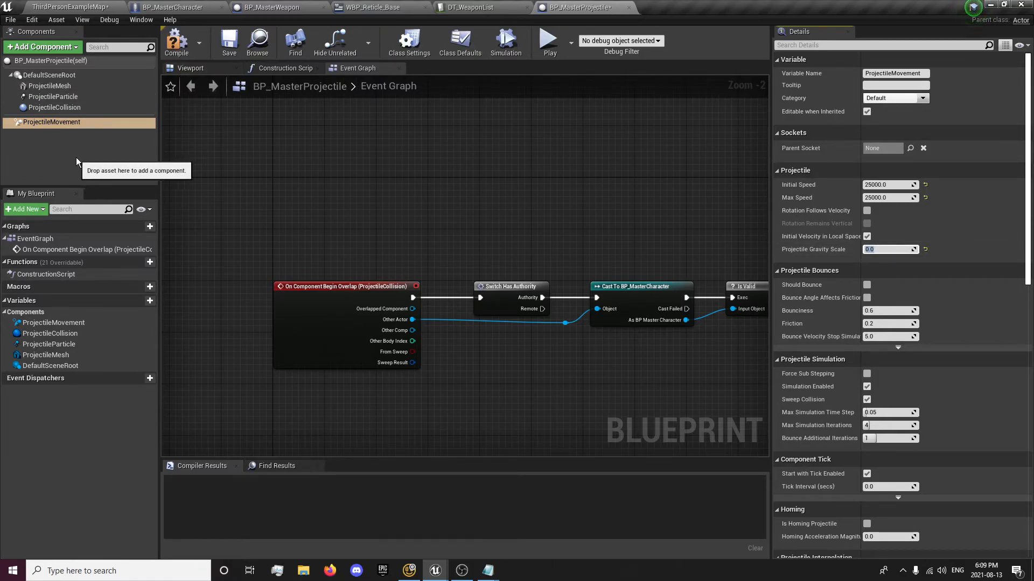
{"action": "mouse_move", "coordinate": [184, 107]}
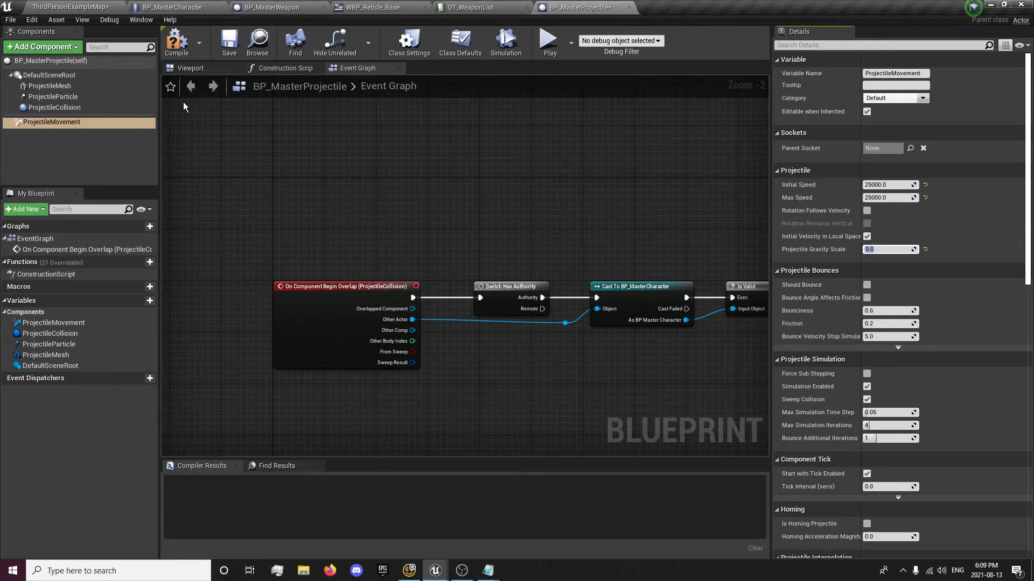
{"action": "left_click", "coordinate": [175, 41]}
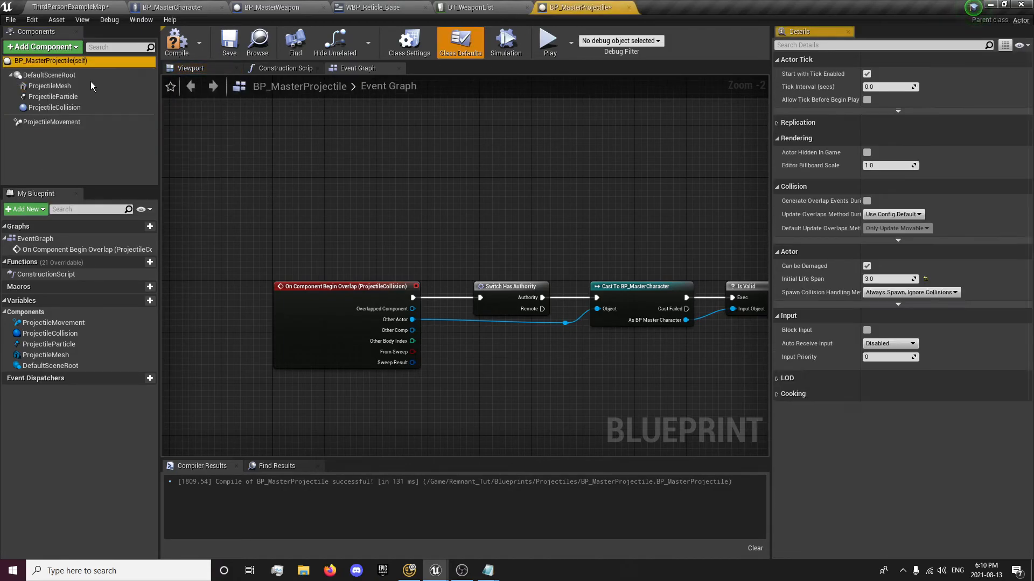
Set the ProjectileCollision sphere radius to 2 and recompile the projectile blueprint.
{"action": "left_click", "coordinate": [51, 122]}
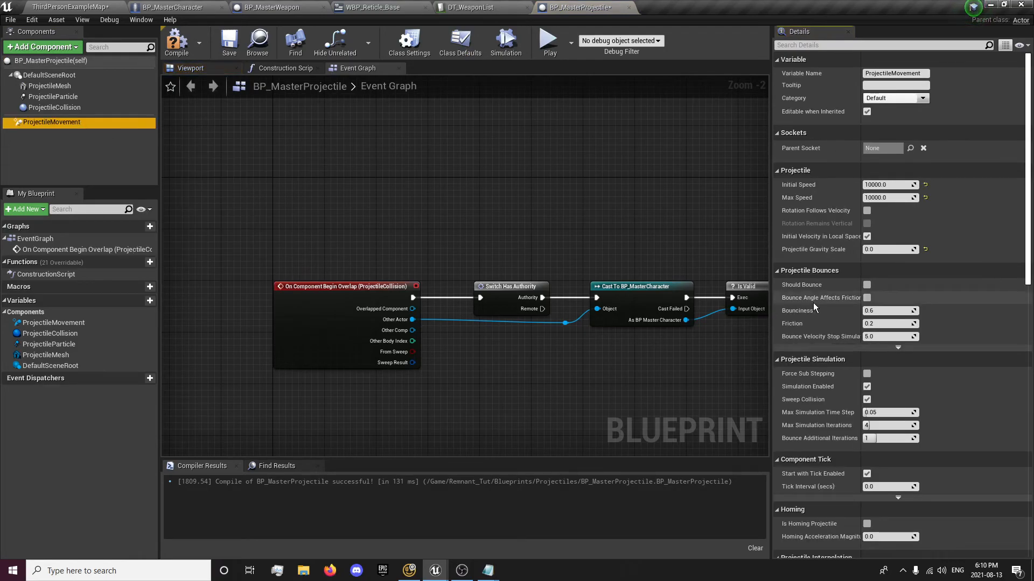
{"action": "mouse_move", "coordinate": [53, 96]}
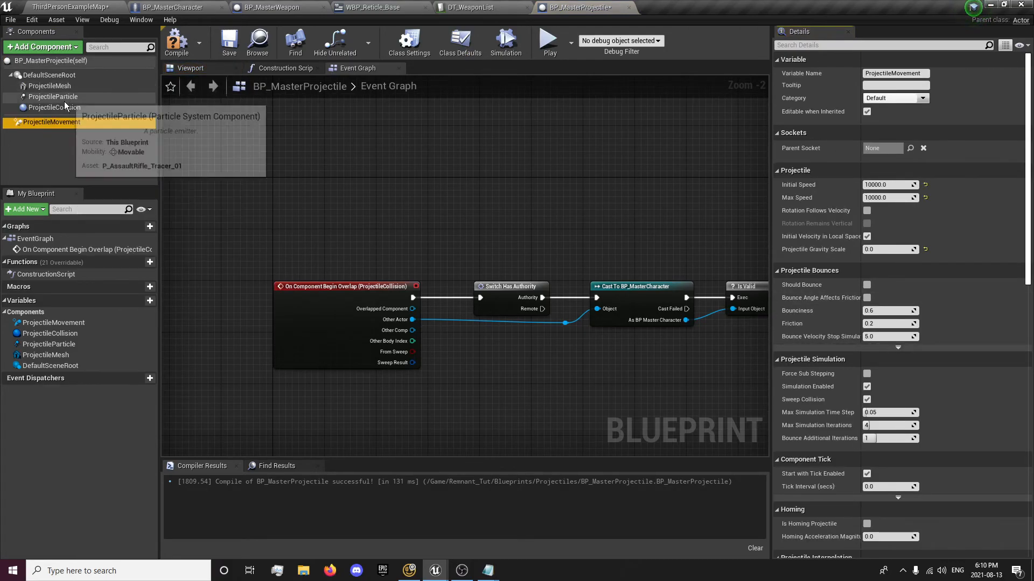
{"action": "left_click", "coordinate": [55, 107]}
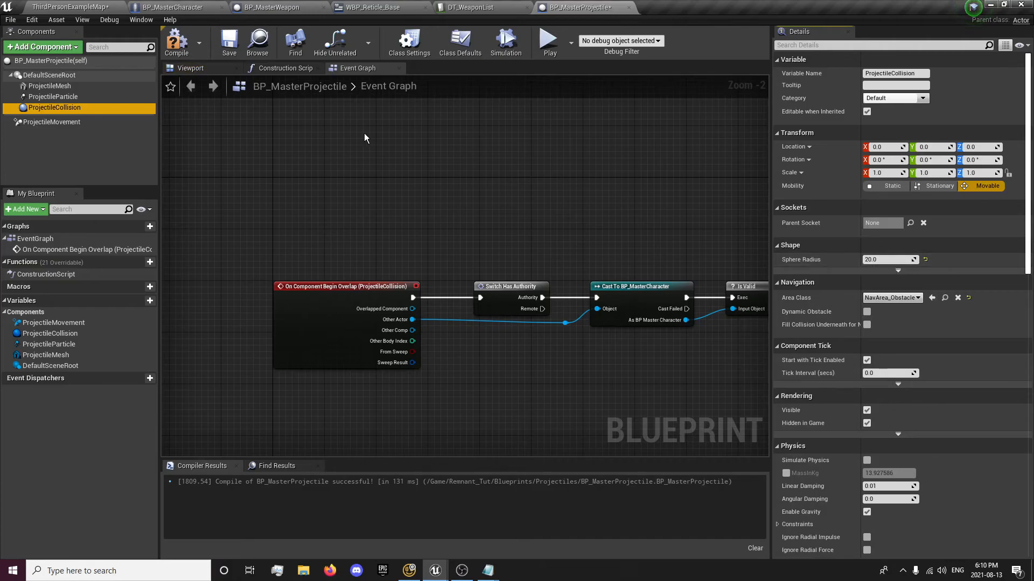
{"action": "left_click", "coordinate": [190, 68]}
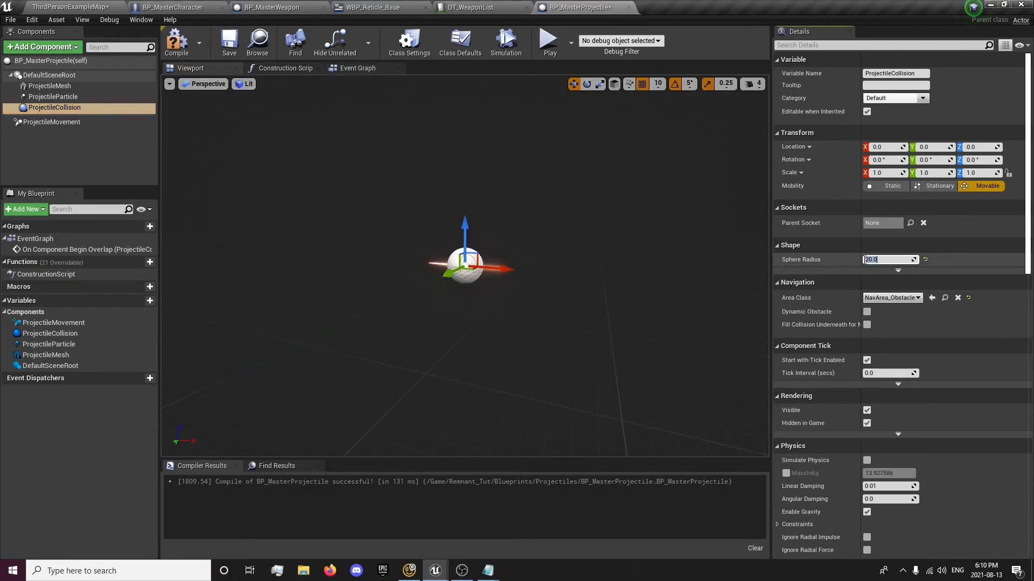
{"action": "mouse_move", "coordinate": [765, 275]}
{"action": "type", "text": "2"}
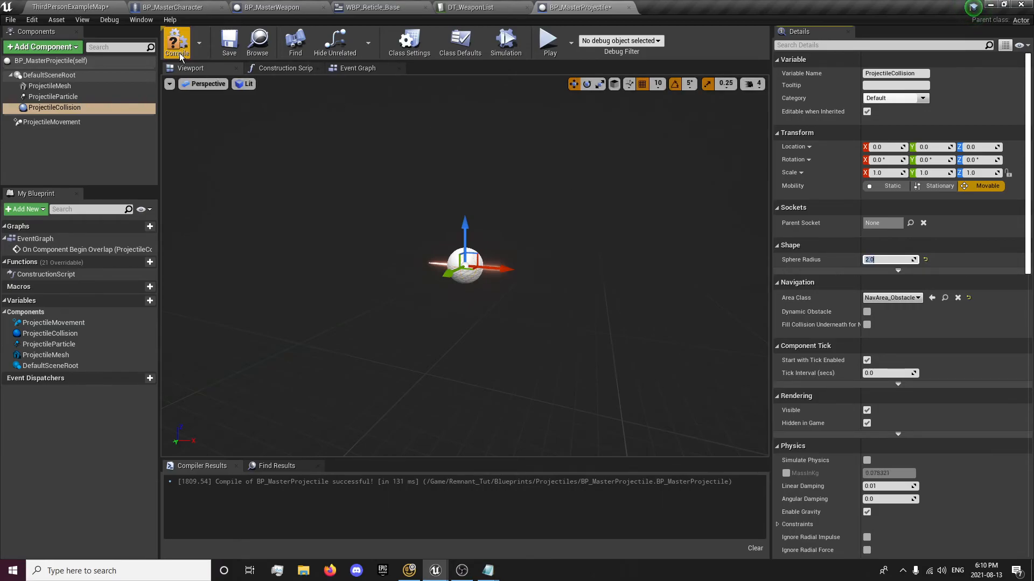
{"action": "left_click", "coordinate": [176, 41]}
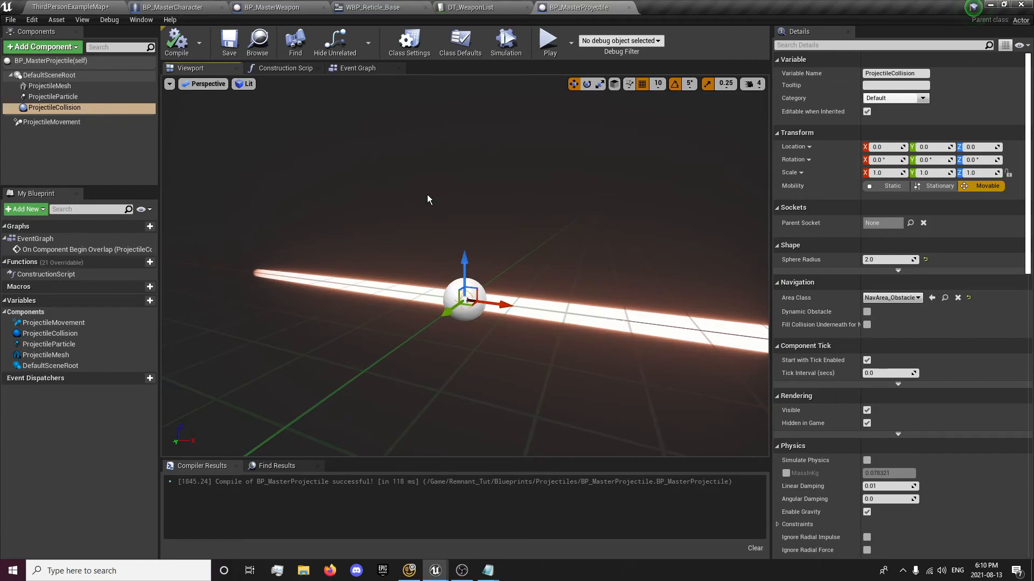
Check in Class Defaults that the projectile replicates and replicates movement.
{"action": "left_click", "coordinate": [358, 68]}
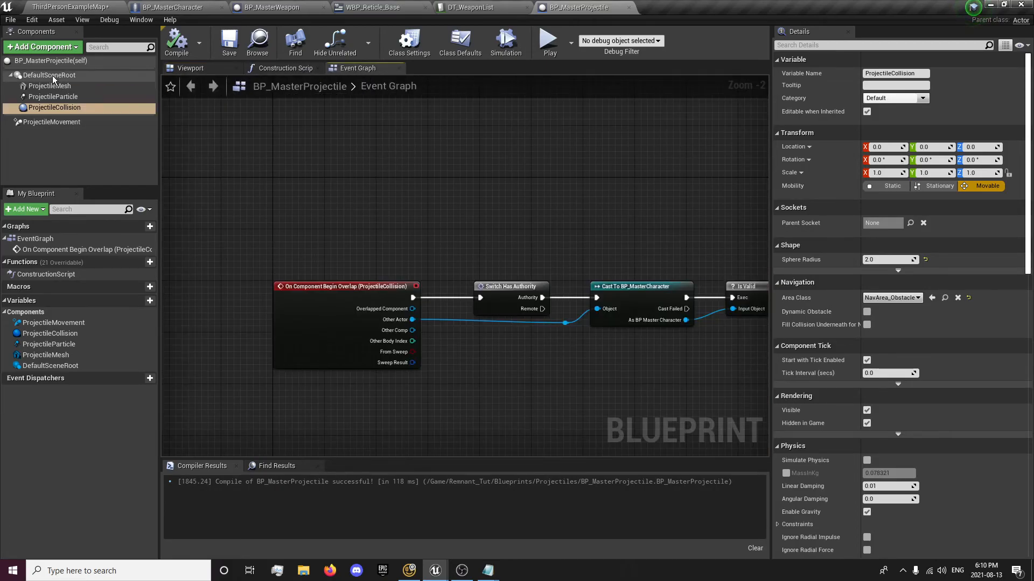
{"action": "left_click", "coordinate": [460, 38]}
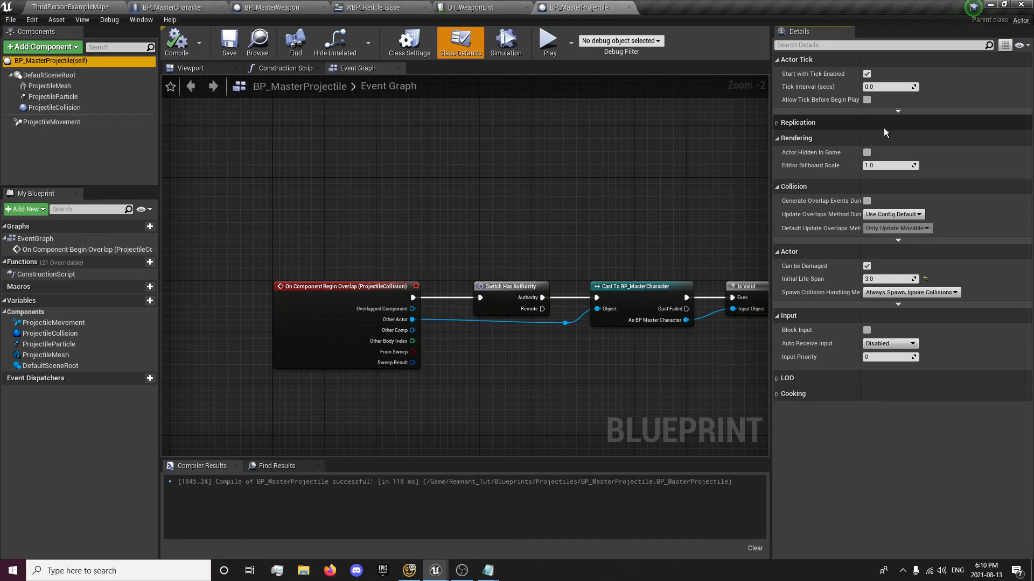
{"action": "left_click", "coordinate": [797, 121]}
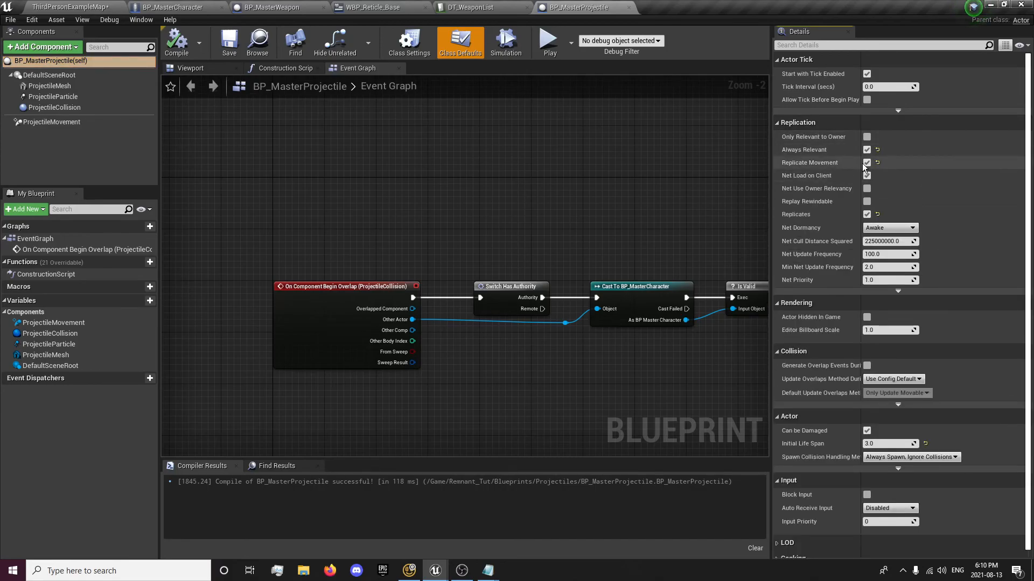
{"action": "mouse_move", "coordinate": [175, 42]}
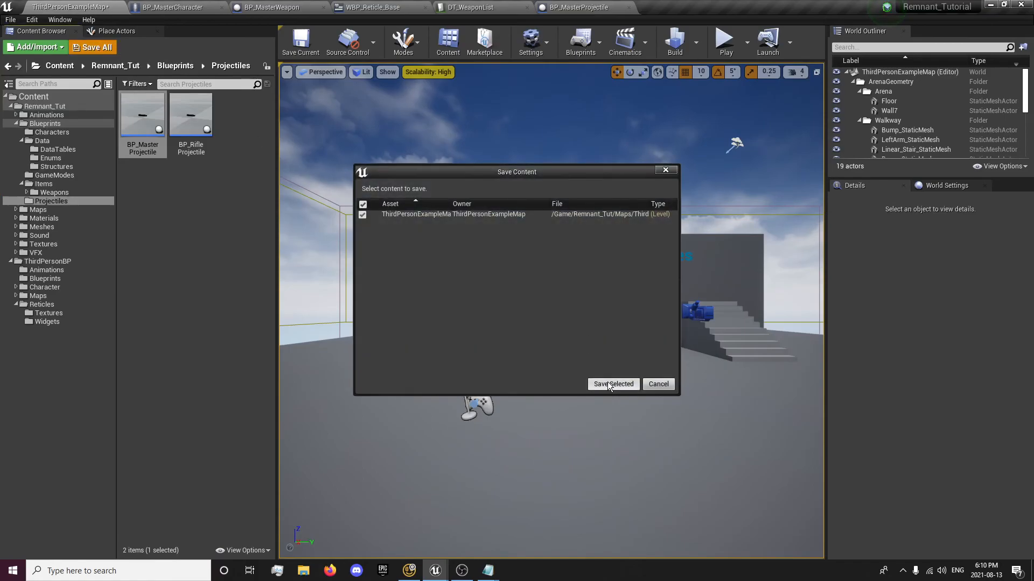
Save the level, run a two-client firing test, and return to the editor.
{"action": "left_click", "coordinate": [612, 384]}
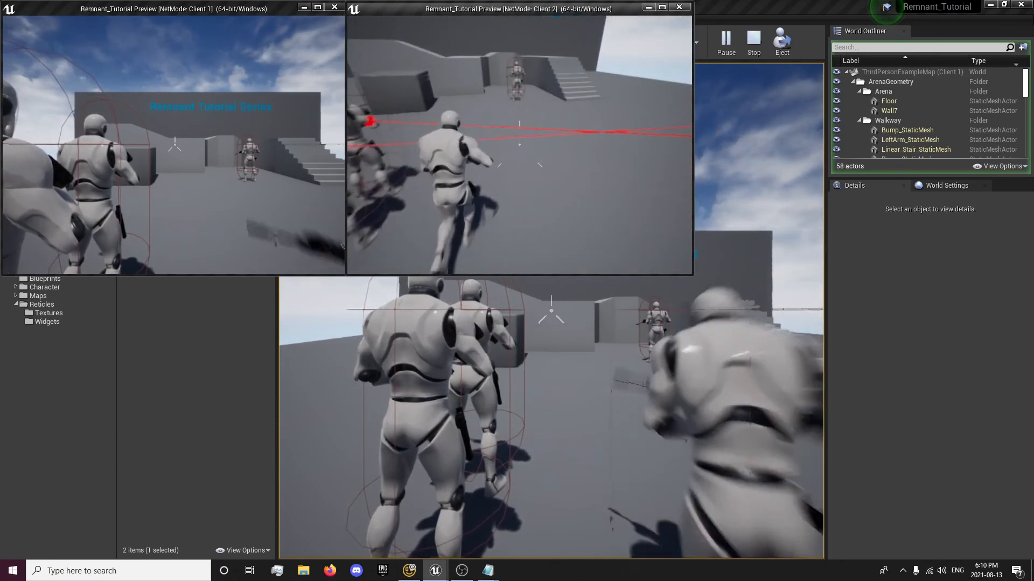
{"action": "left_click", "coordinate": [753, 42]}
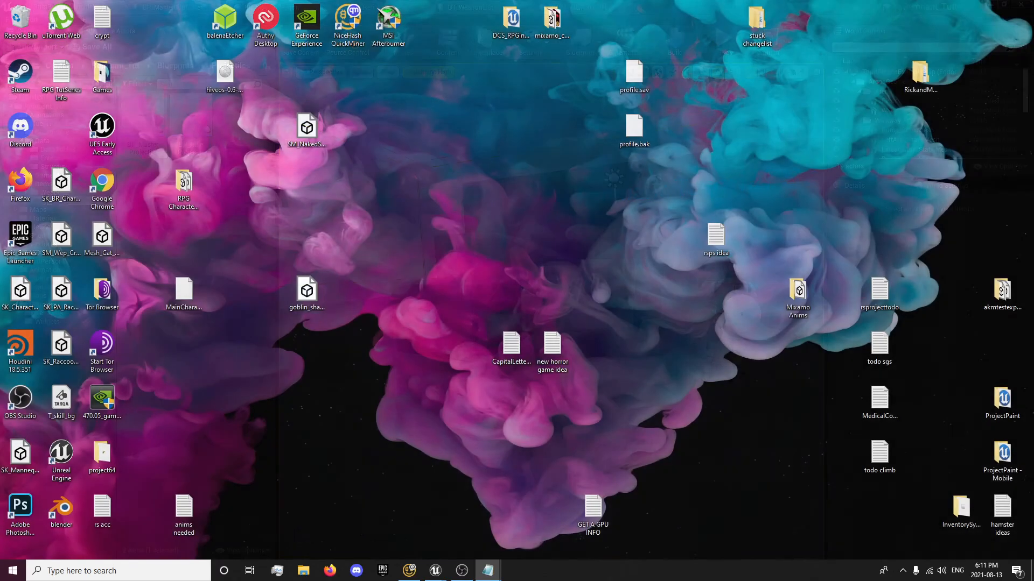
{"action": "left_click", "coordinate": [434, 570]}
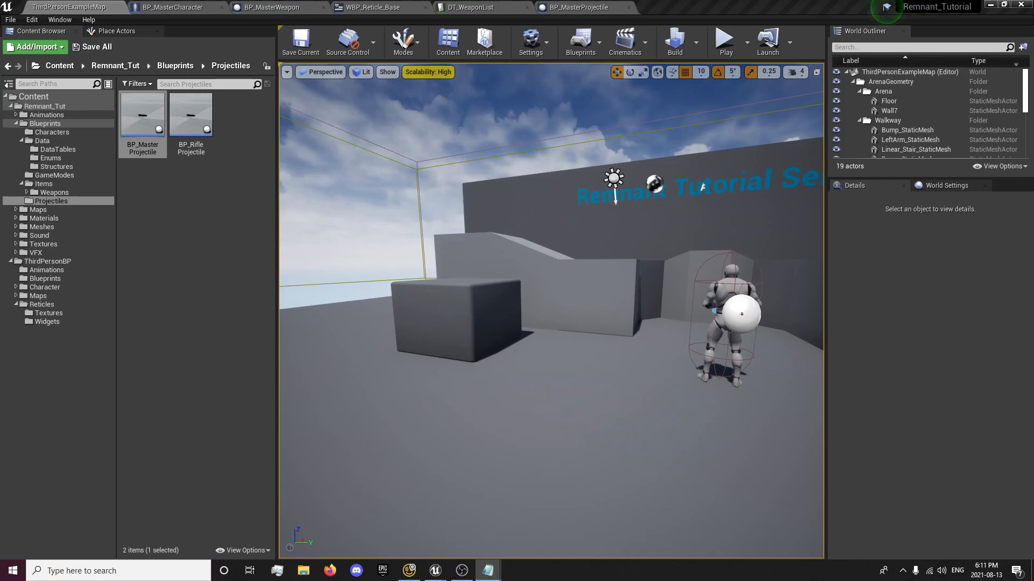